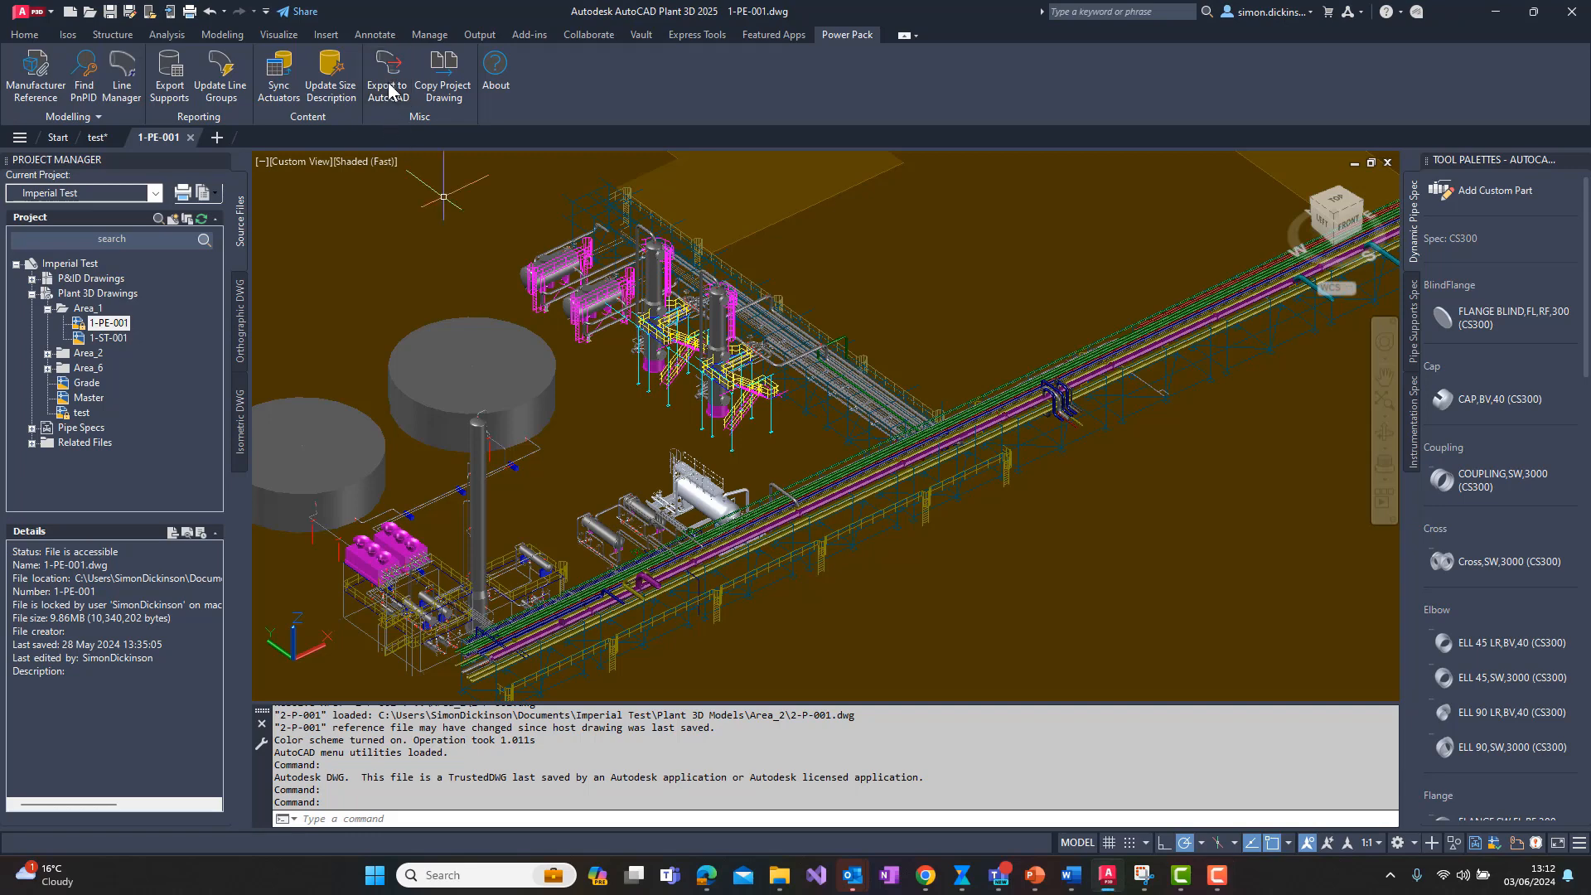
Run Export to AutoCAD from the Power Pack ribbon with Export to DWG as the destination folder
click(387, 76)
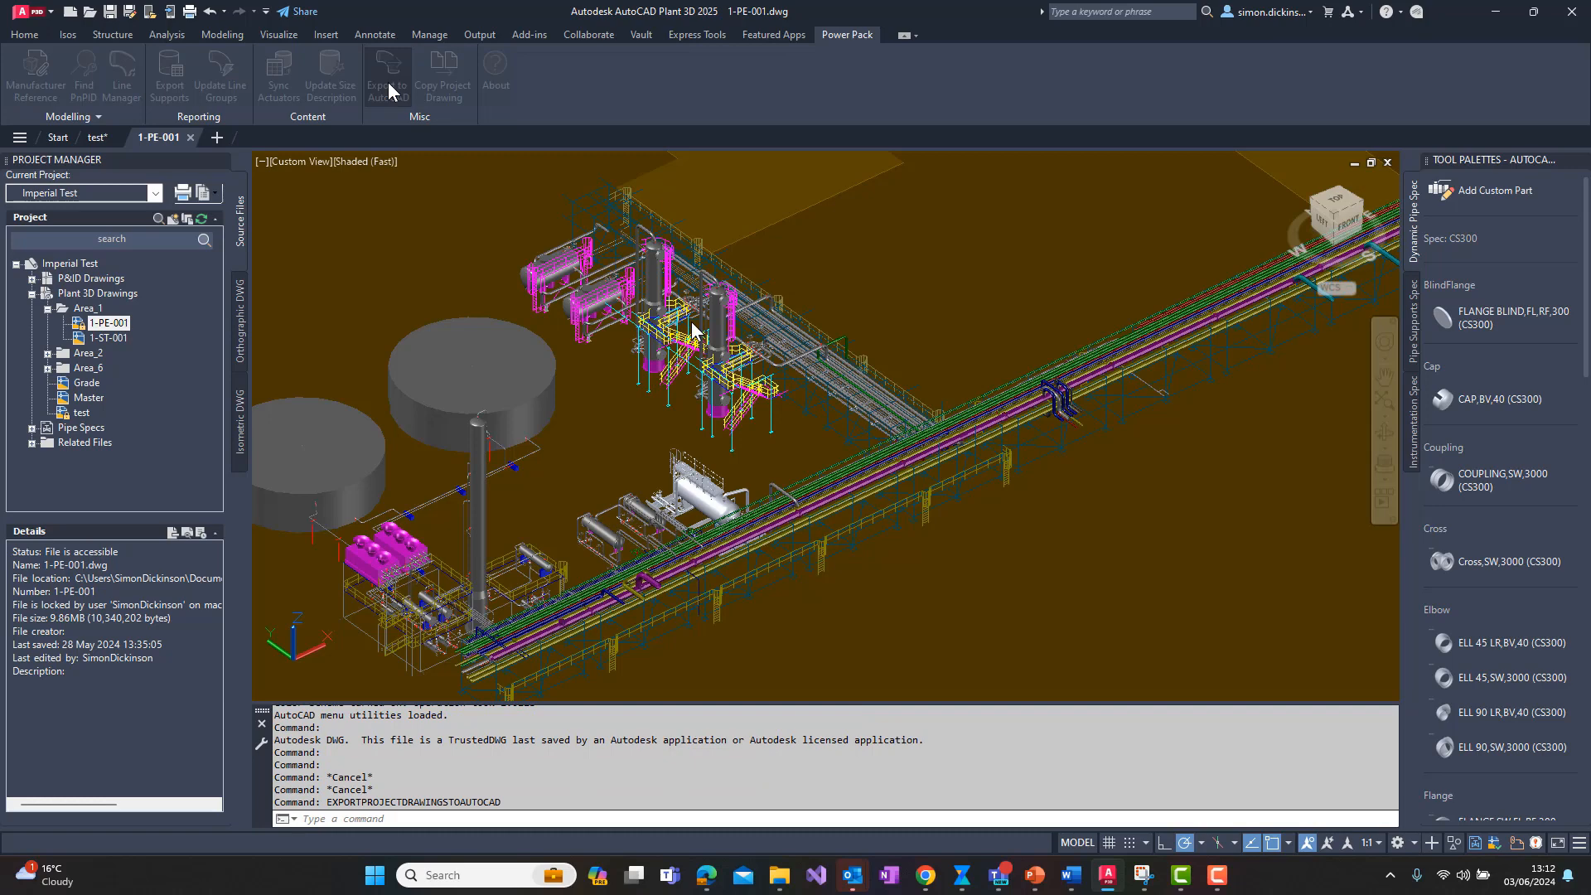
click(388, 77)
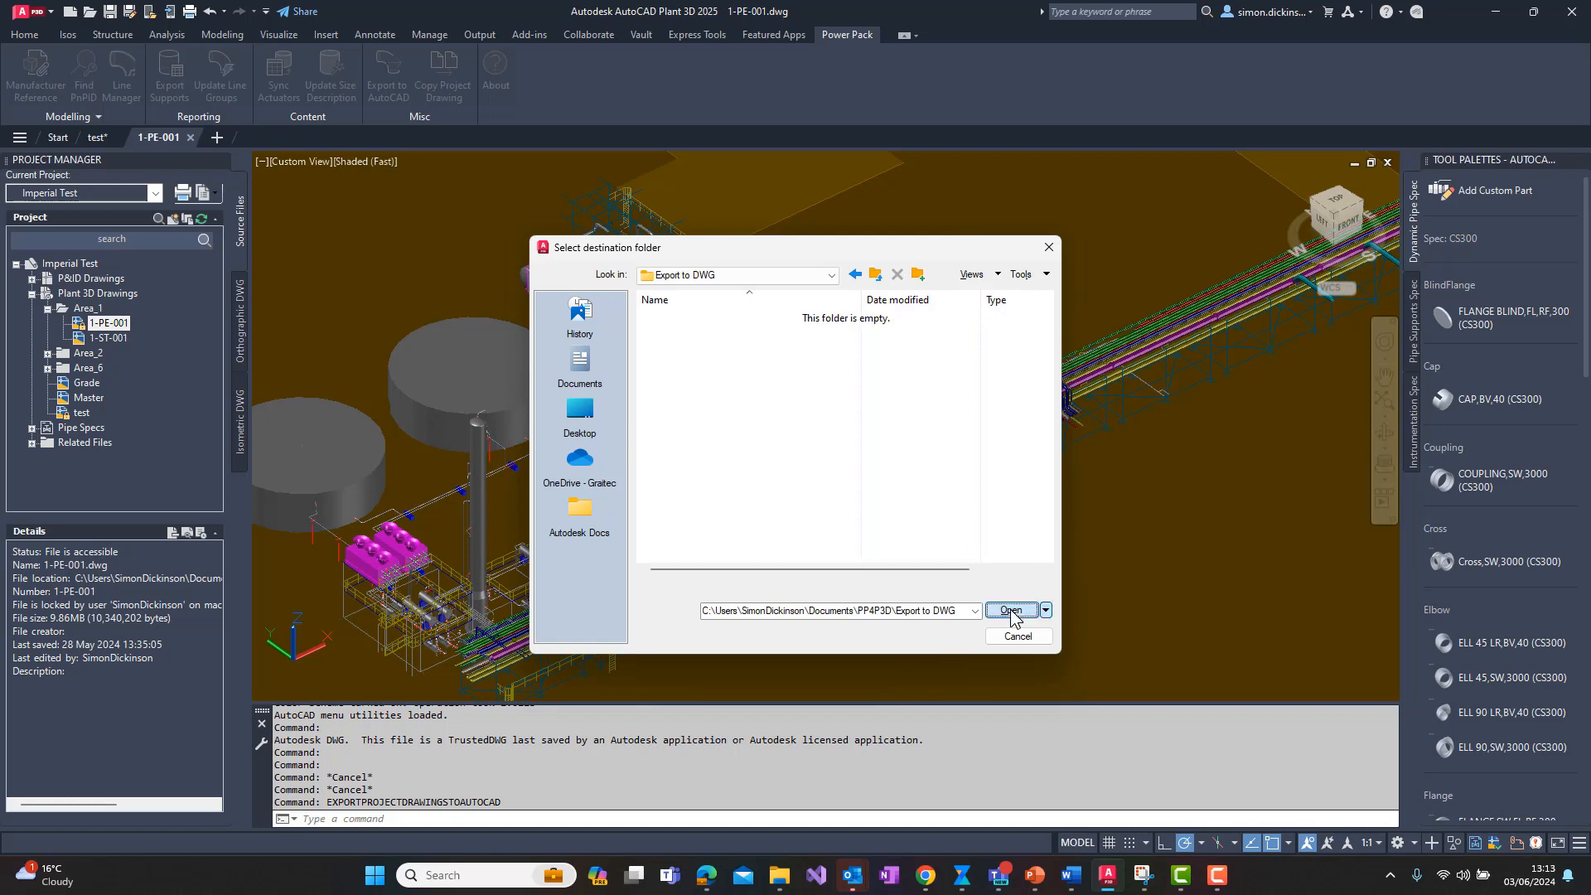
click(1011, 612)
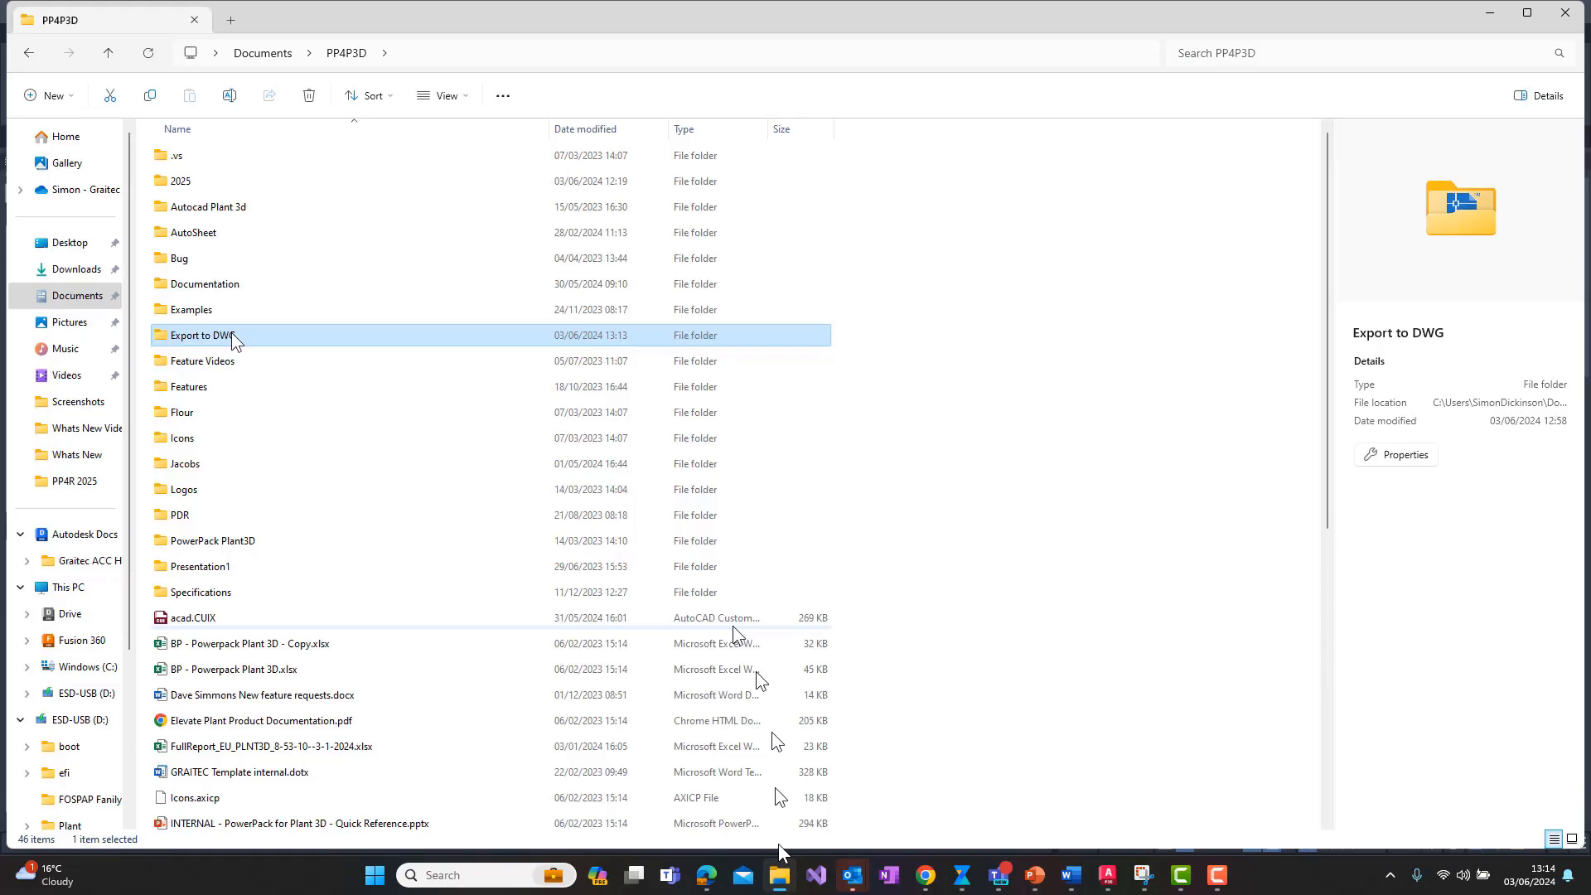
Show the Export to DWG folder's eight exported DWG files with nothing selected
double_click(205, 334)
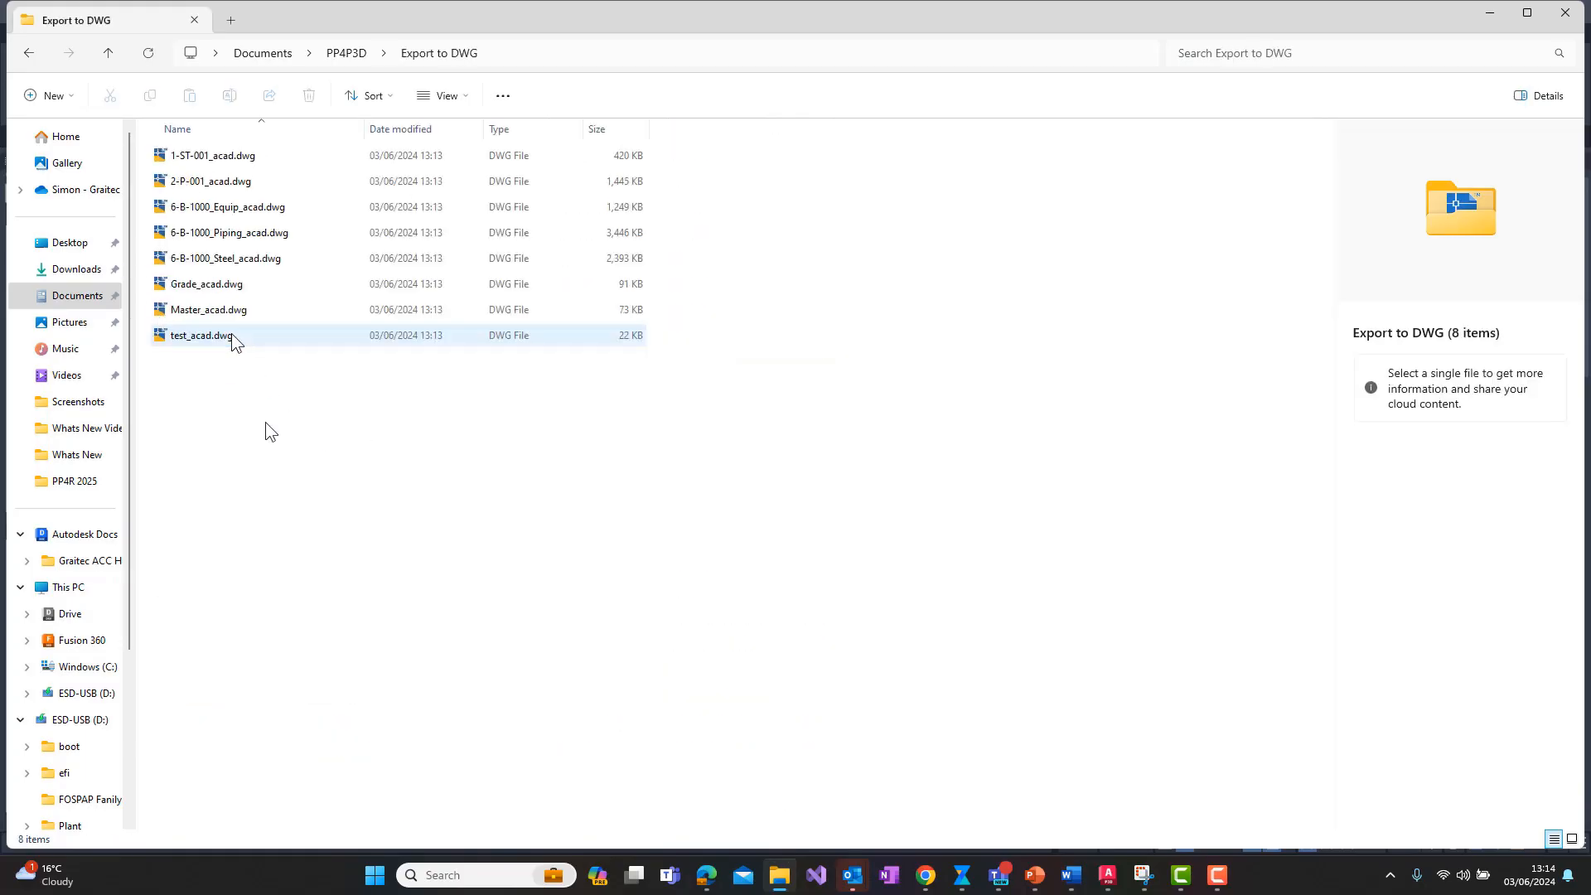
click(404, 491)
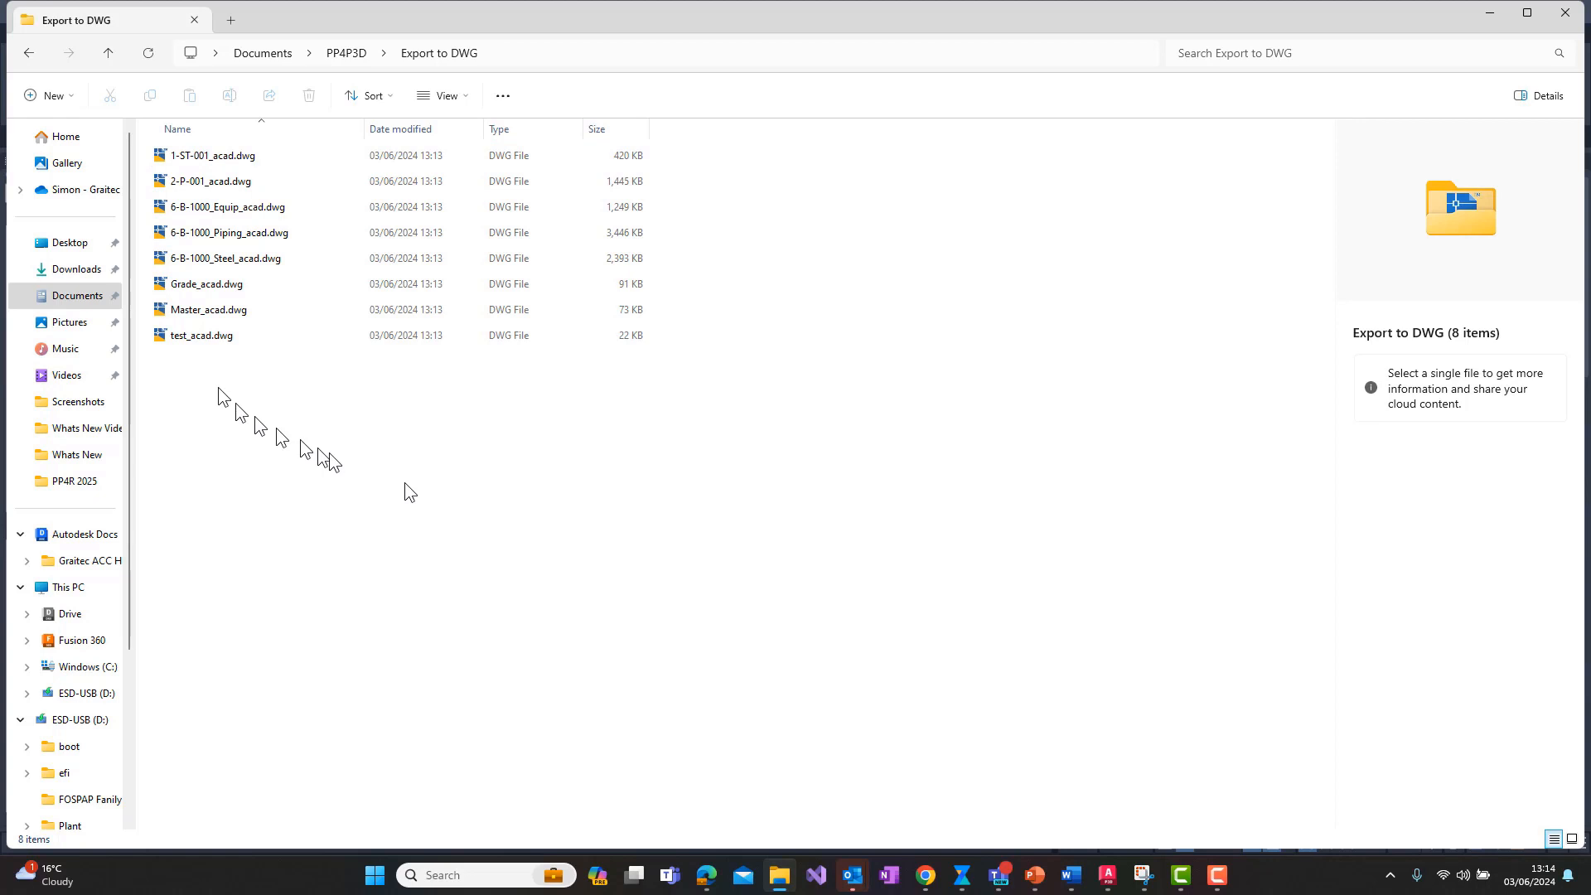
mouse_move(404, 492)
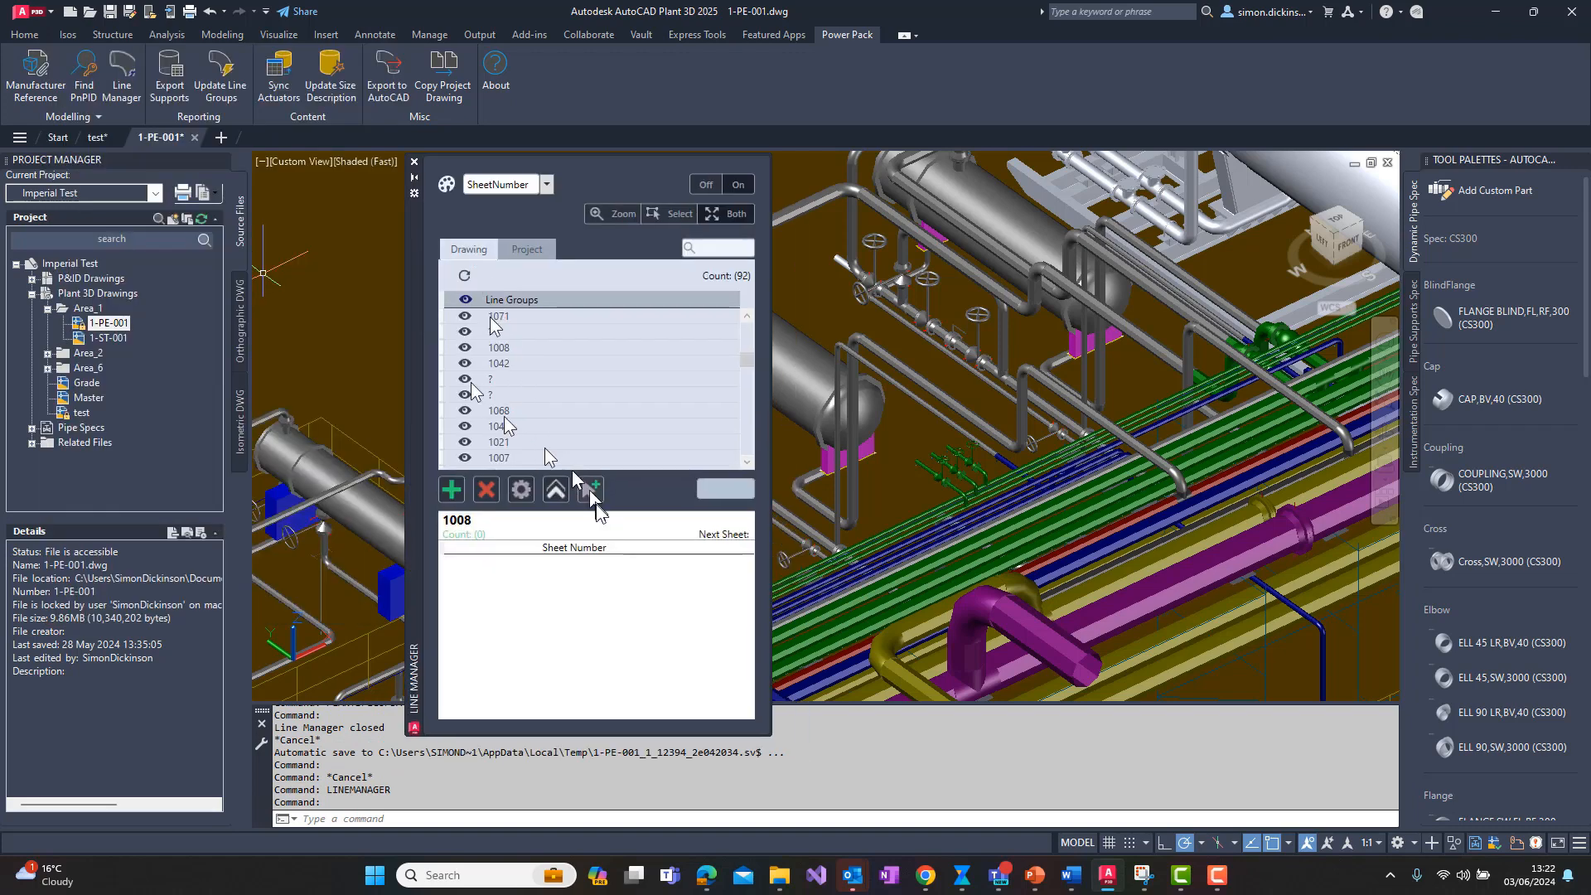
Select line group 1068's pipes in Line Manager and add sheet number 001
click(497, 315)
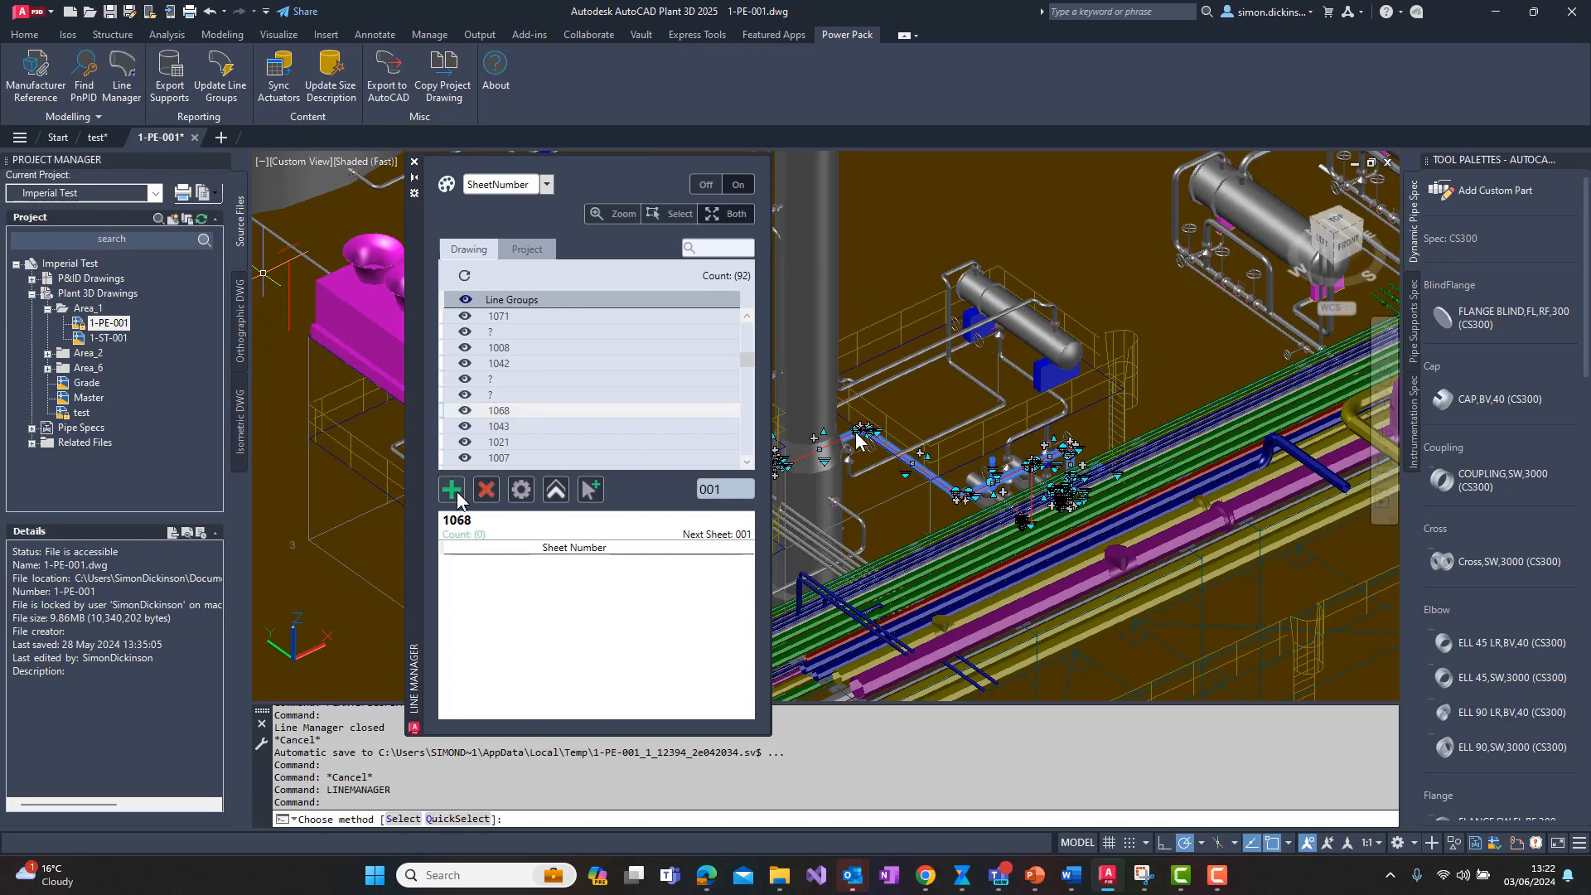
mouse_move(621, 576)
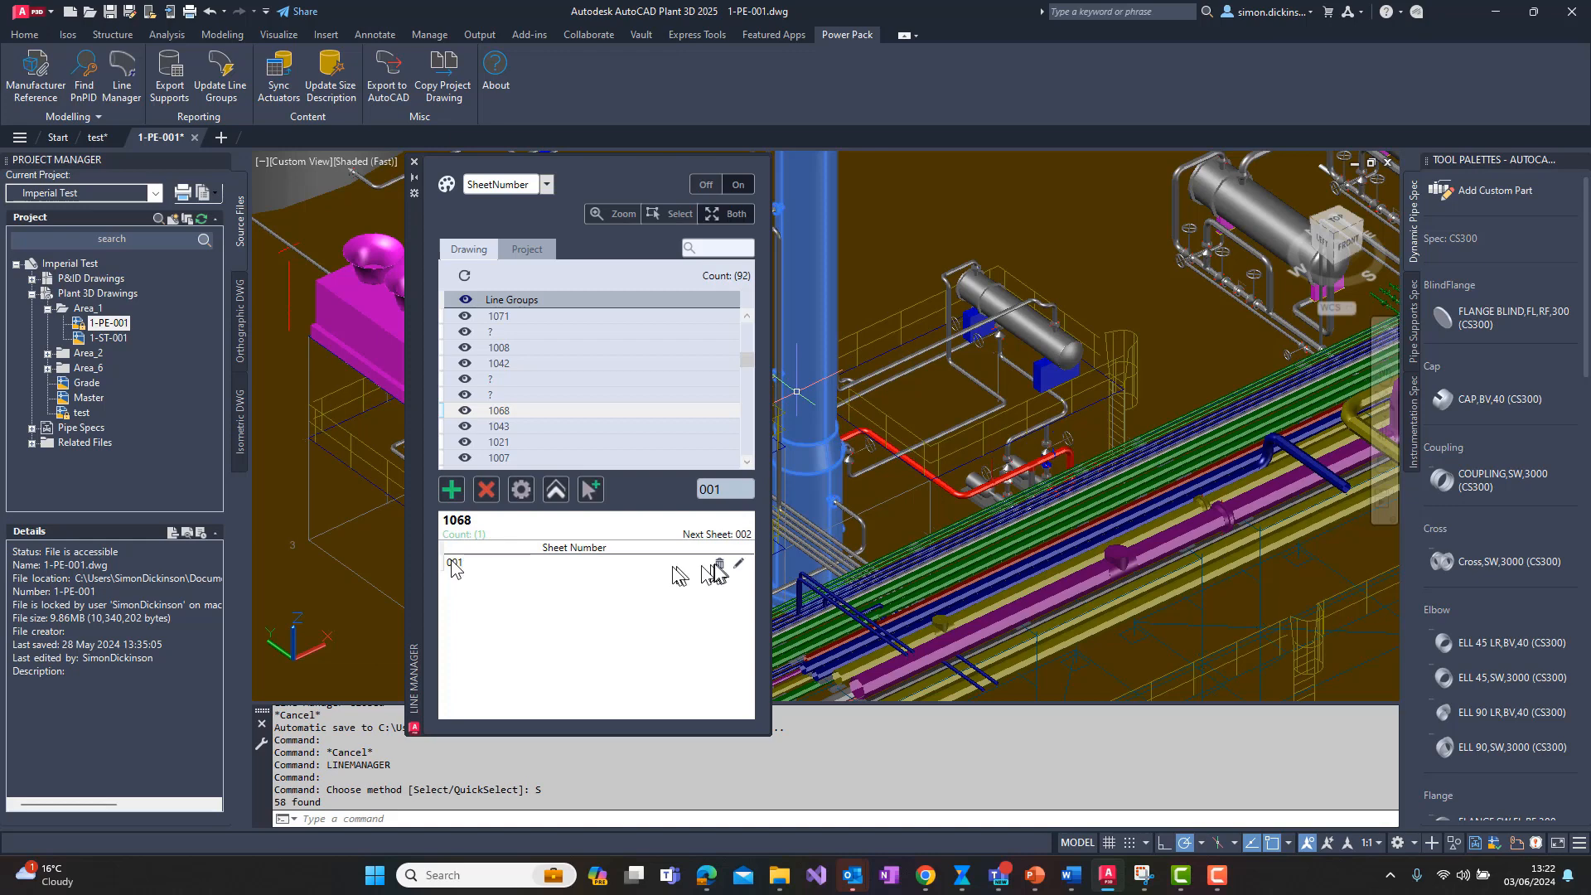
mouse_move(642, 555)
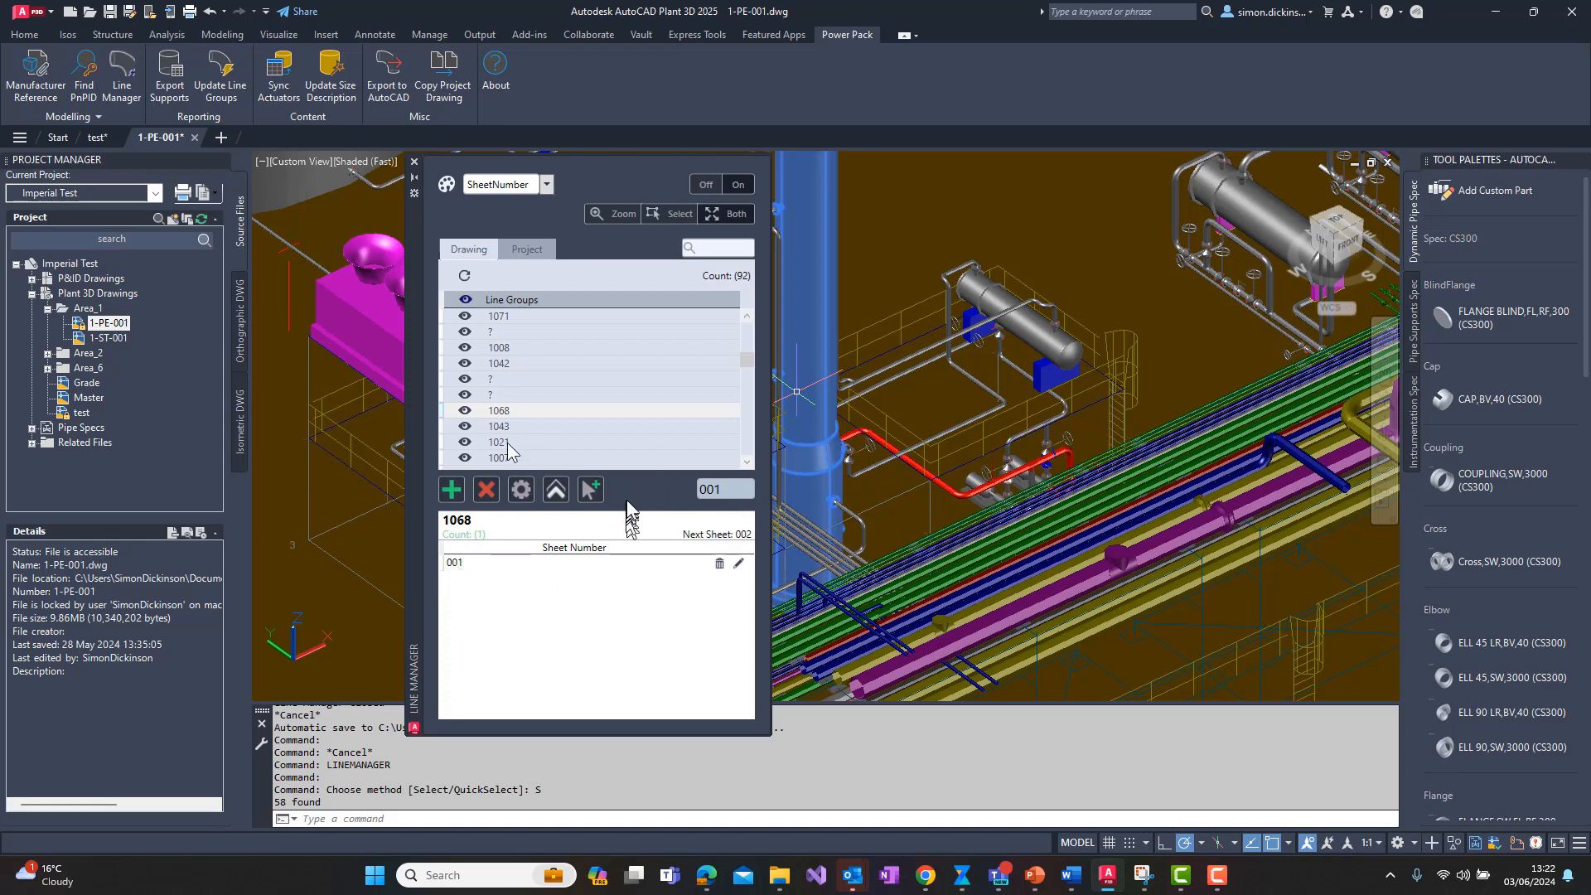
click(497, 441)
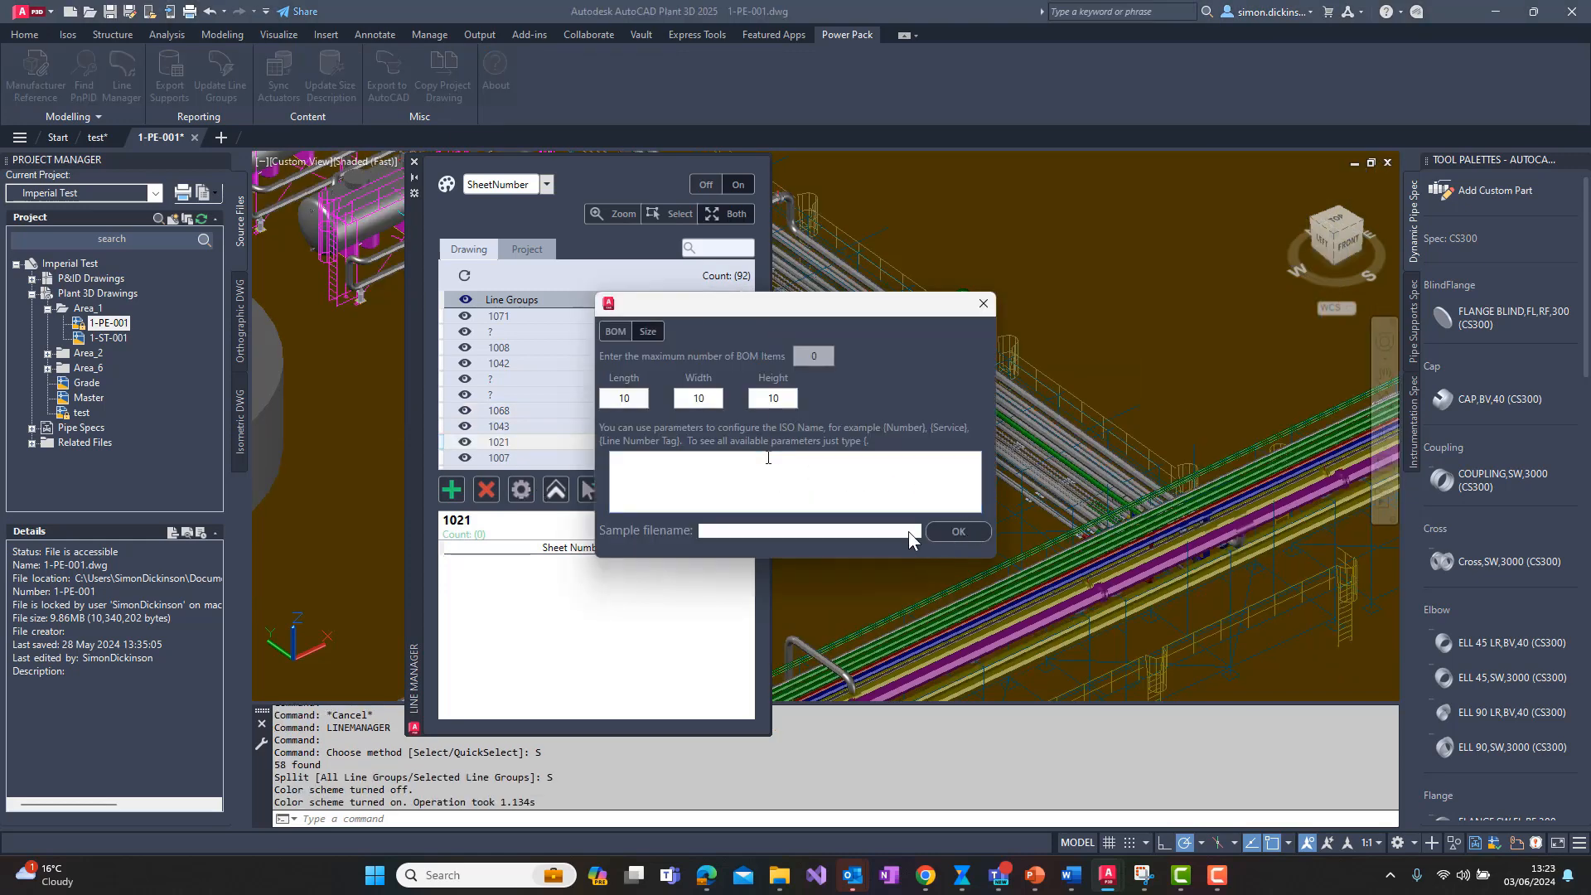
Confirm size split value 10 and run the Auto Sheet split on line group 1021
click(954, 531)
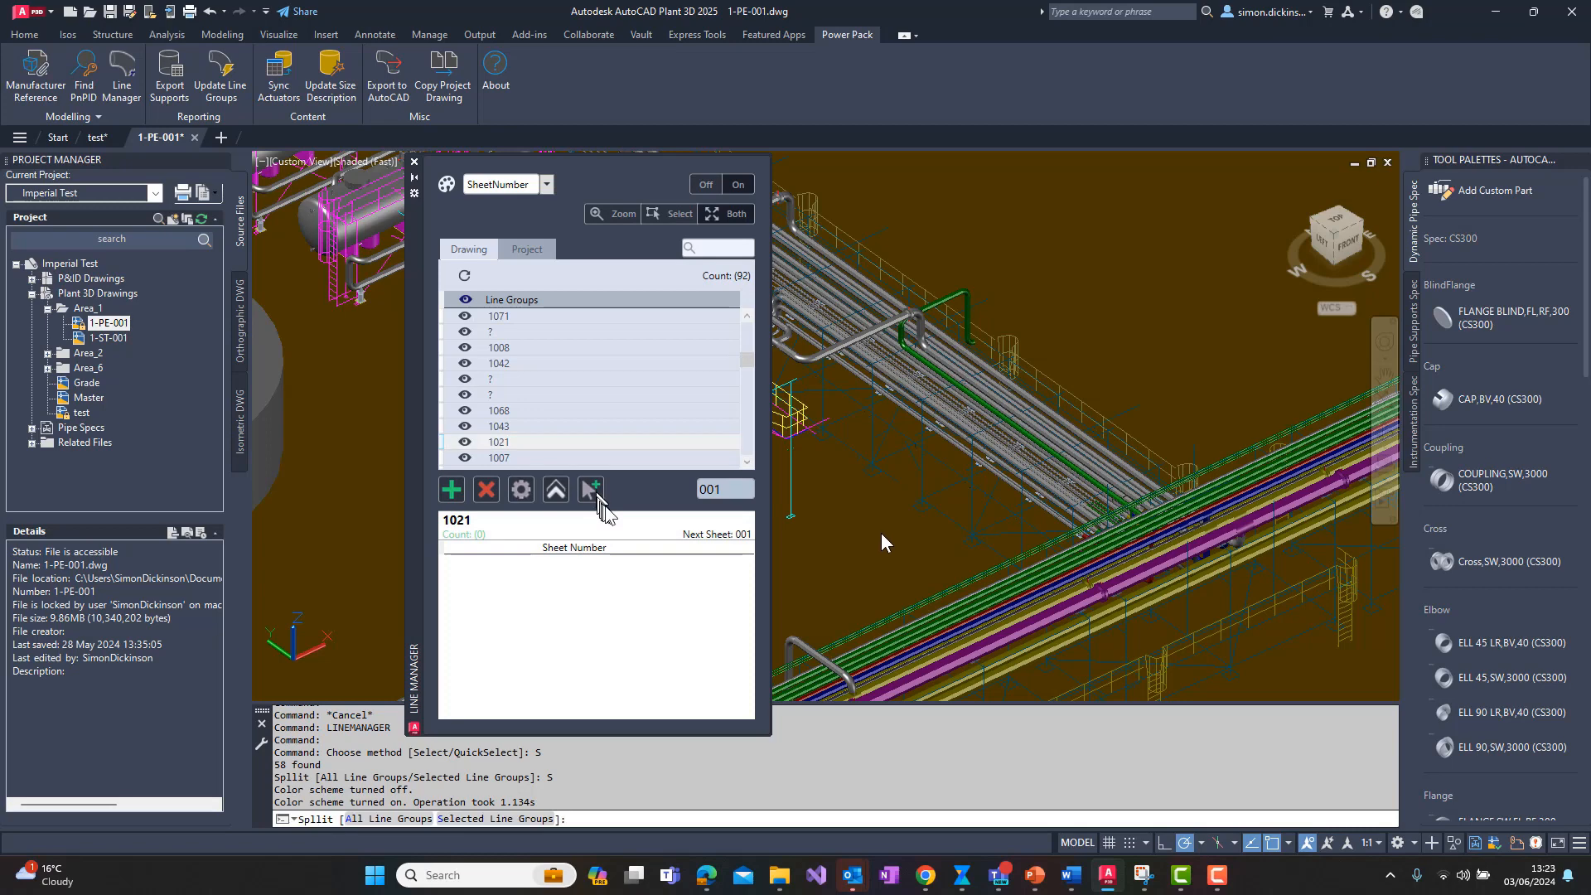
click(592, 489)
text(S)
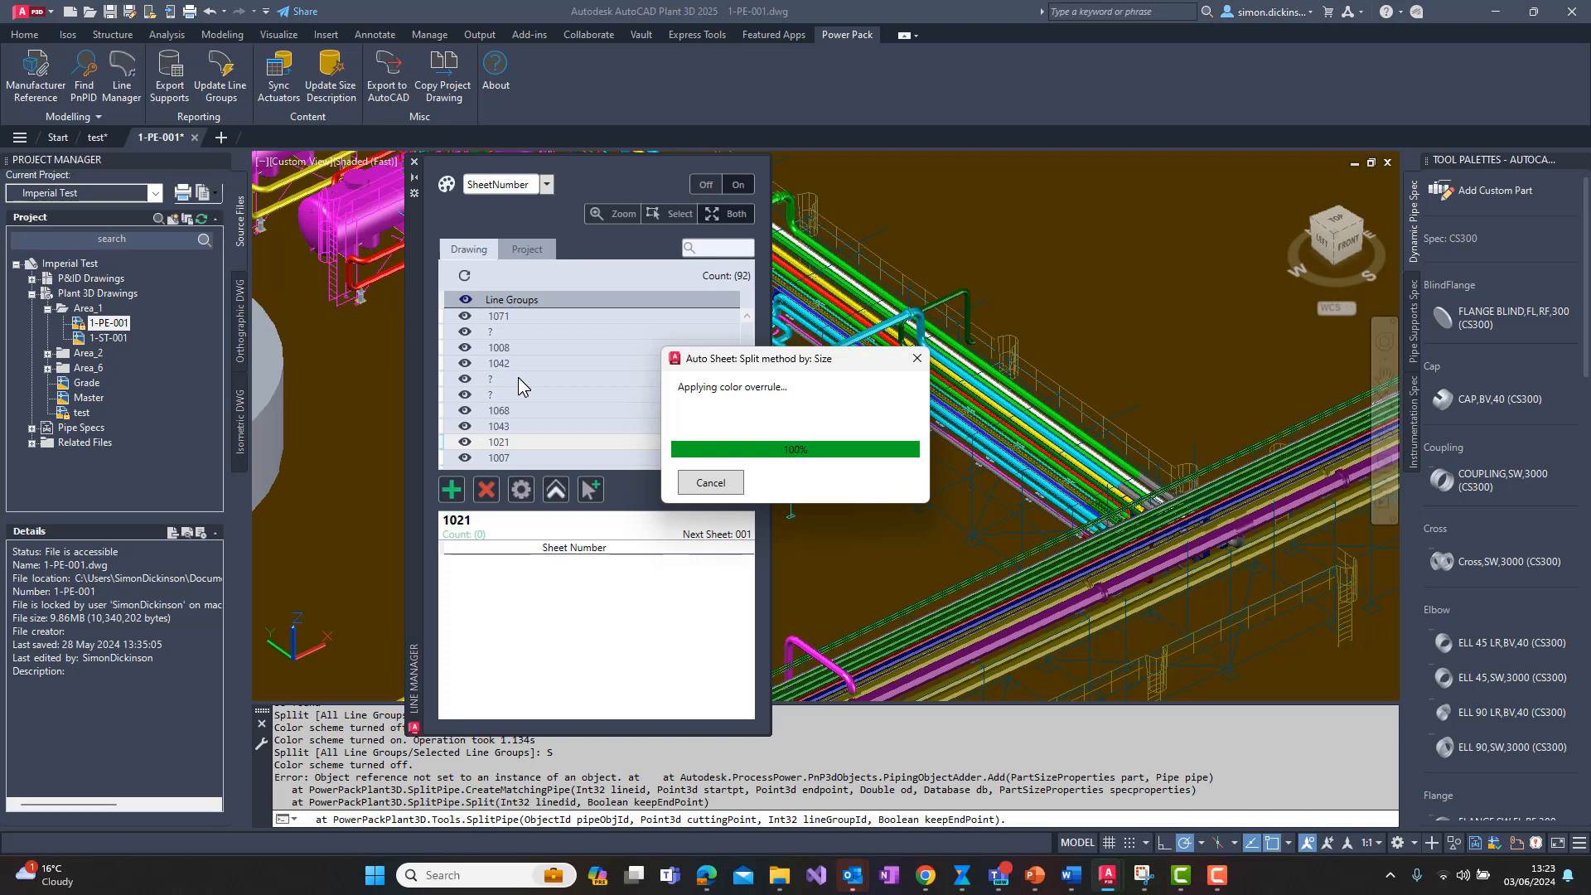
mouse_move(532, 406)
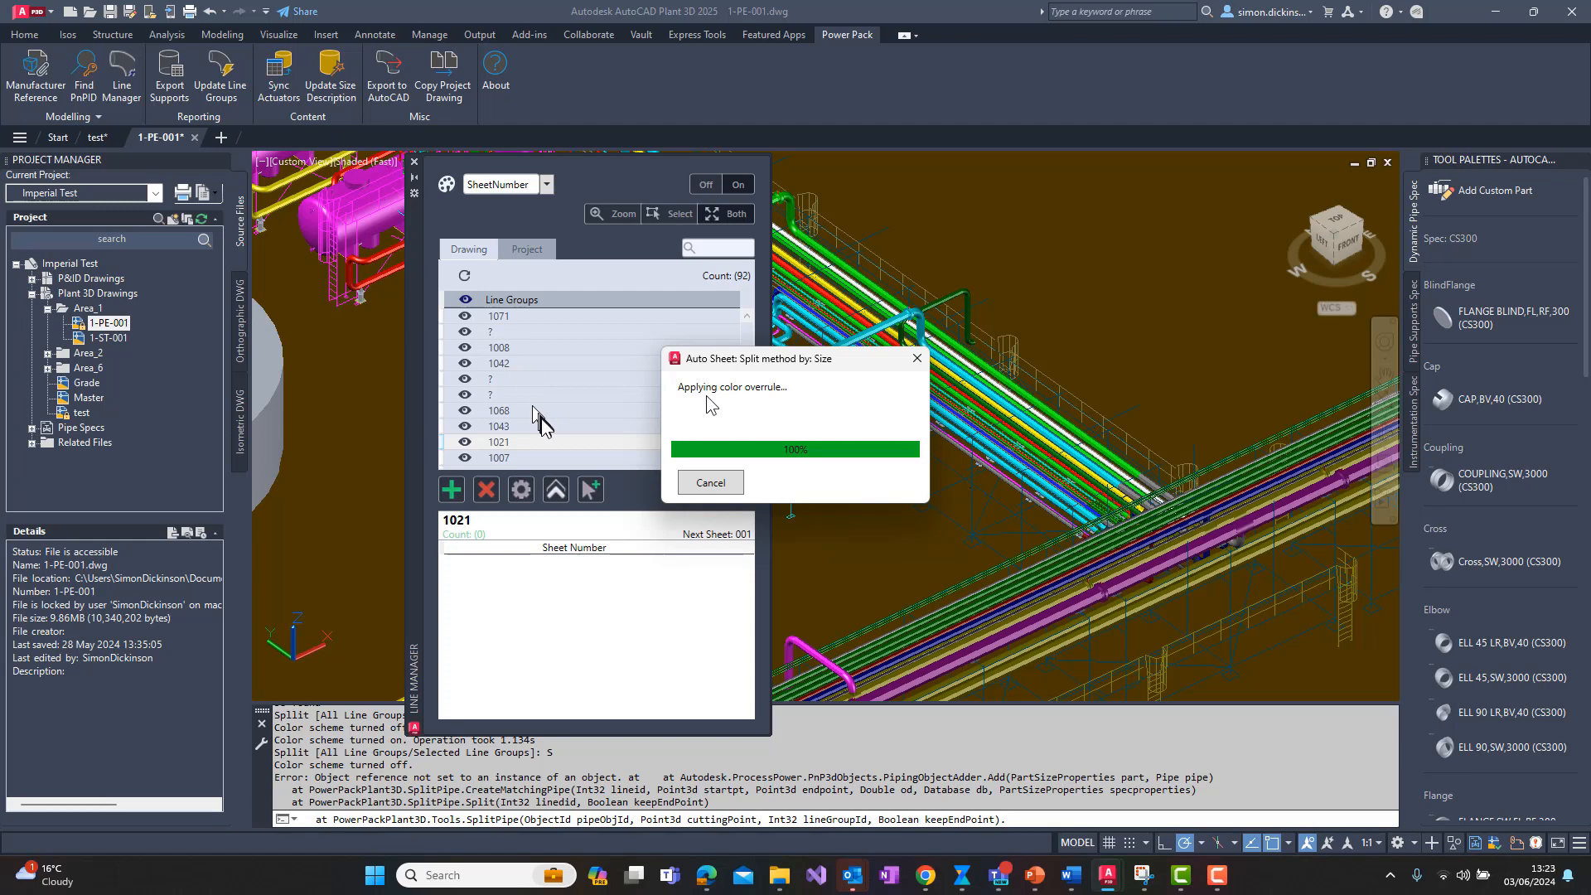
mouse_move(650, 421)
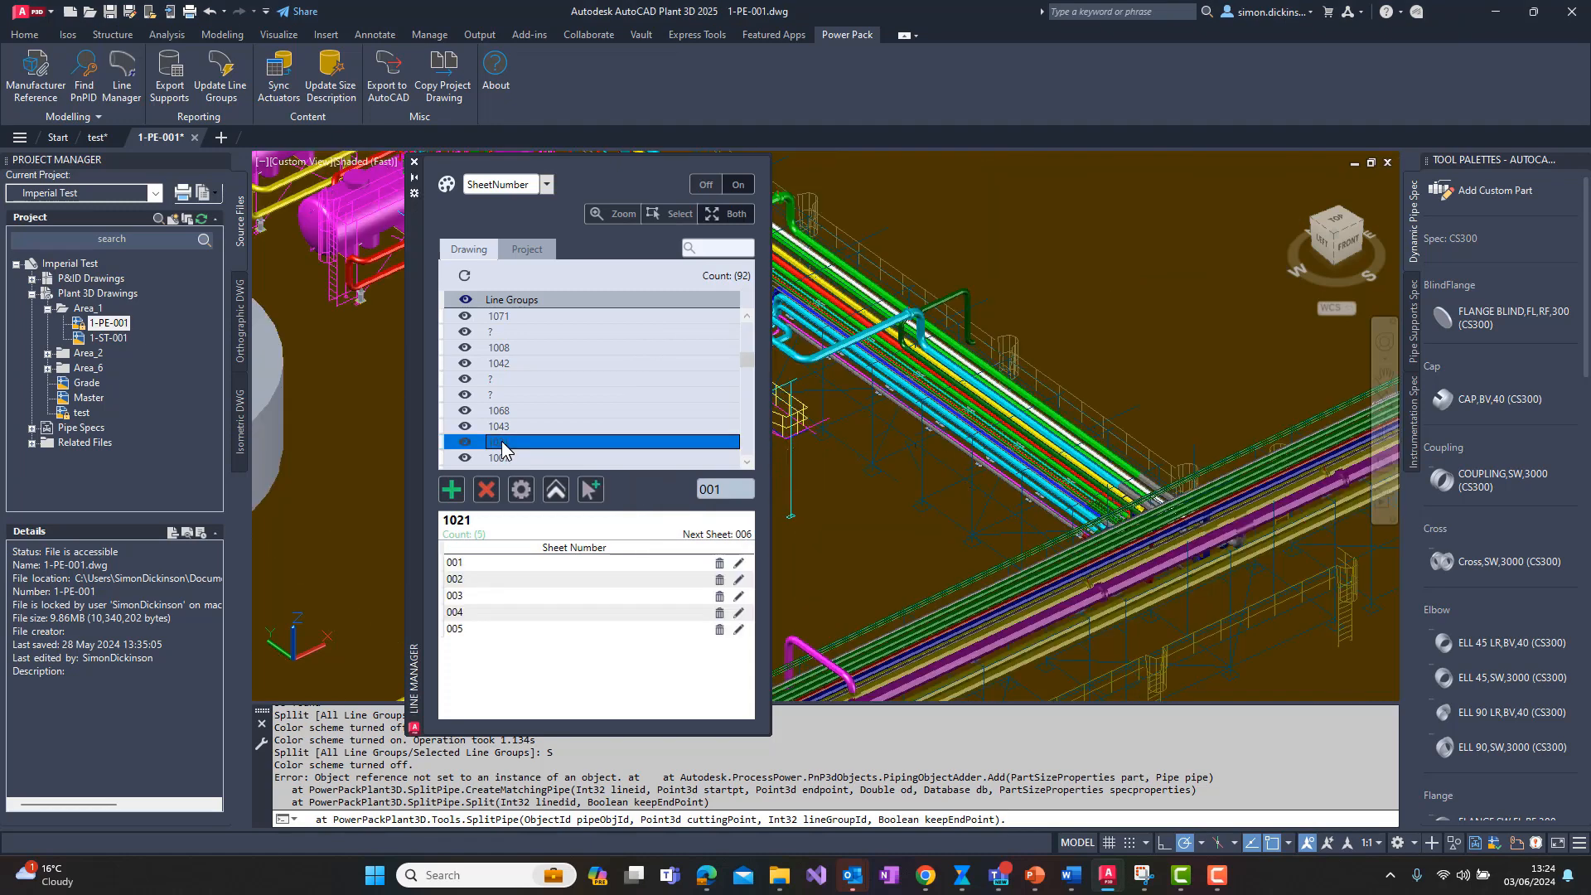
mouse_move(517, 669)
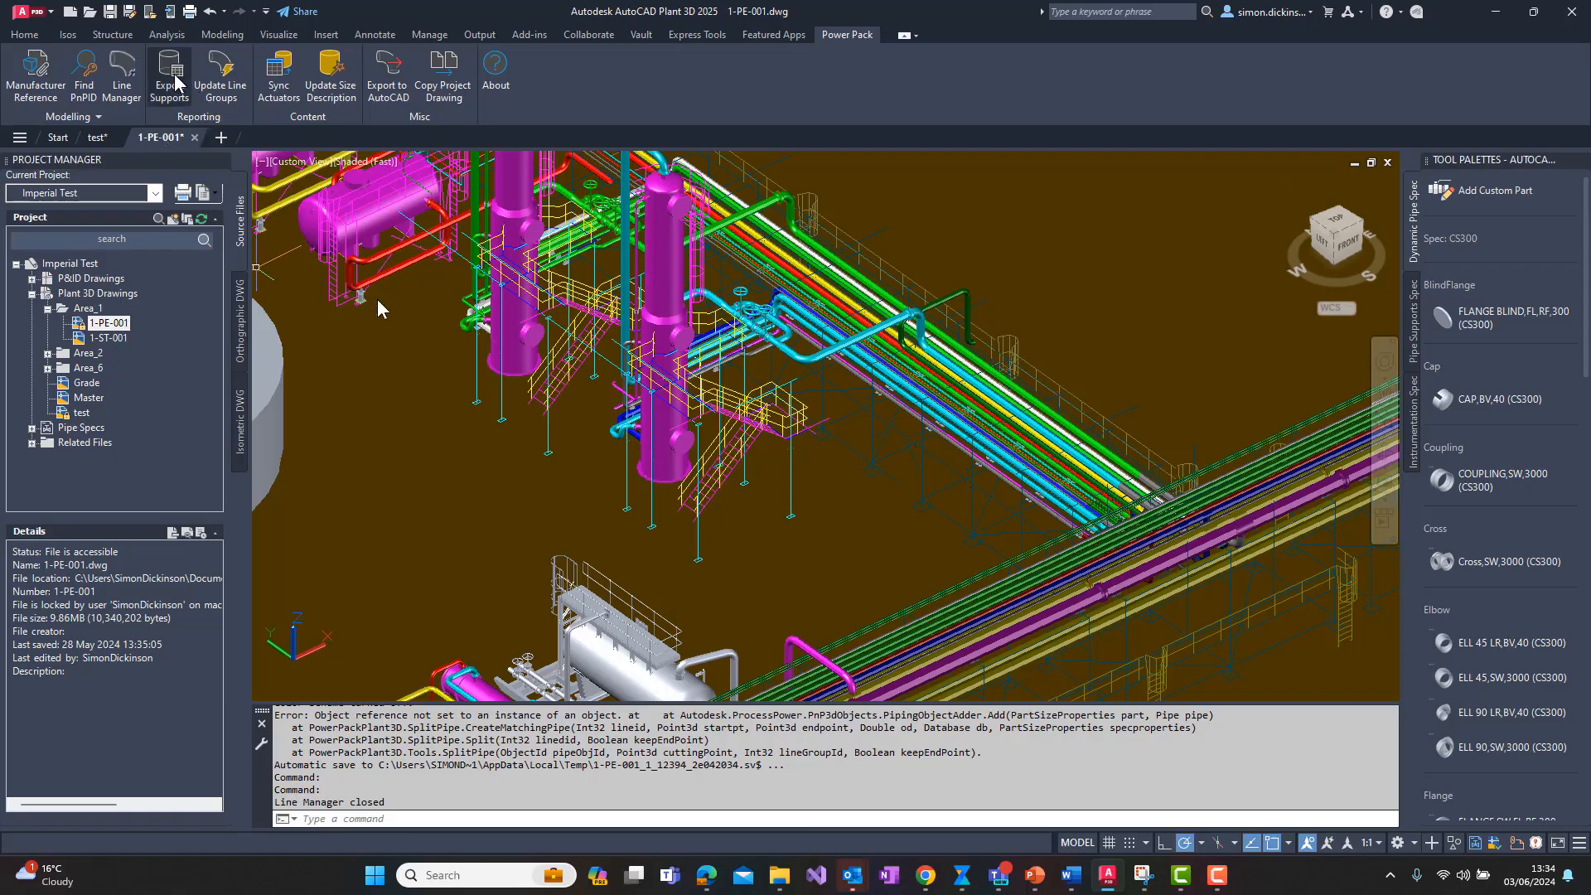
Export the project's pipe supports and save the resulting Excel workbook
click(169, 76)
text(P)
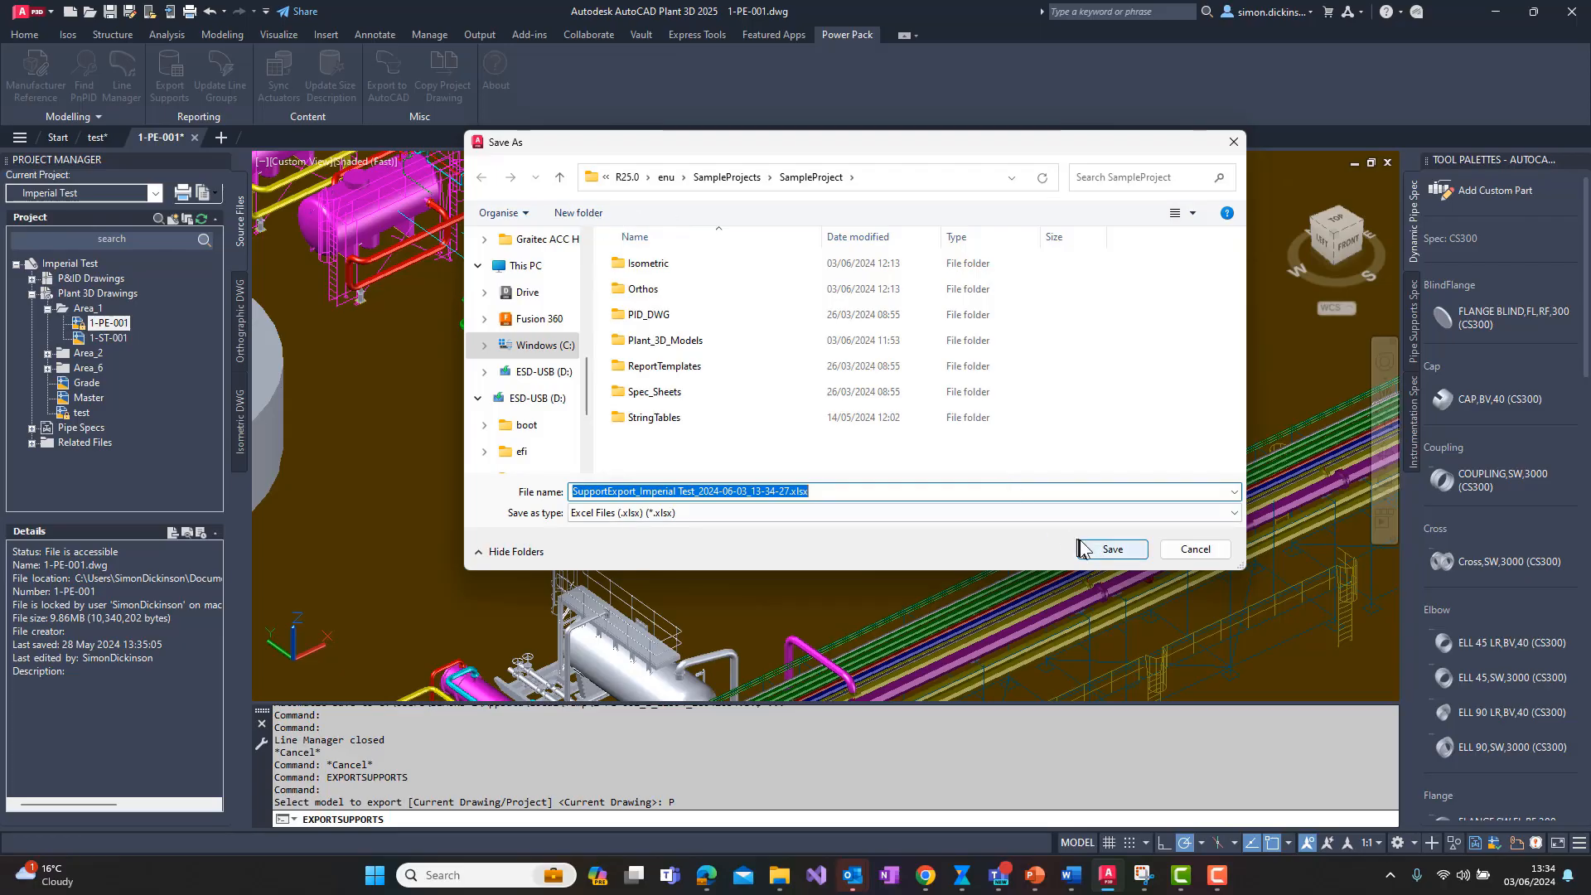
click(1108, 548)
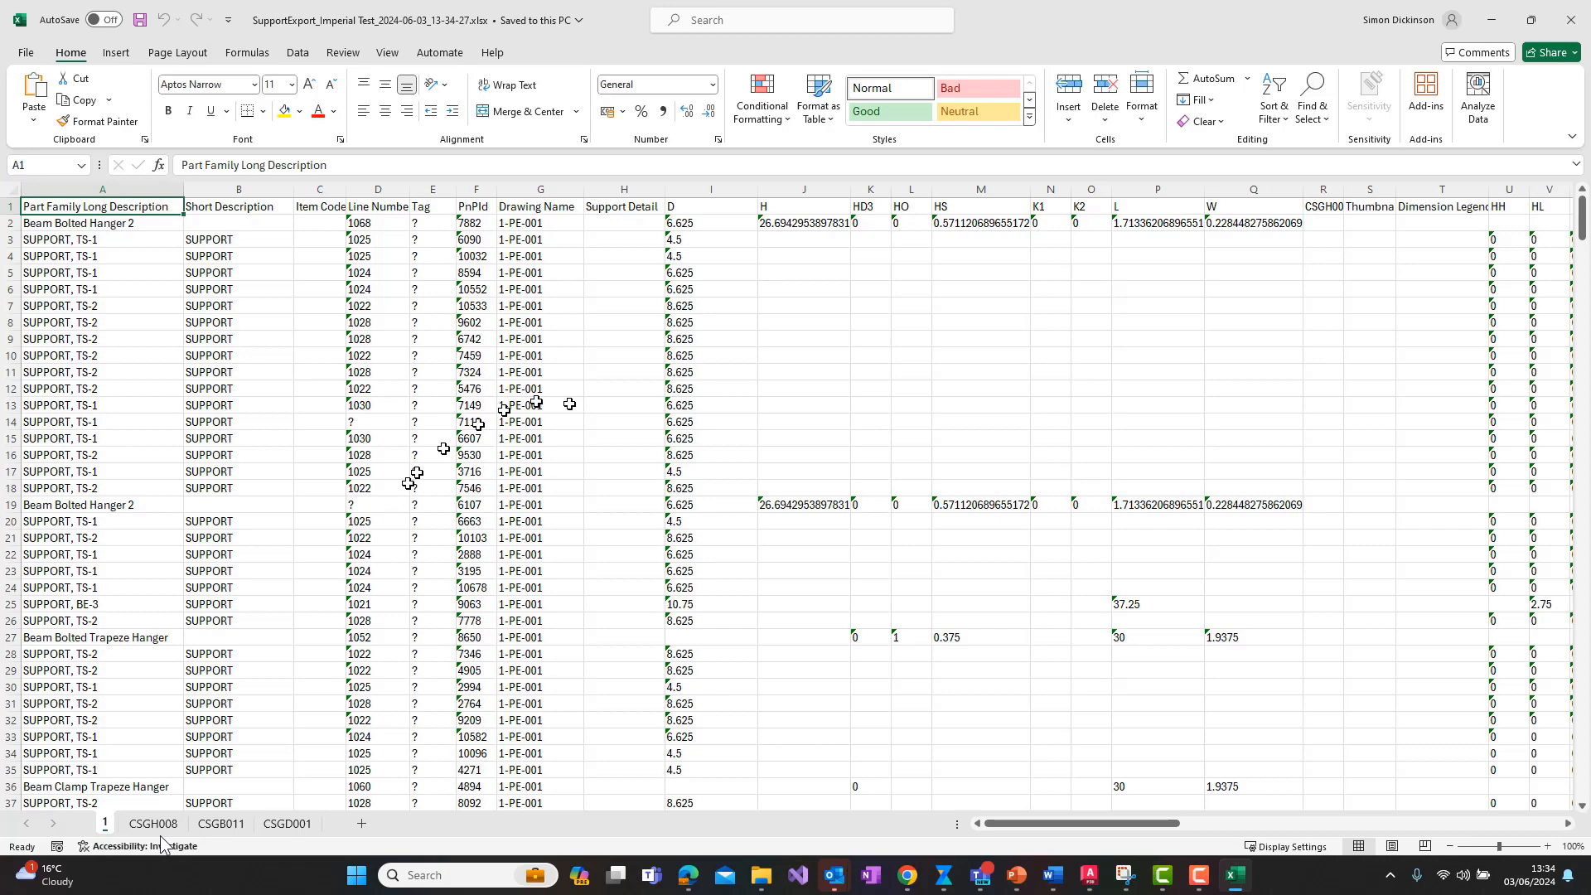
Review the CSGH008, CSGB011 and CSGD001 support sheets and their dimension legends
click(152, 824)
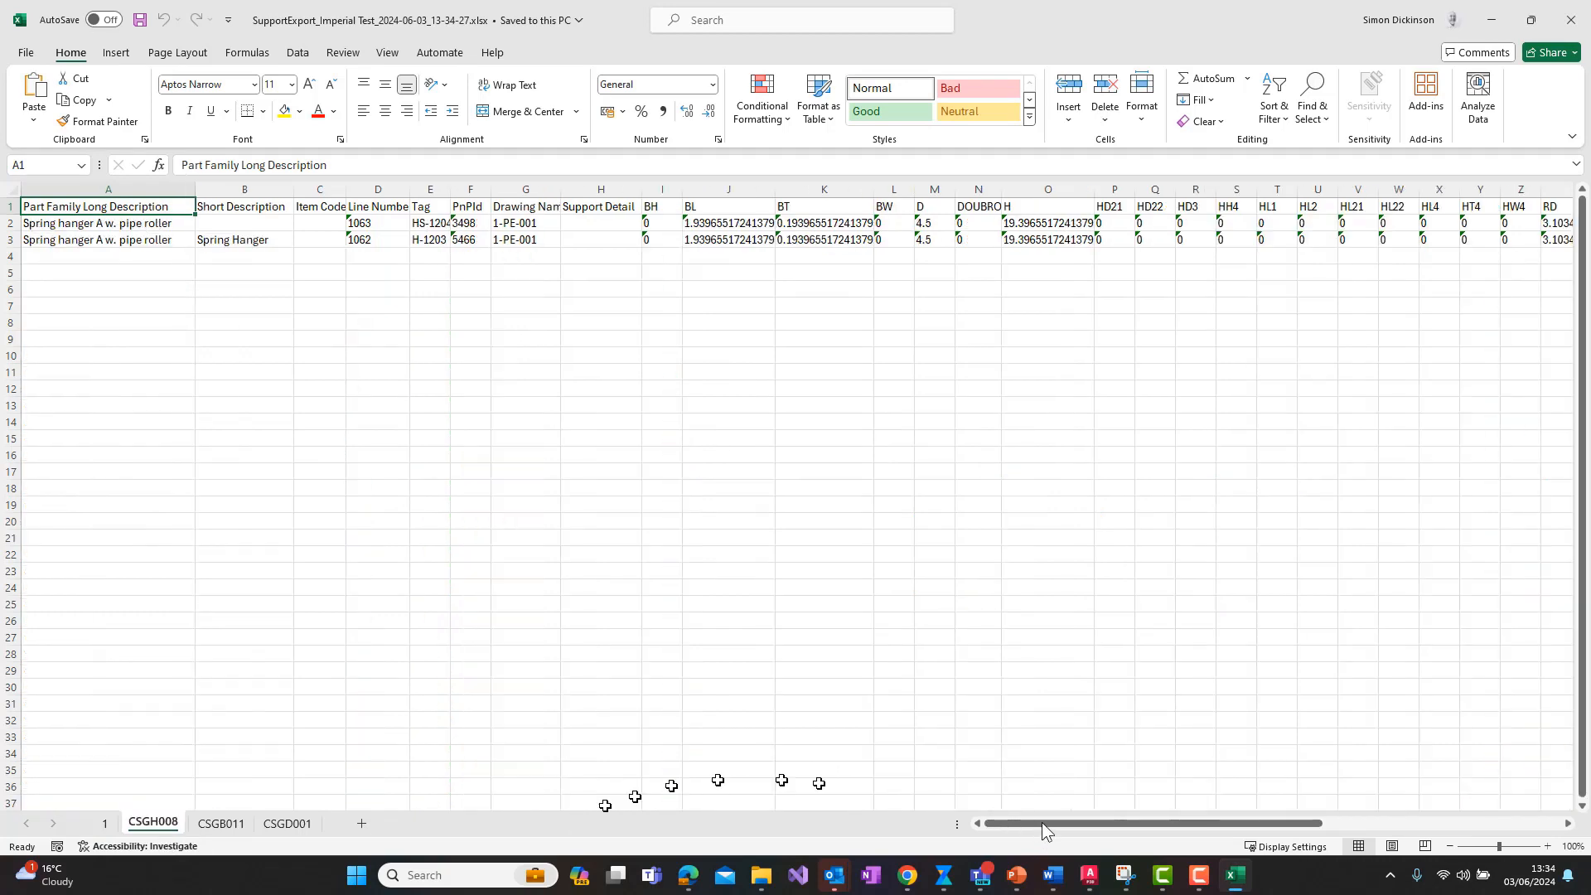
drag(1045, 824, 1258, 824)
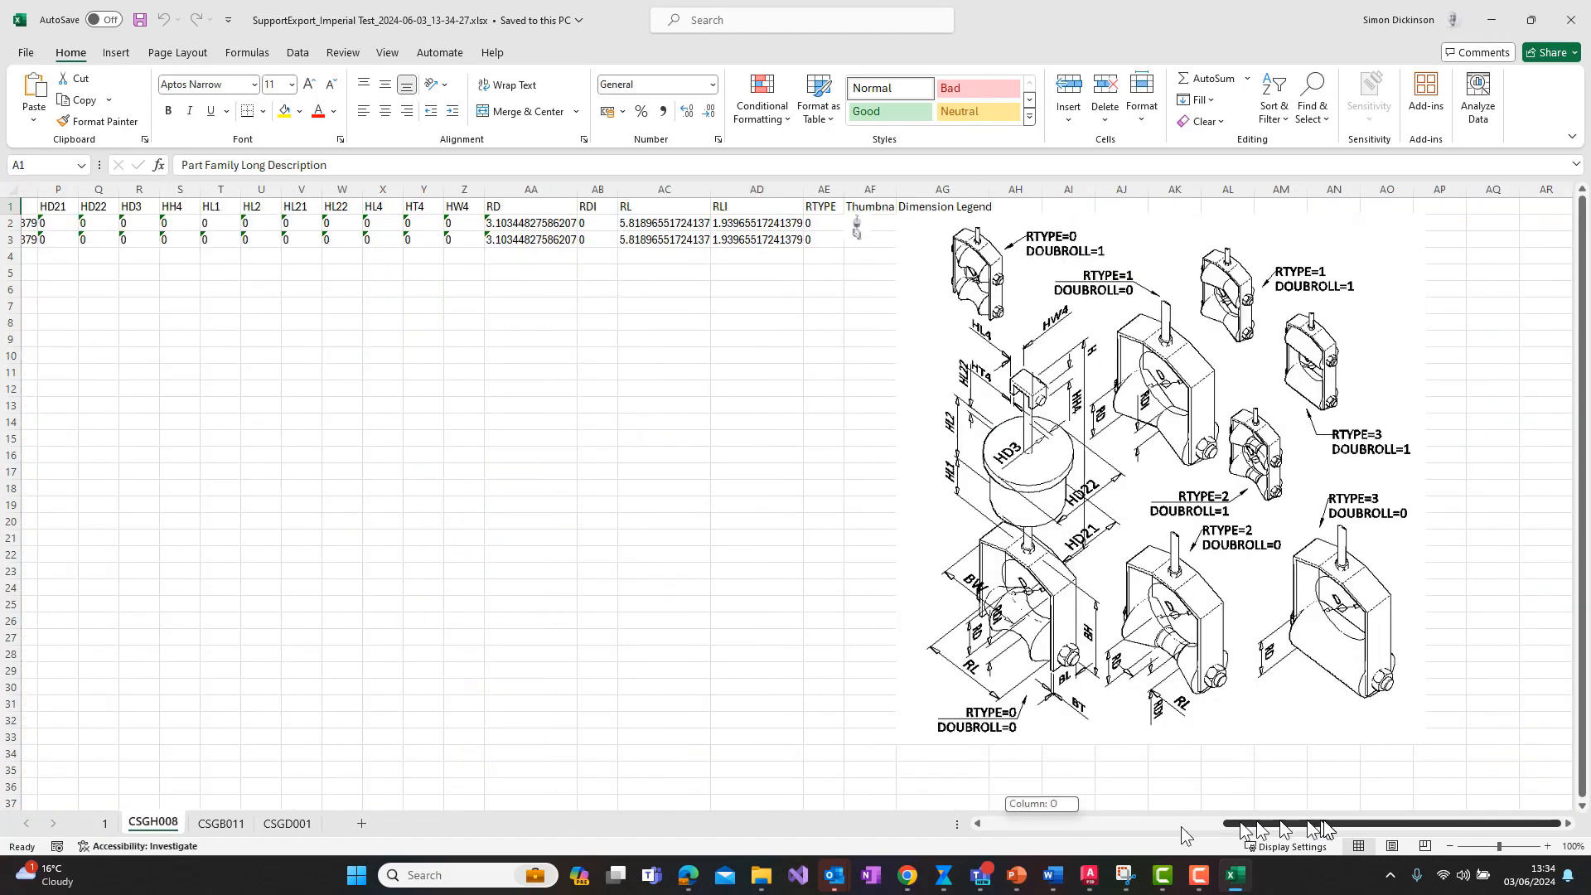
mouse_move(229, 831)
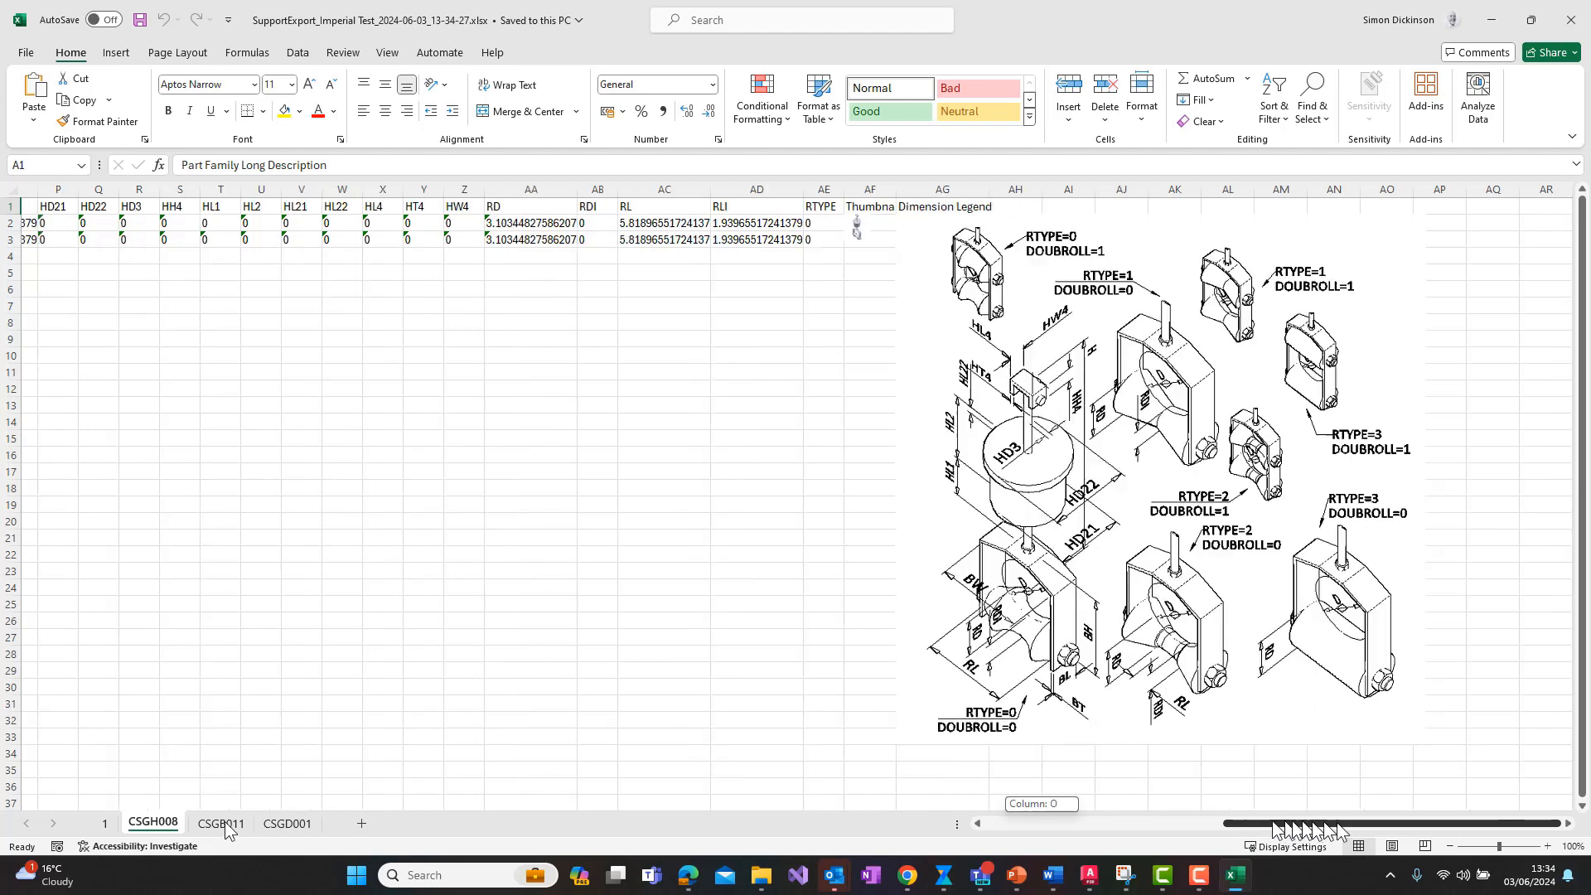
click(219, 823)
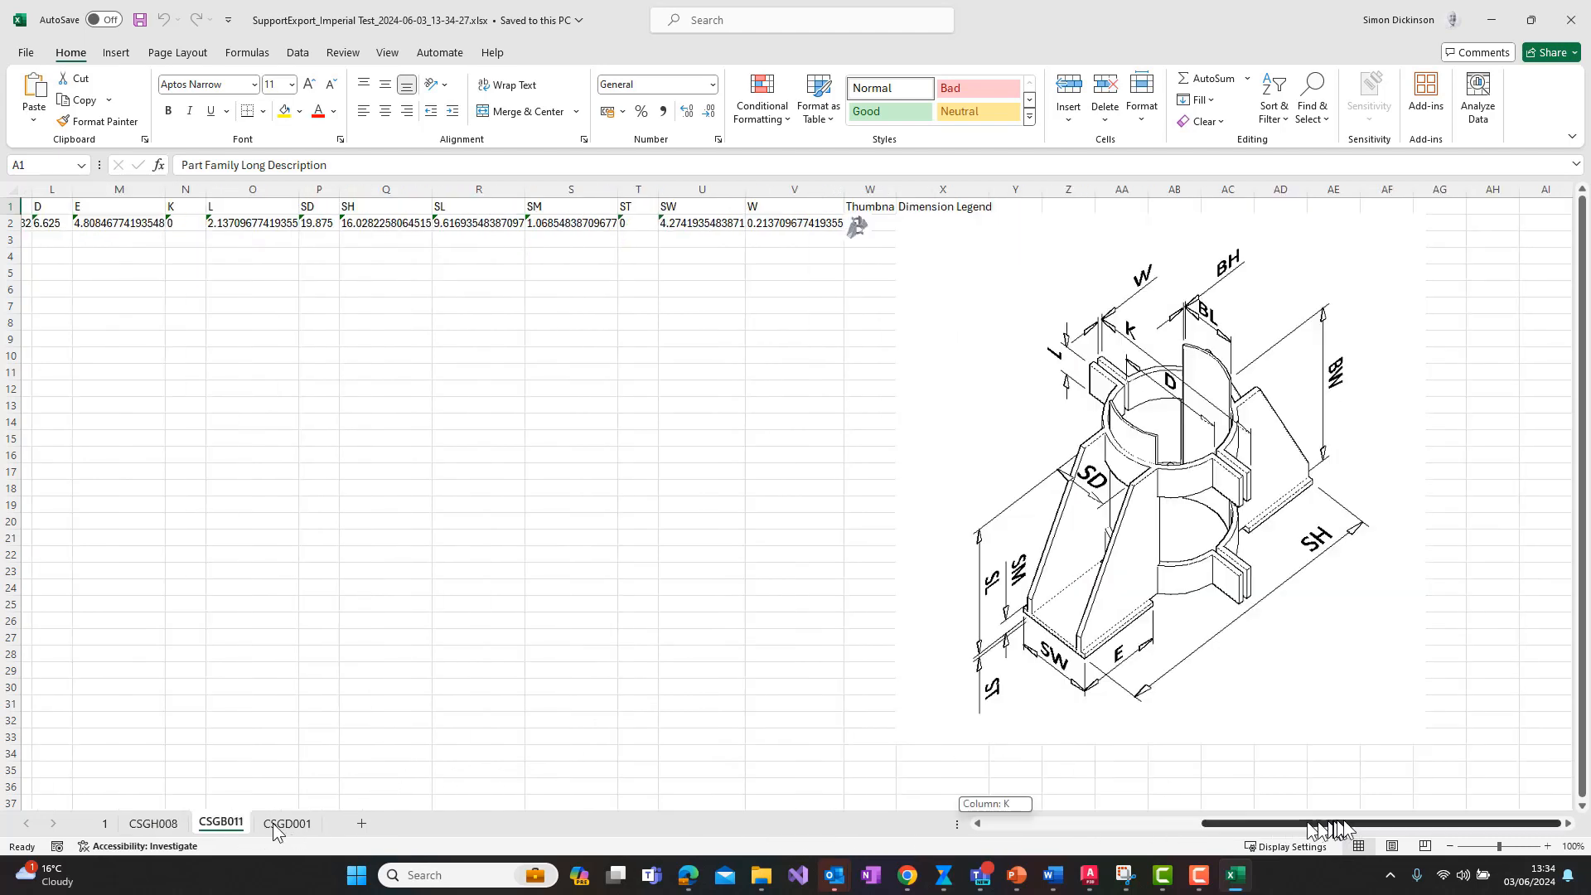
click(287, 824)
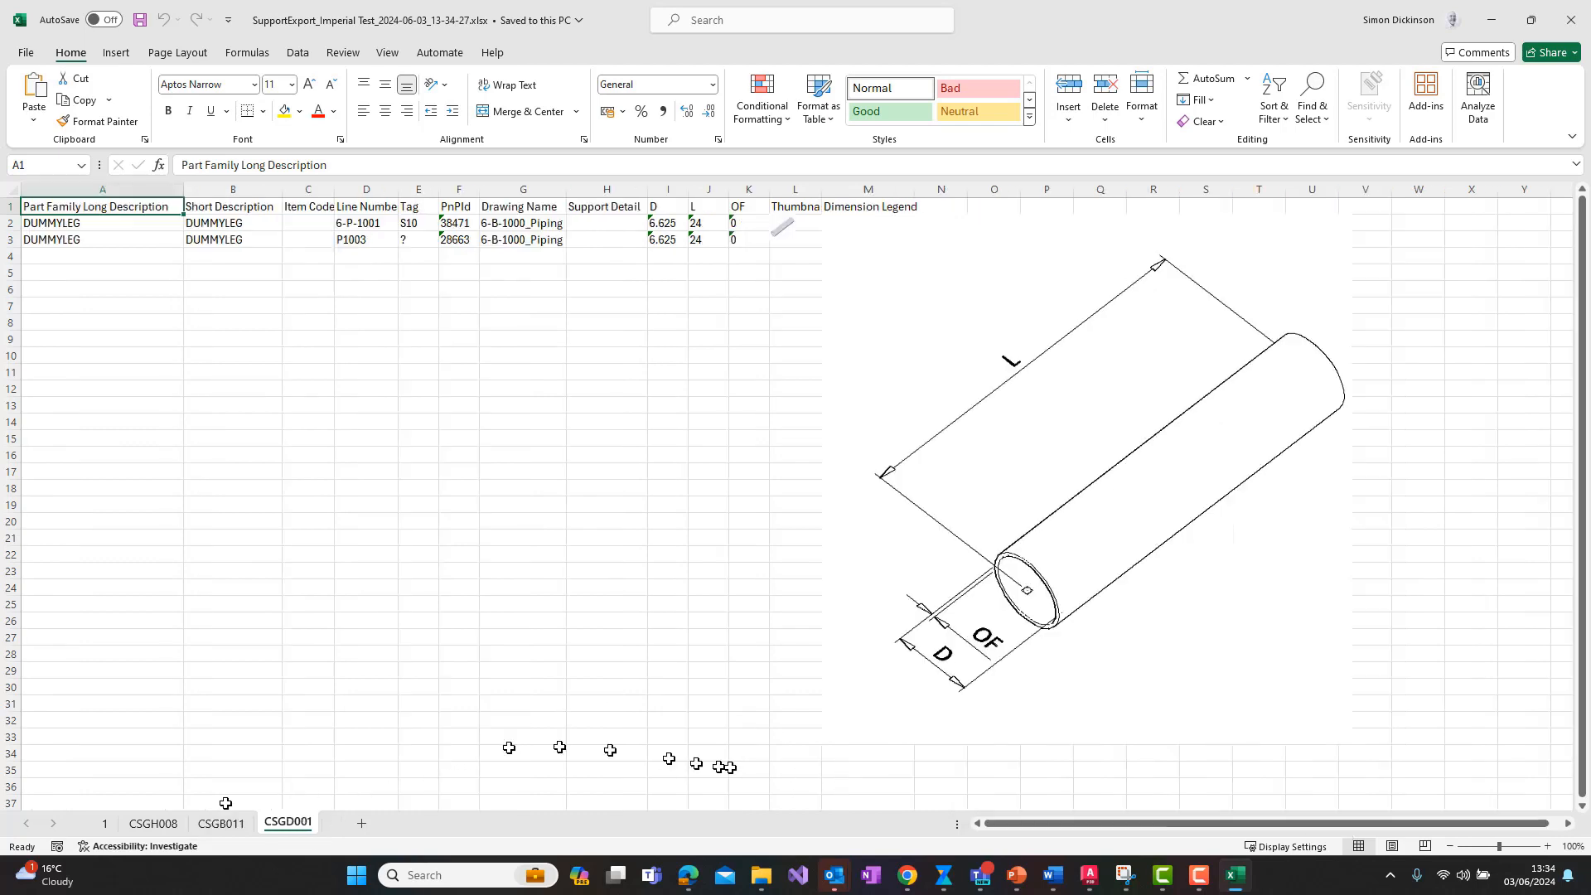
click(221, 823)
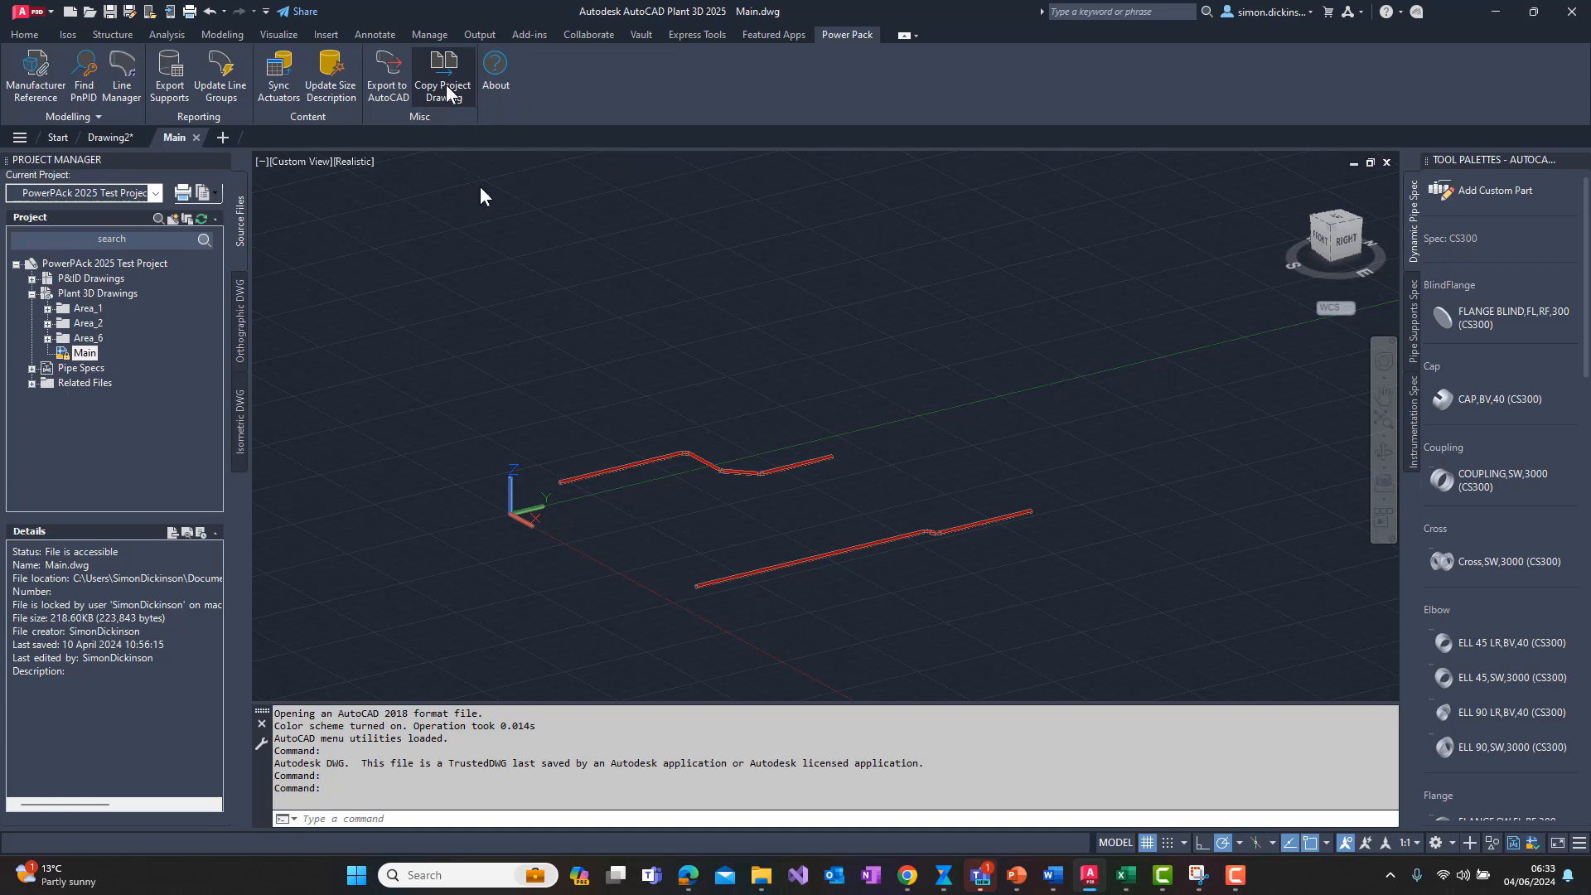
Start Copy Drawing Browser, skip choosing a source project and pick drawings by Folder
click(442, 76)
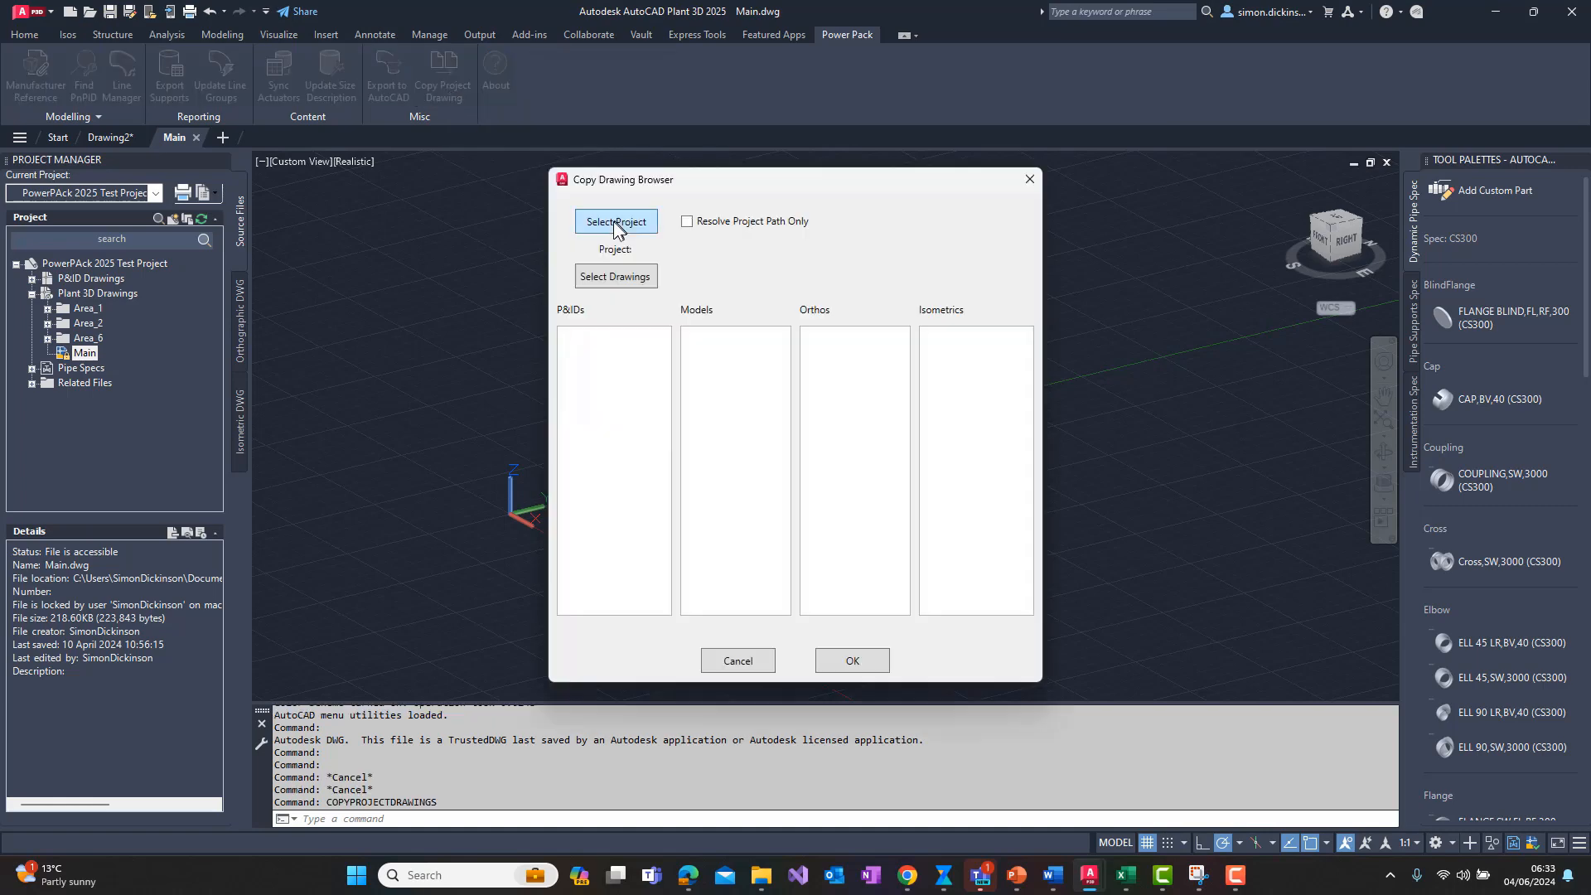
click(614, 220)
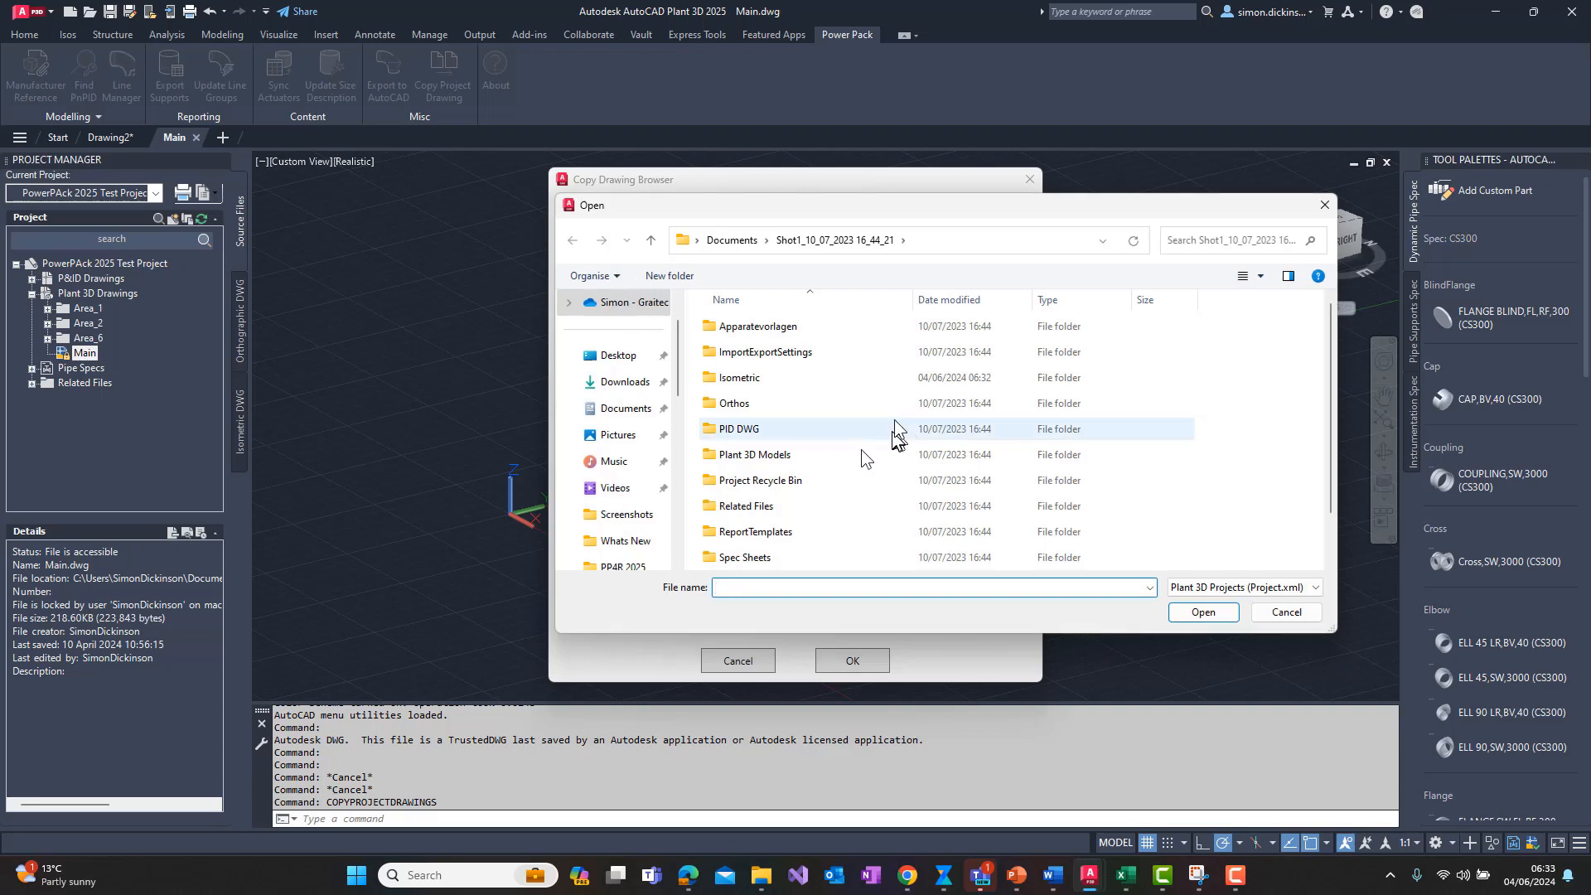
scroll(down, 3)
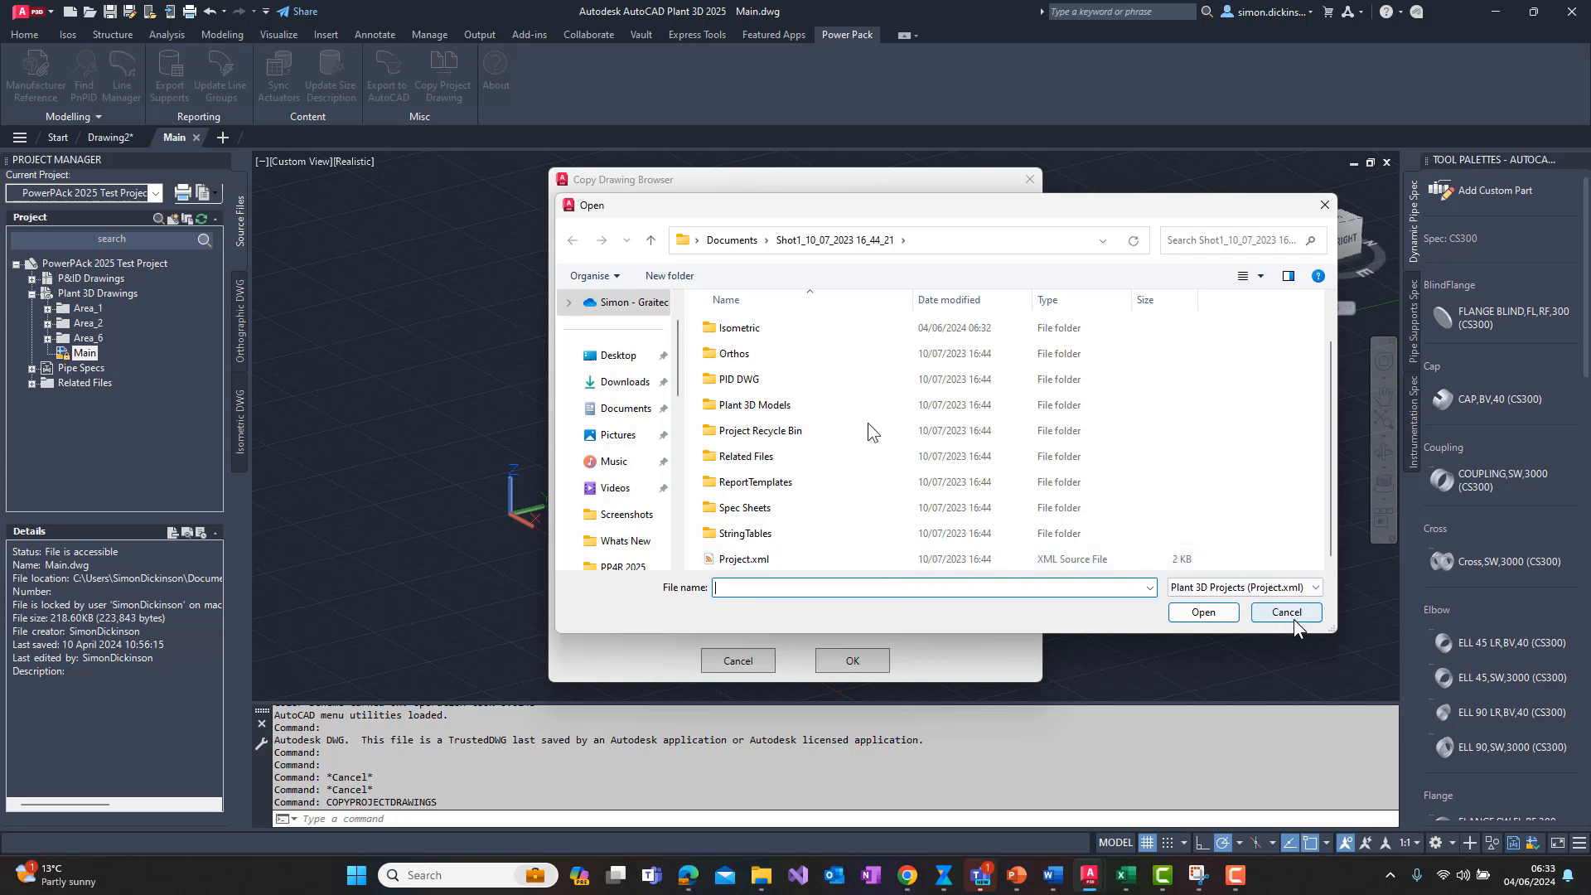
click(1284, 611)
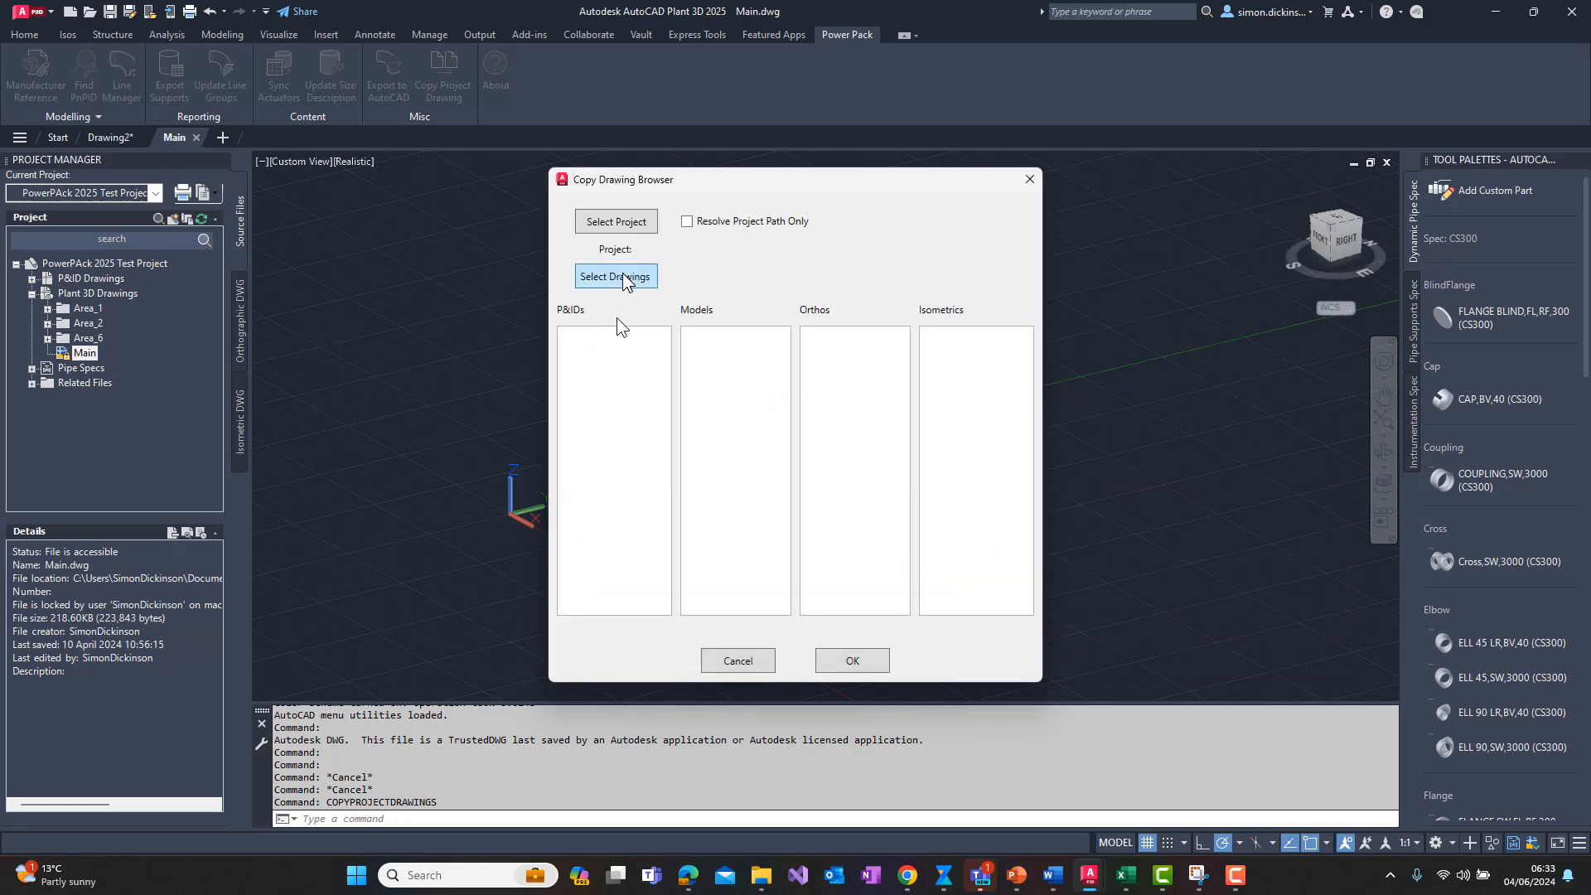
click(615, 276)
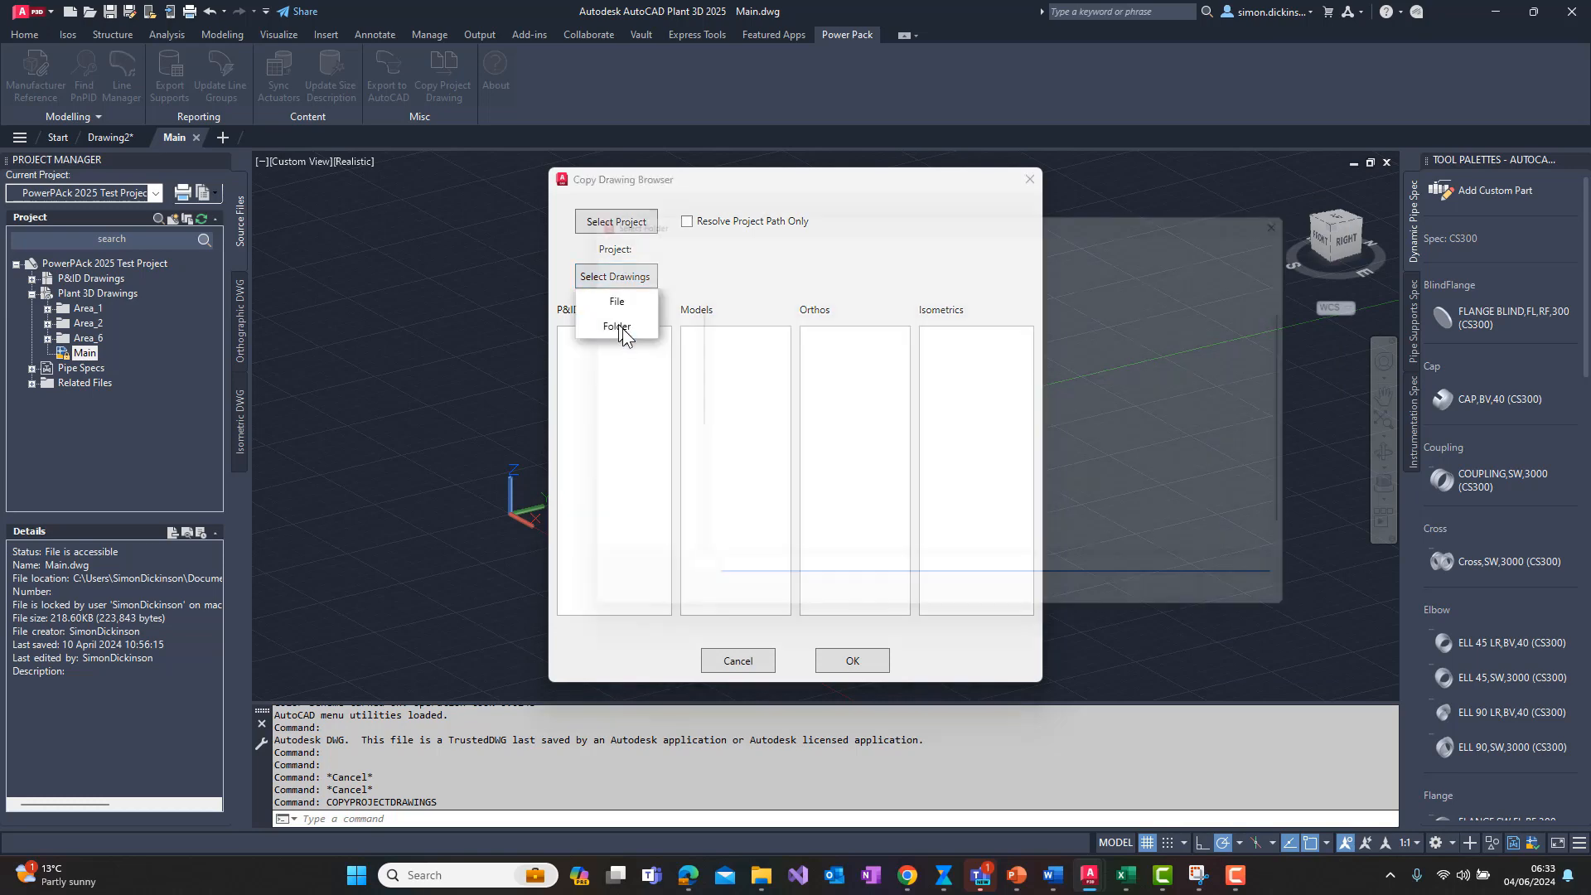
click(616, 326)
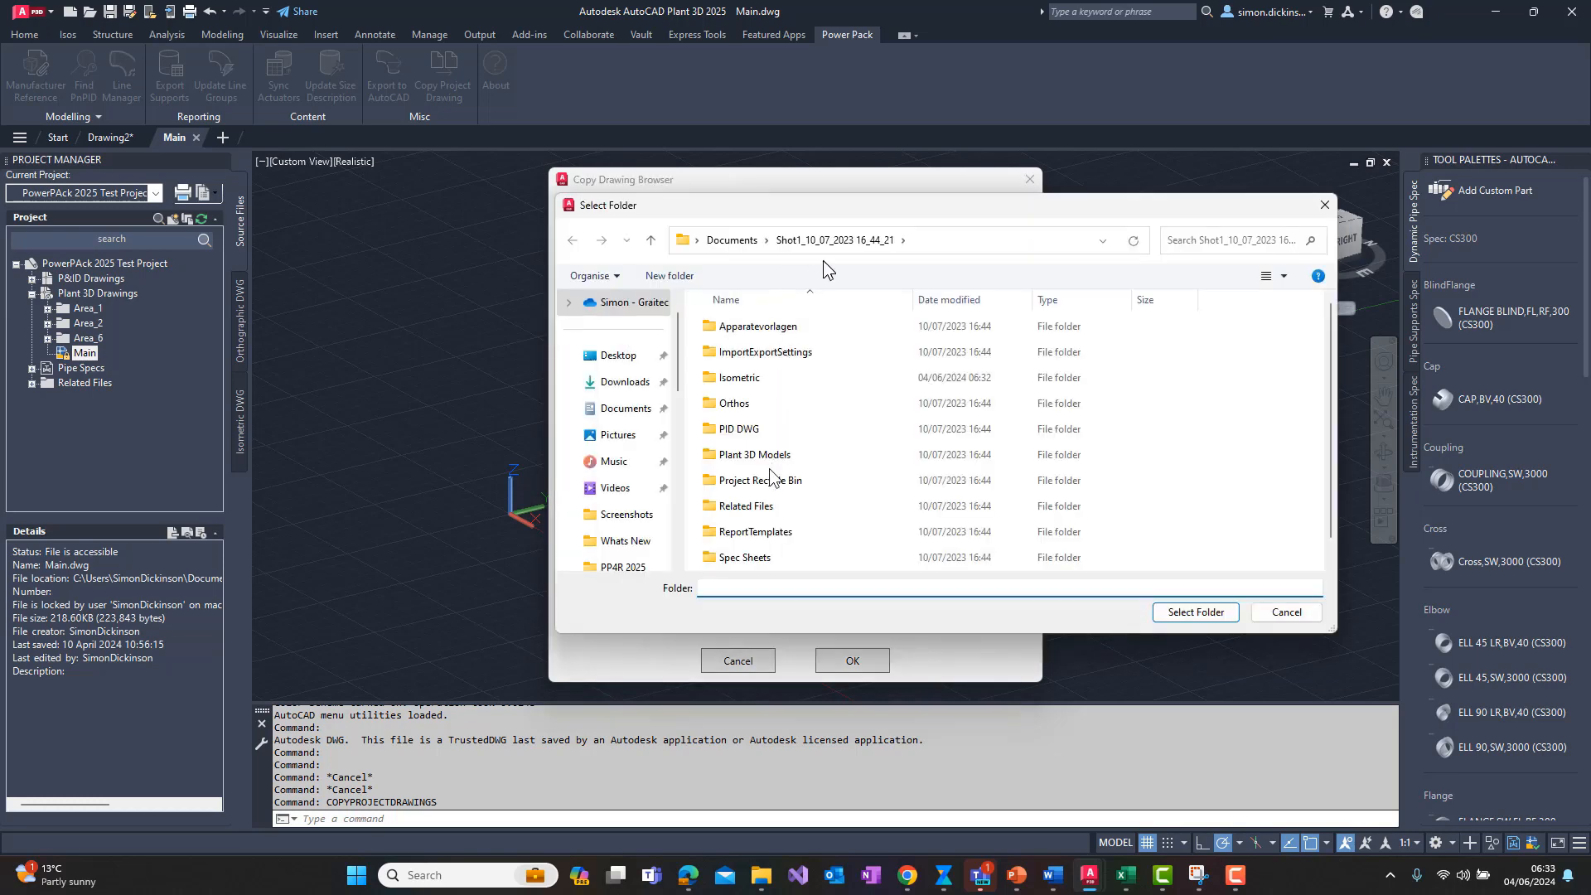
Use the Plant 3D Models folder as source and copy its listed model drawings into the project
click(739, 378)
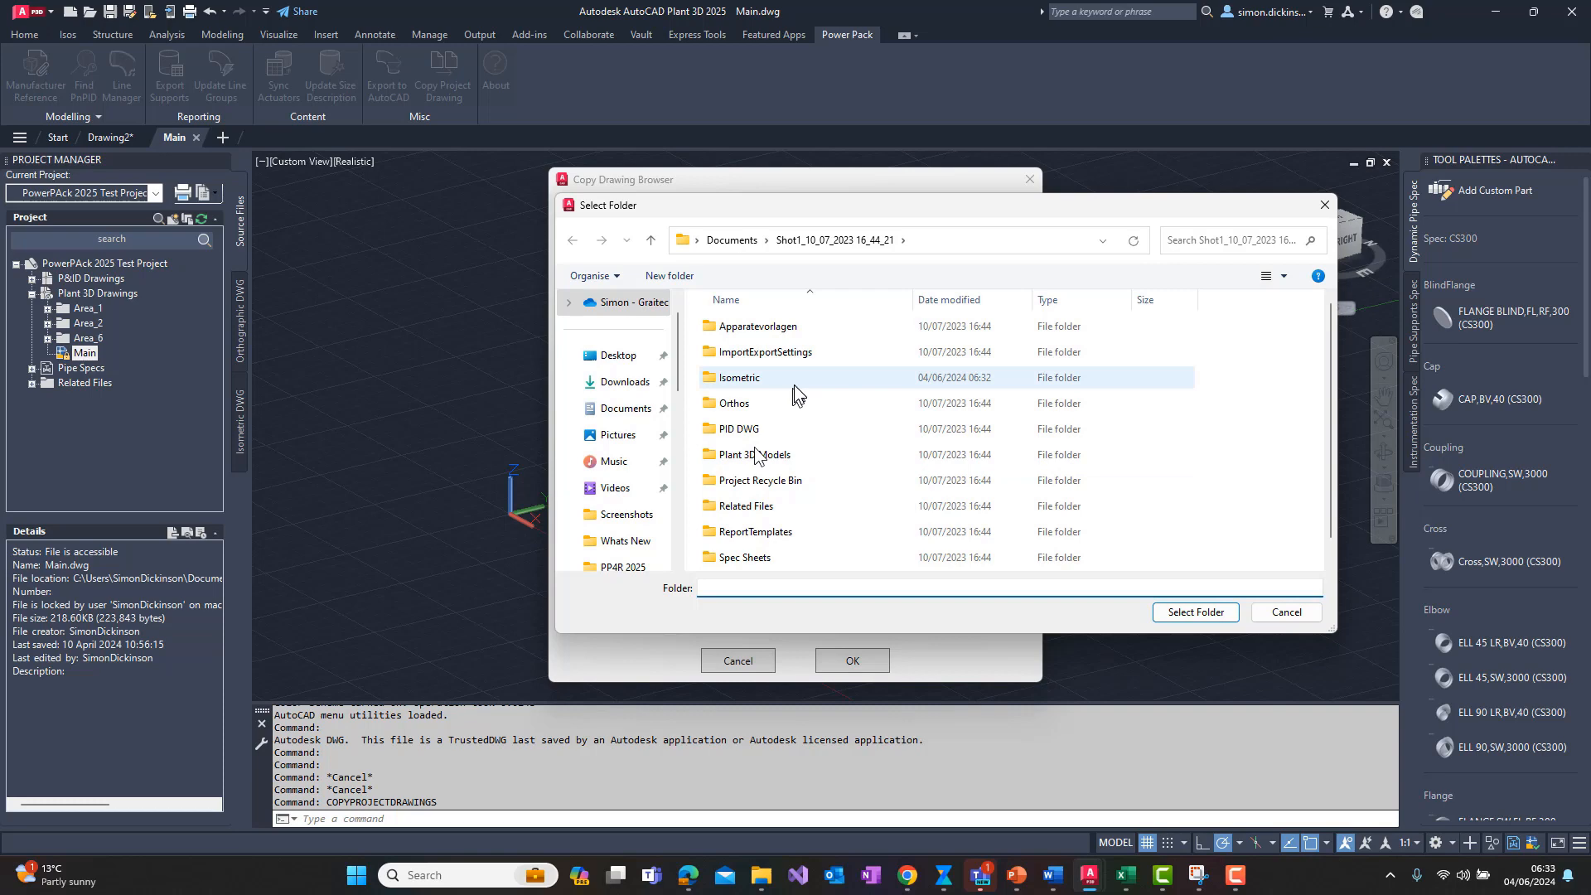
click(754, 454)
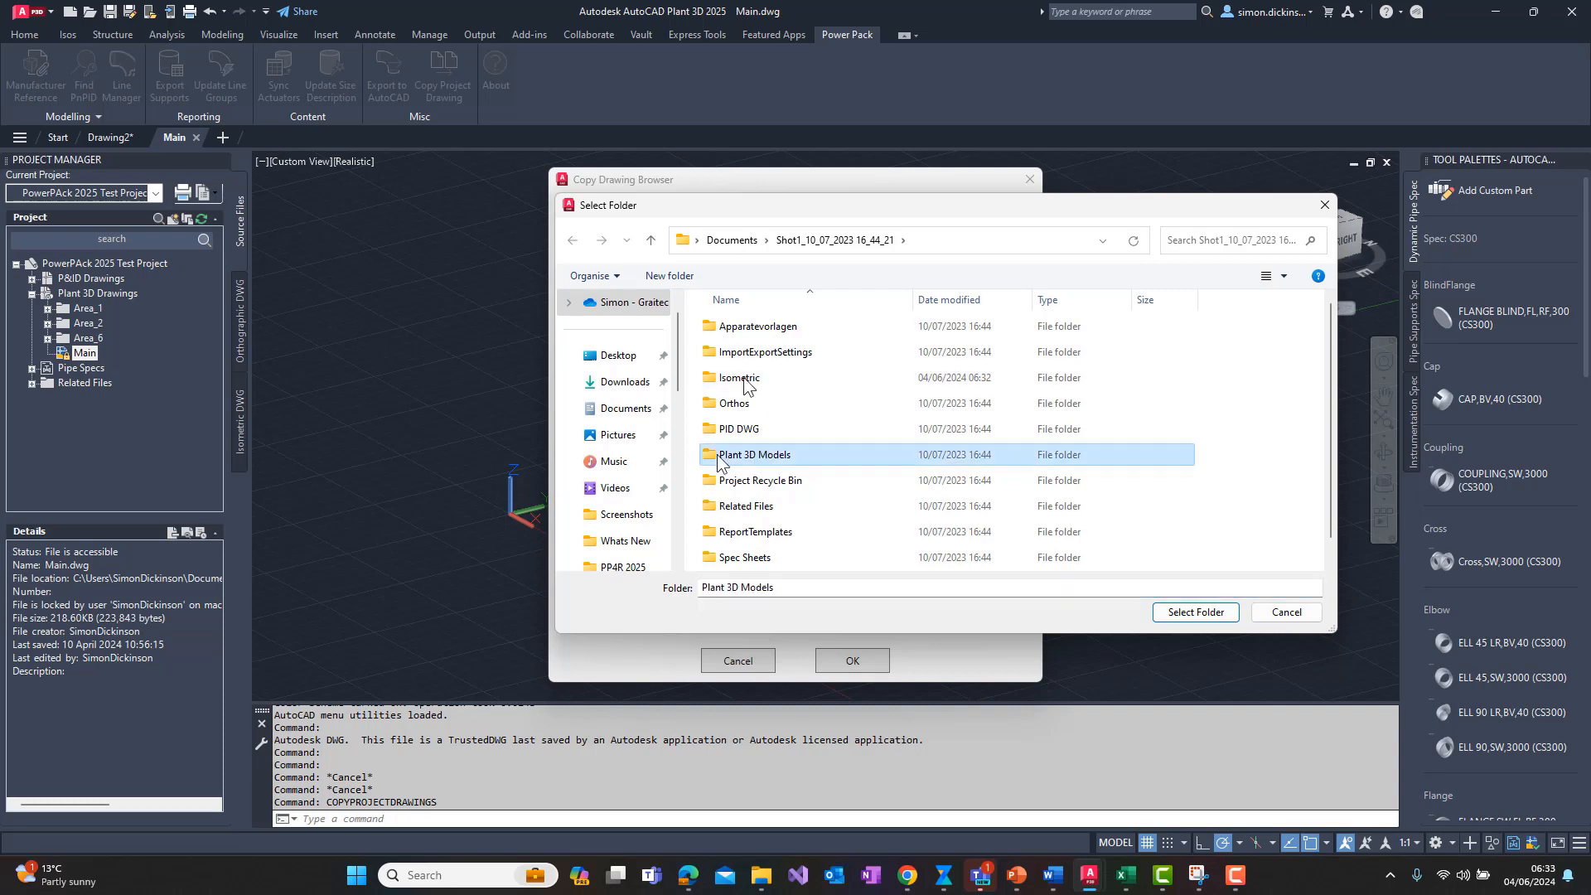
double_click(754, 454)
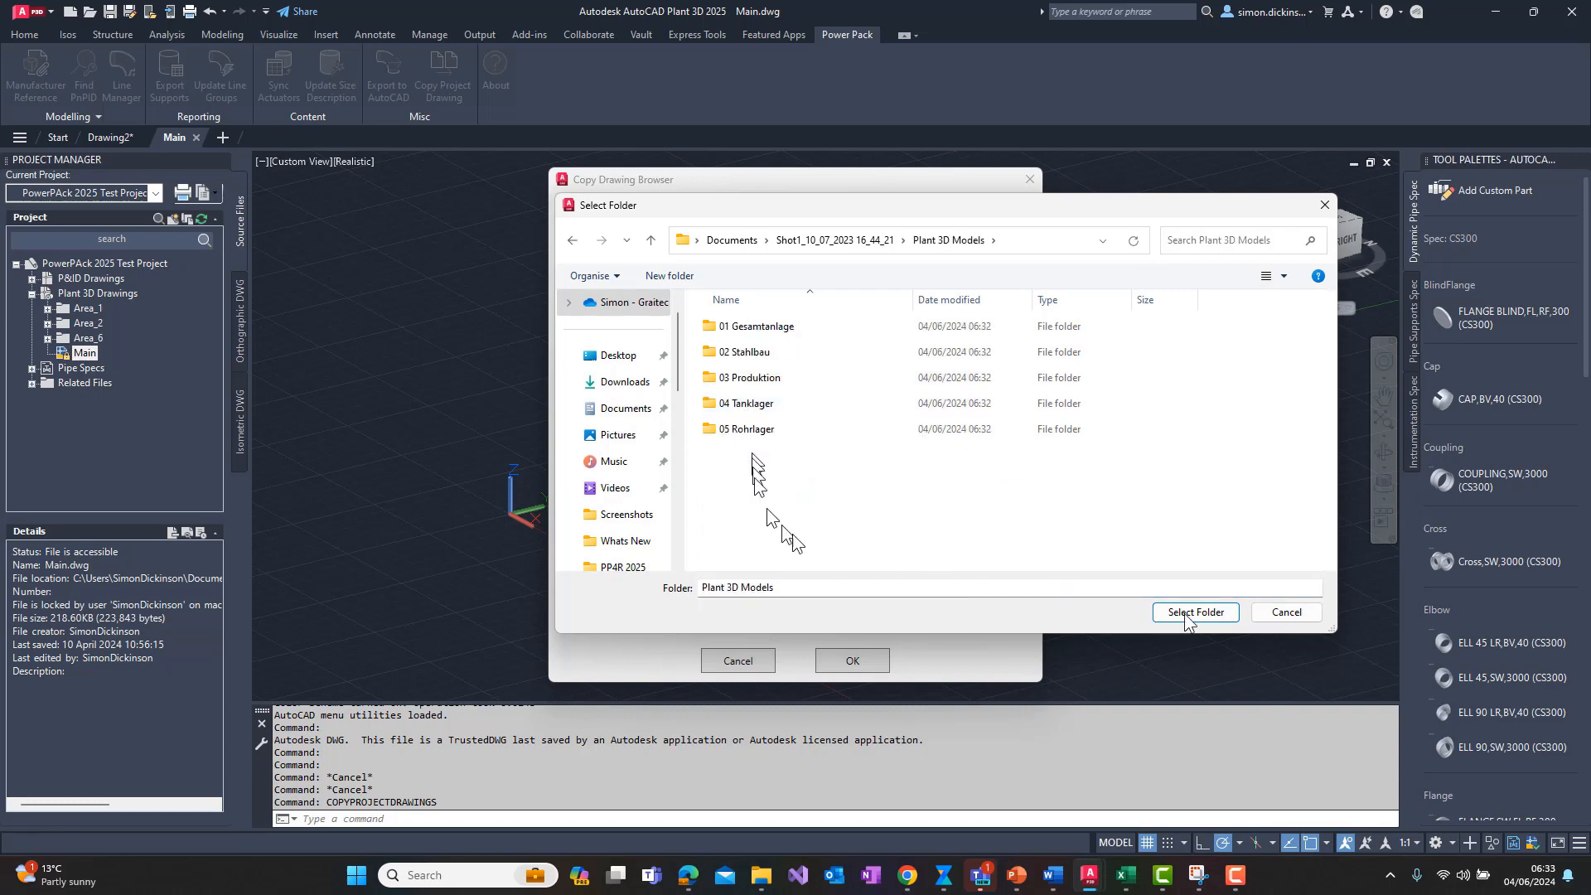
click(1195, 611)
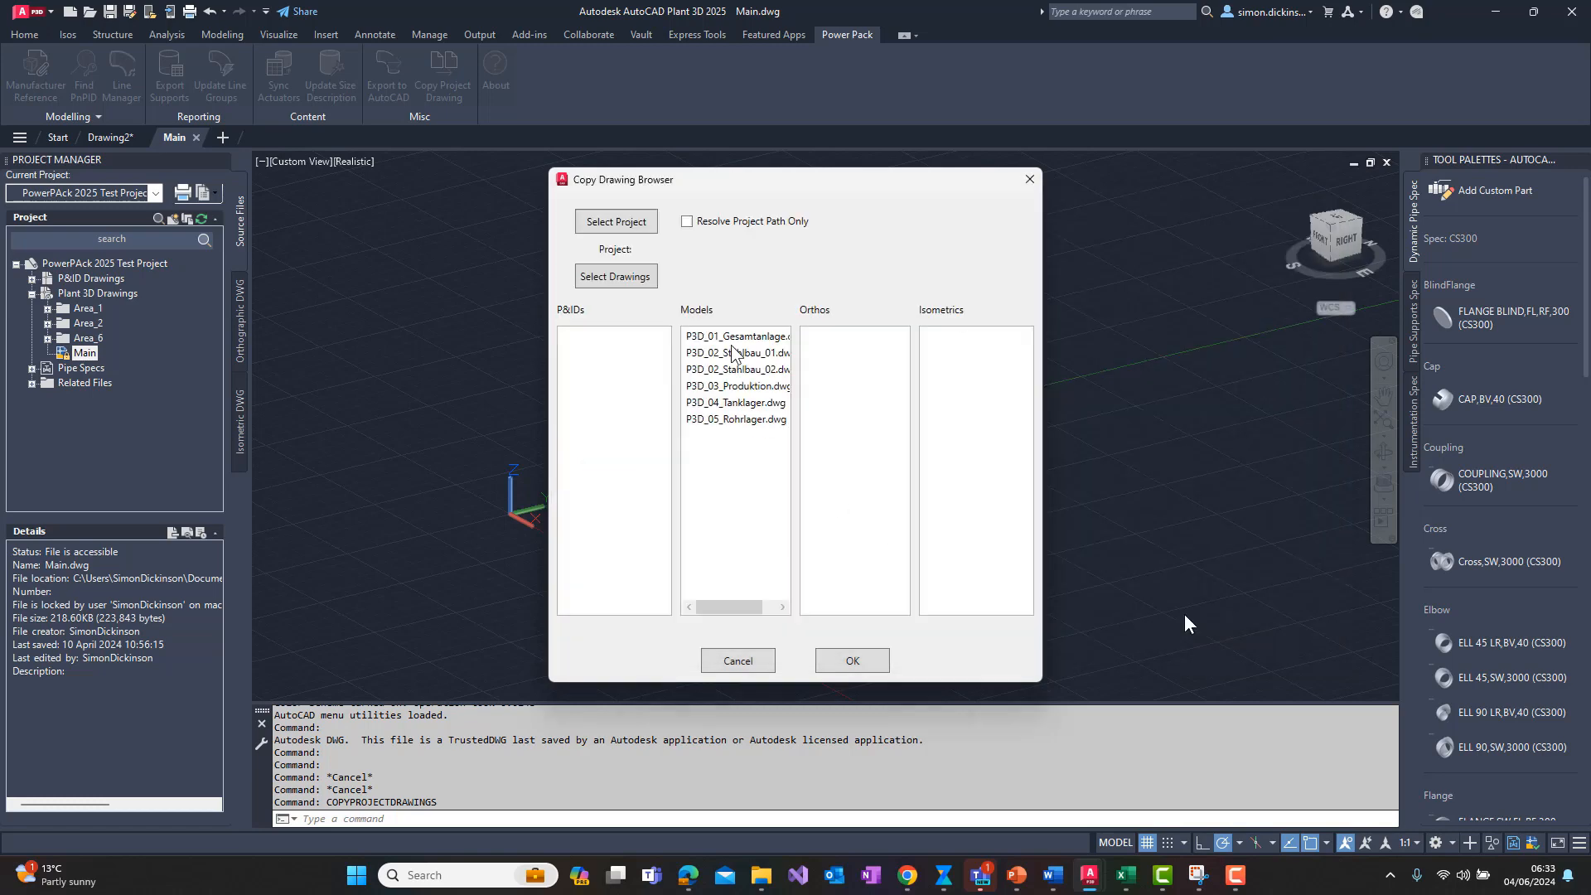
click(736, 368)
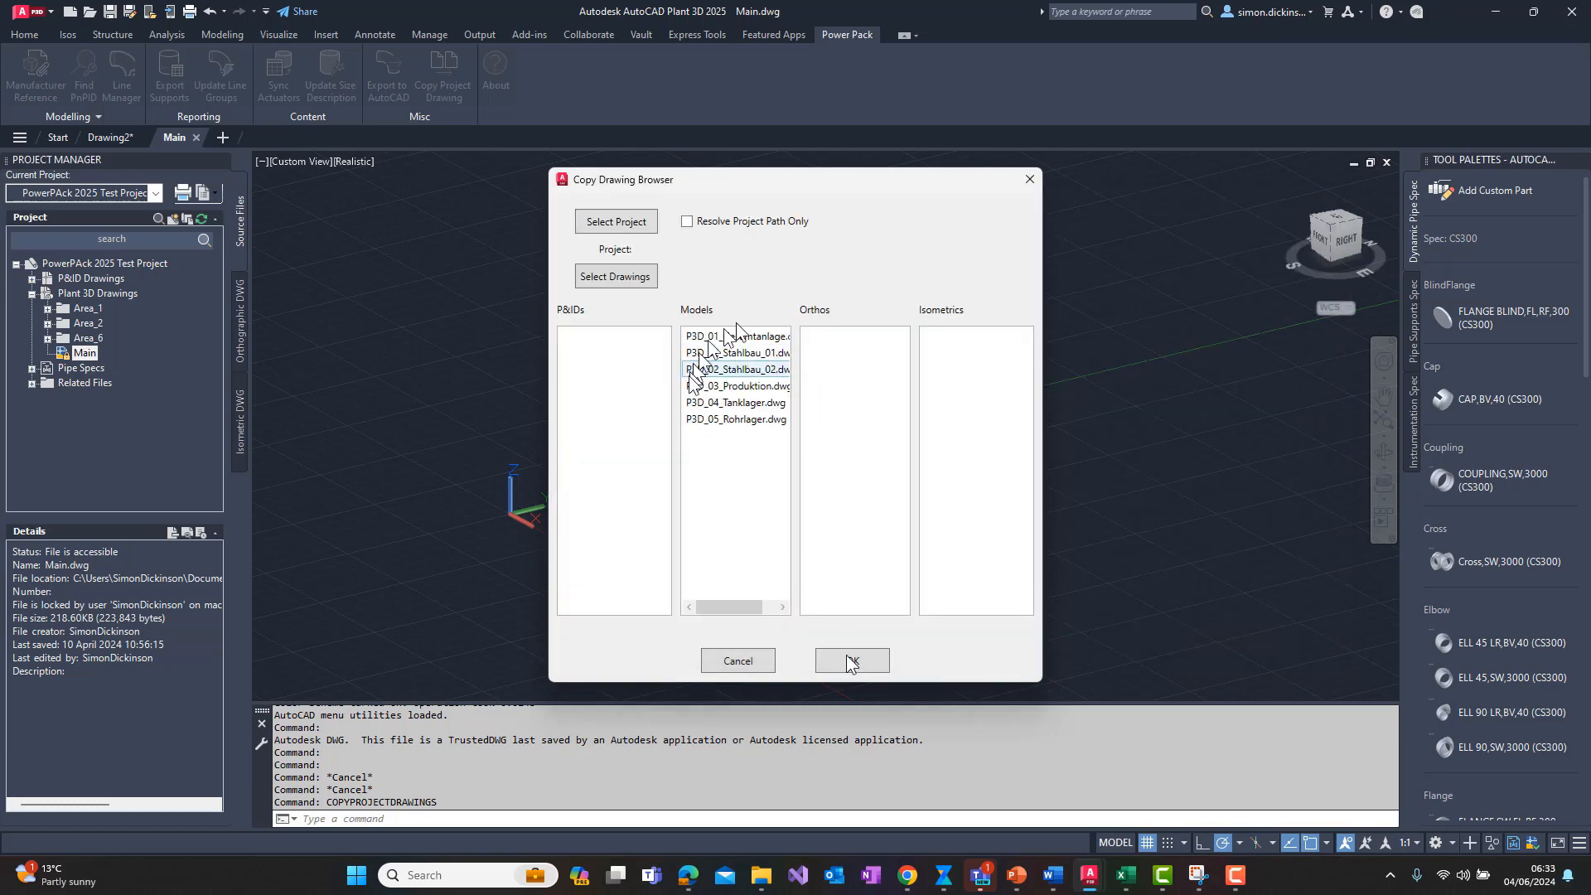
click(852, 661)
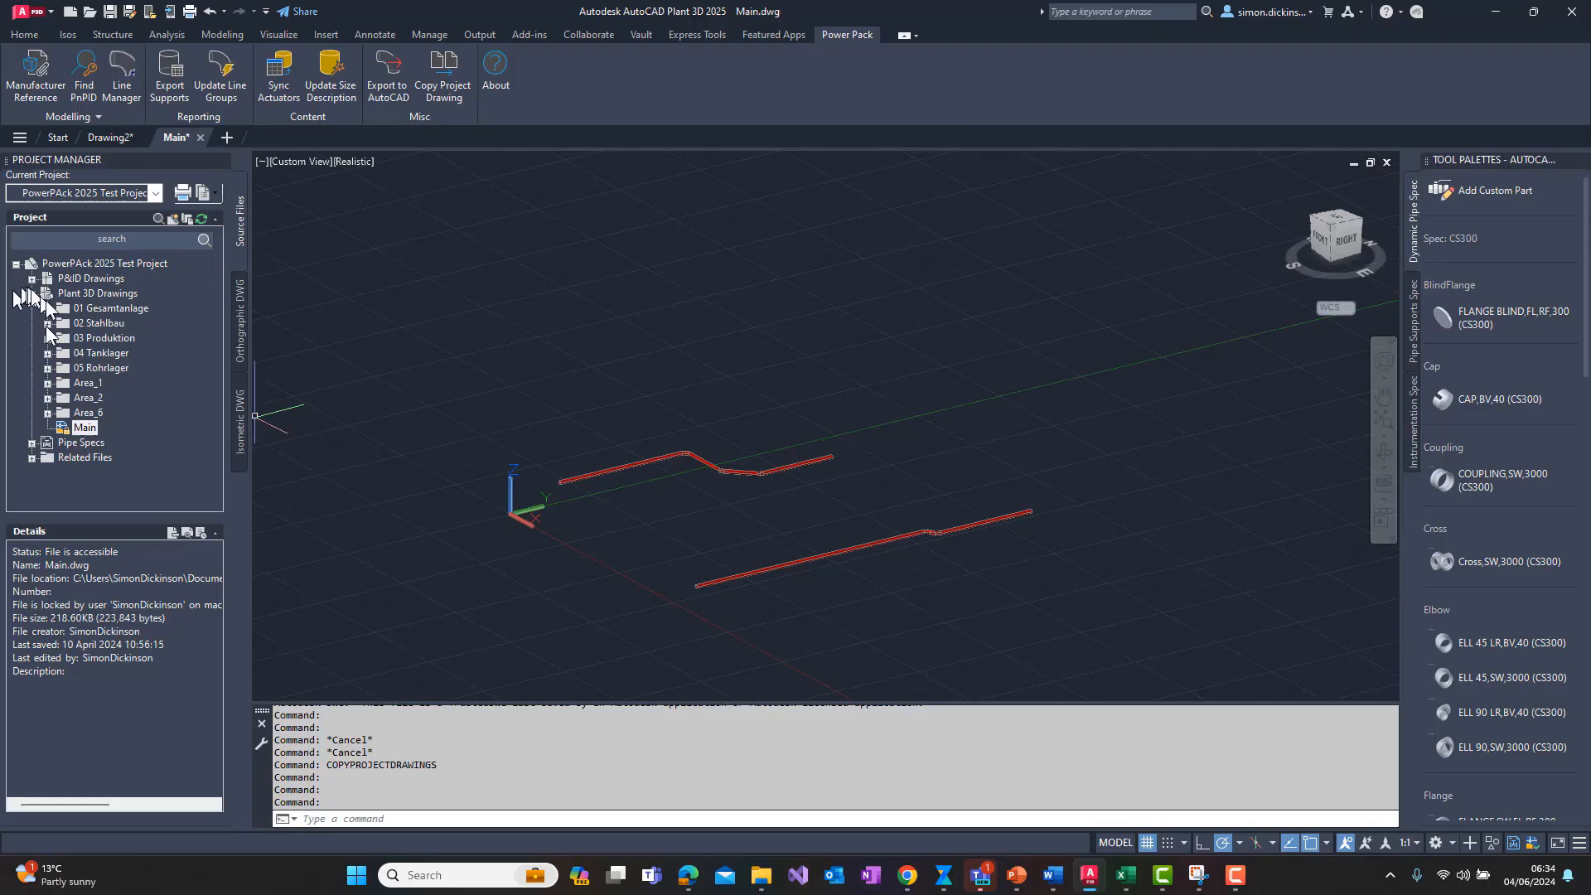
Expand the 02 Stahlbau folder to reveal its two Stahlbau model drawings
click(100, 323)
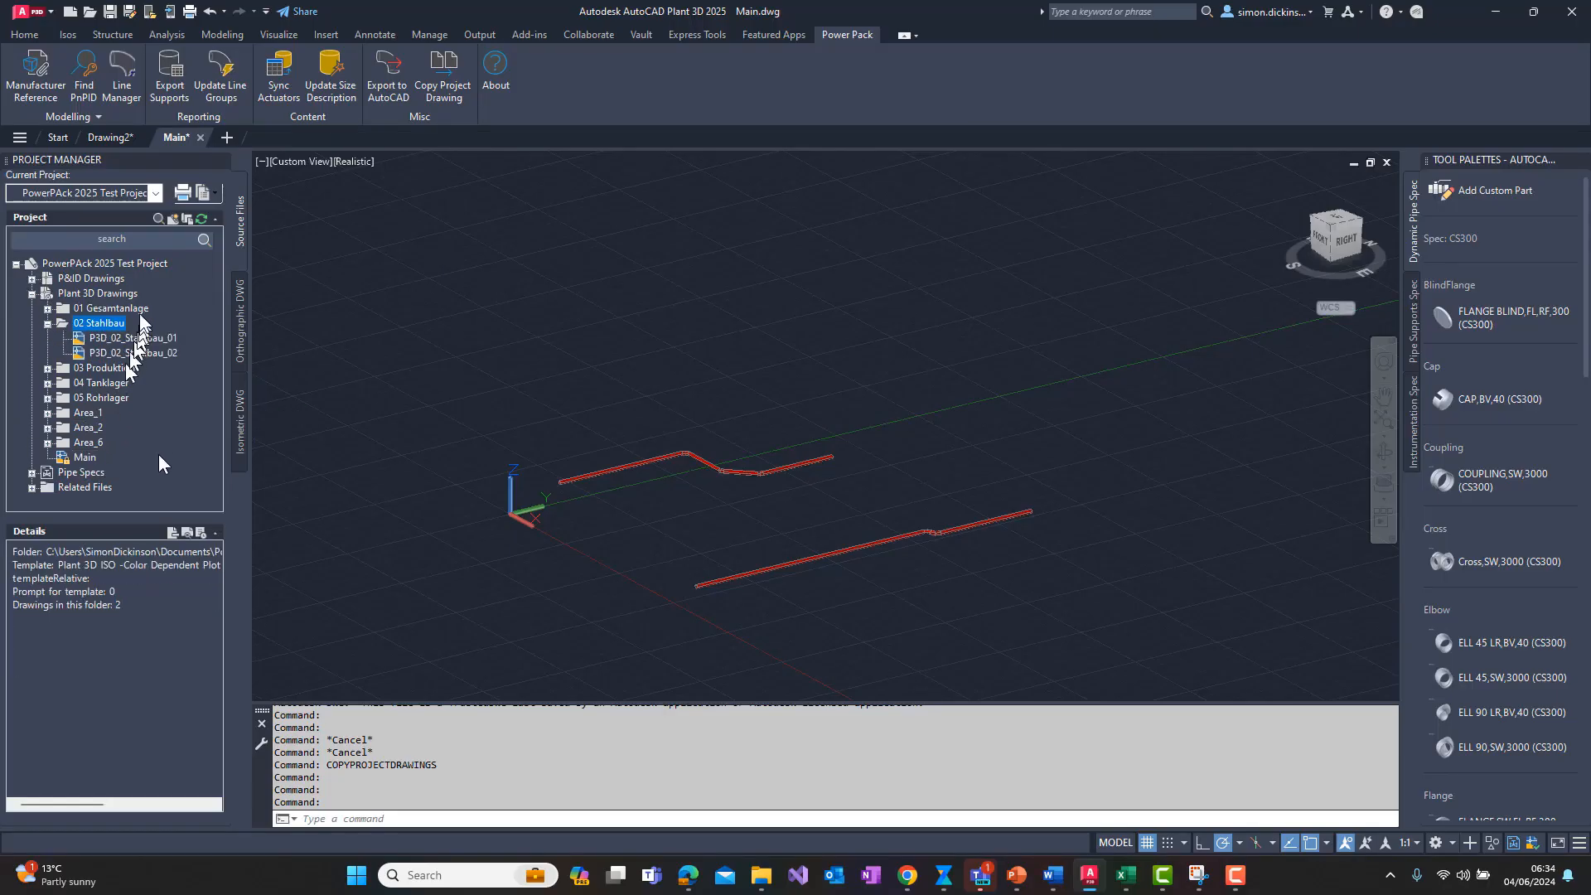
mouse_move(163, 459)
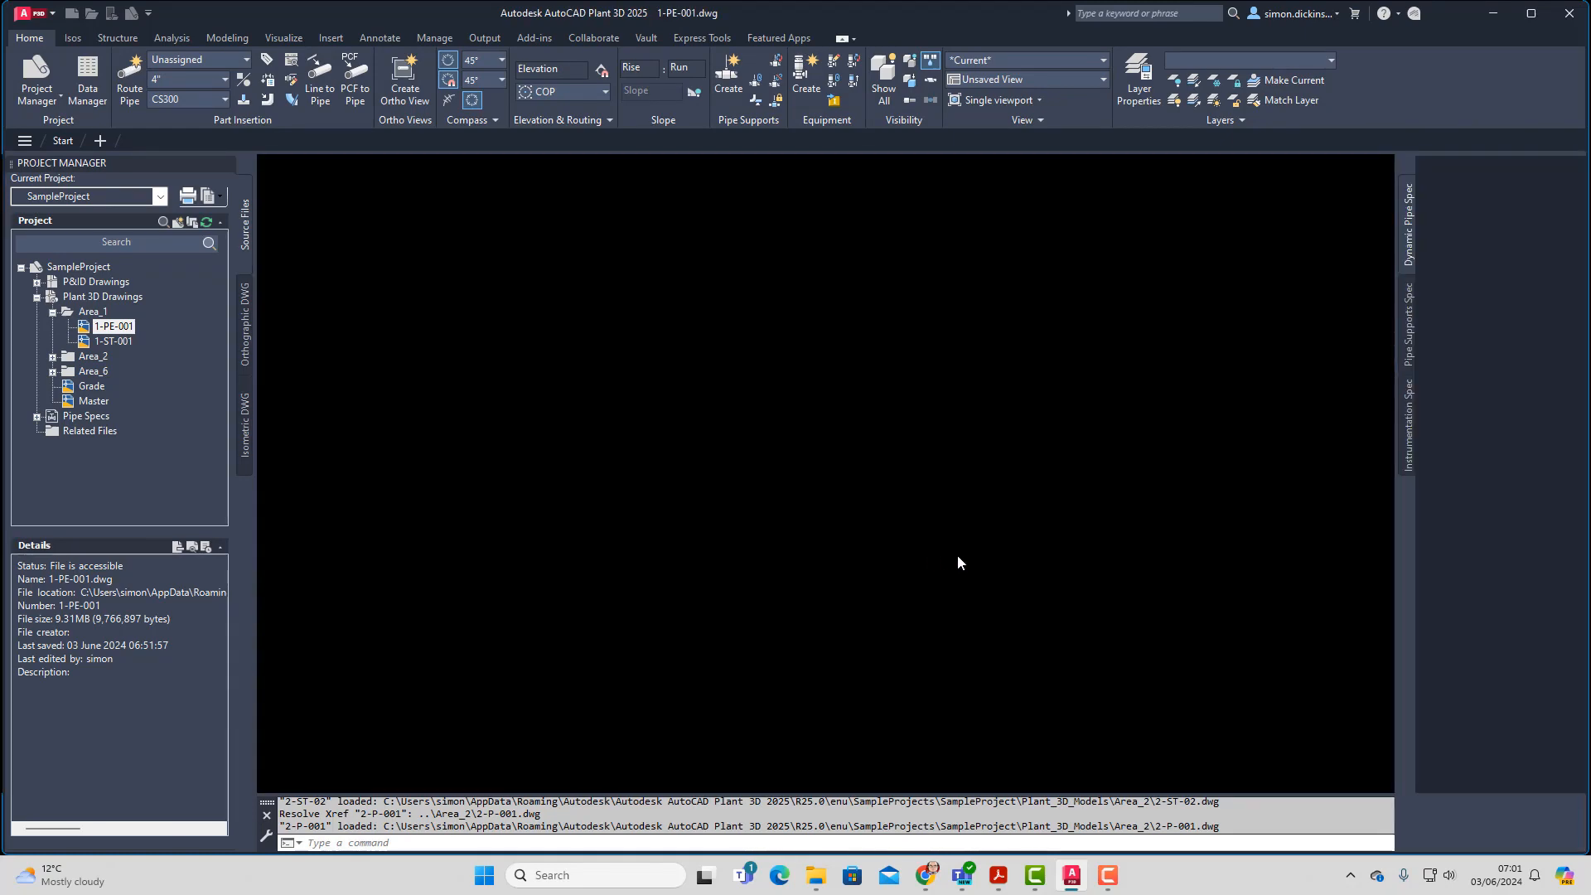
mouse_move(983, 566)
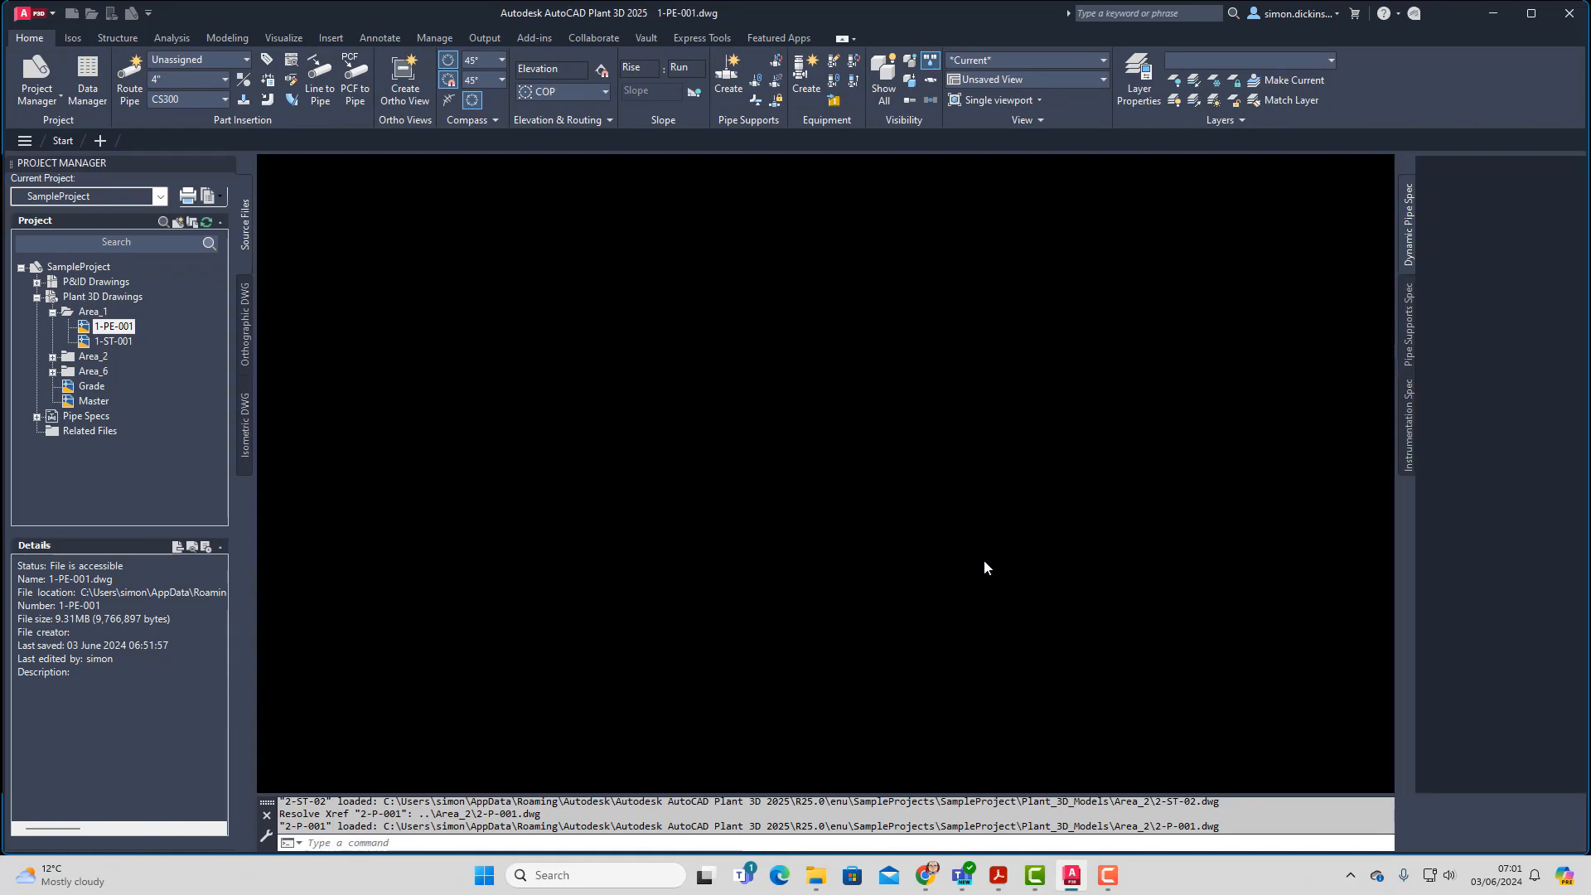
mouse_move(991, 567)
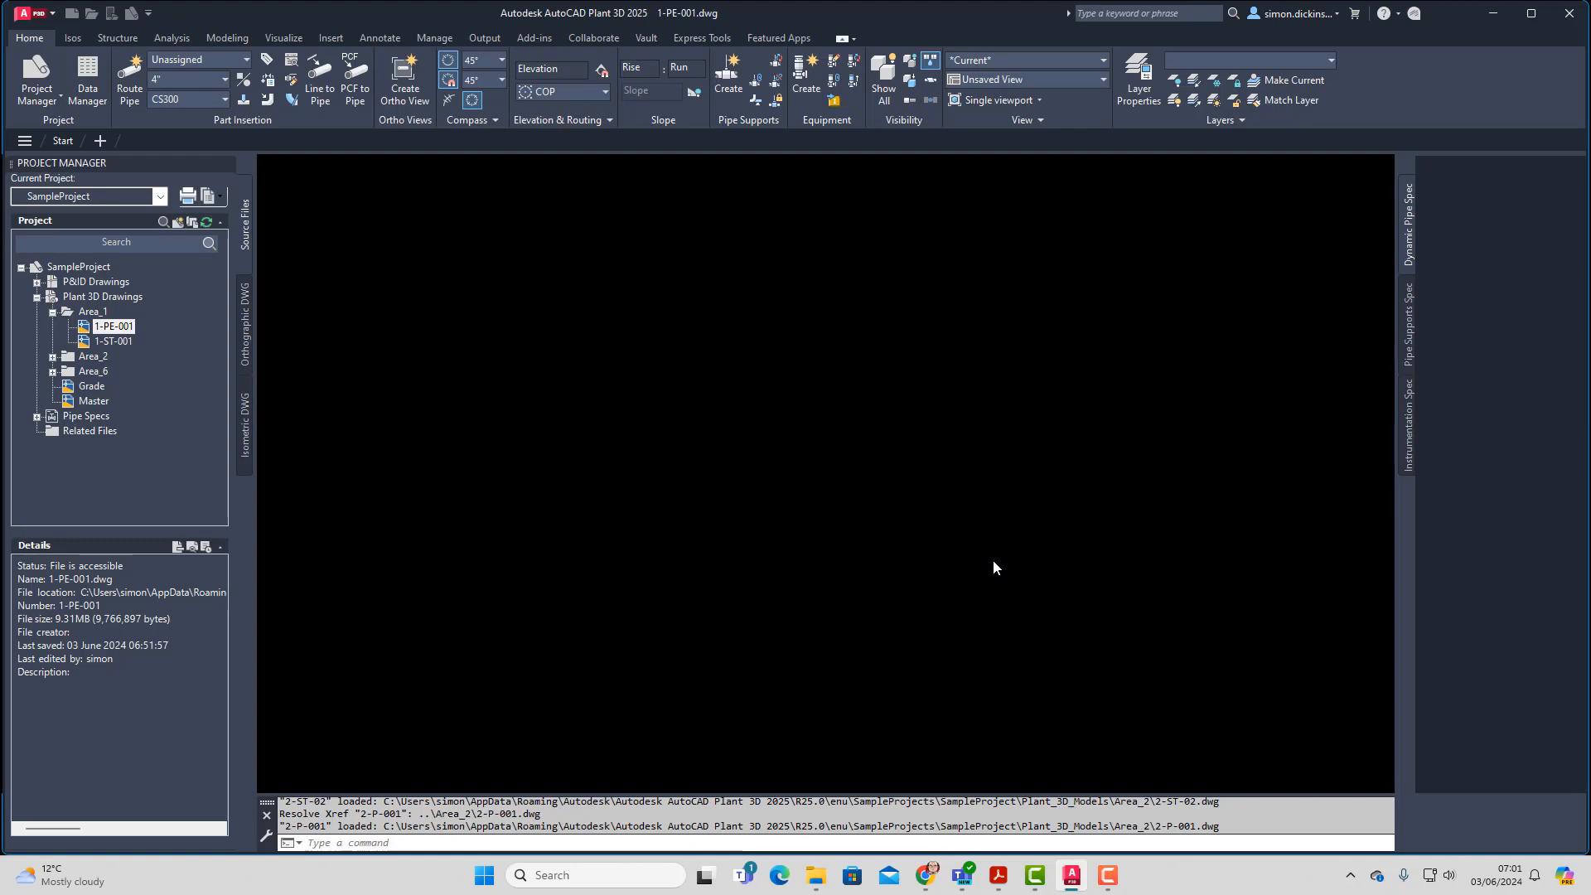
Load the 1-PE-001 plant model drawing from Area_1 in the Project Manager
double_click(114, 326)
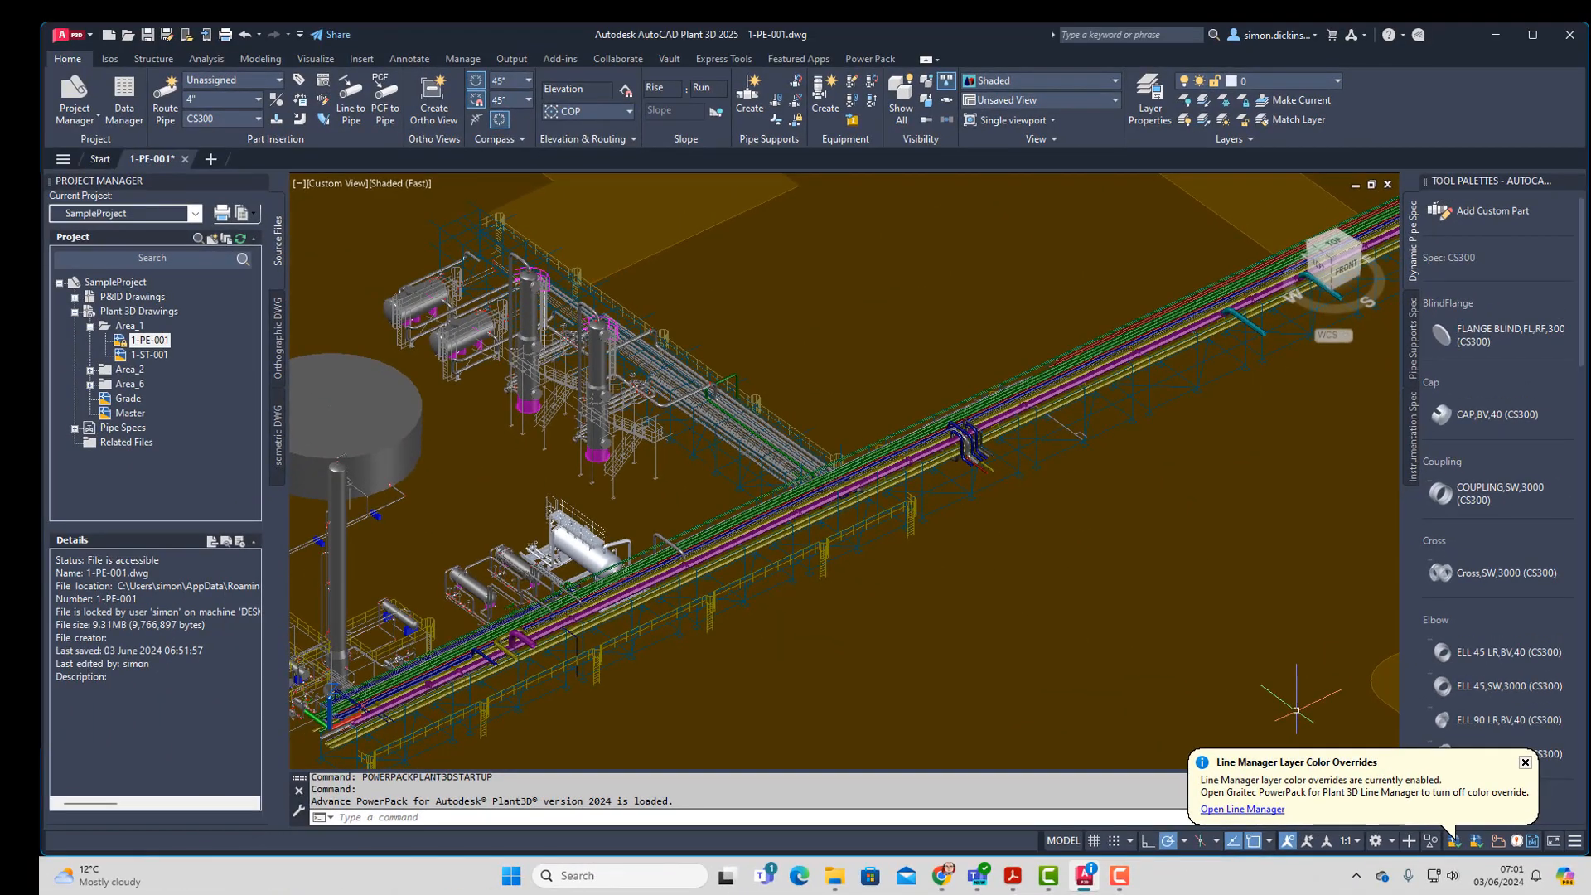
Launch Line Manager from the colour override notification to list the 92 line groups
click(1240, 809)
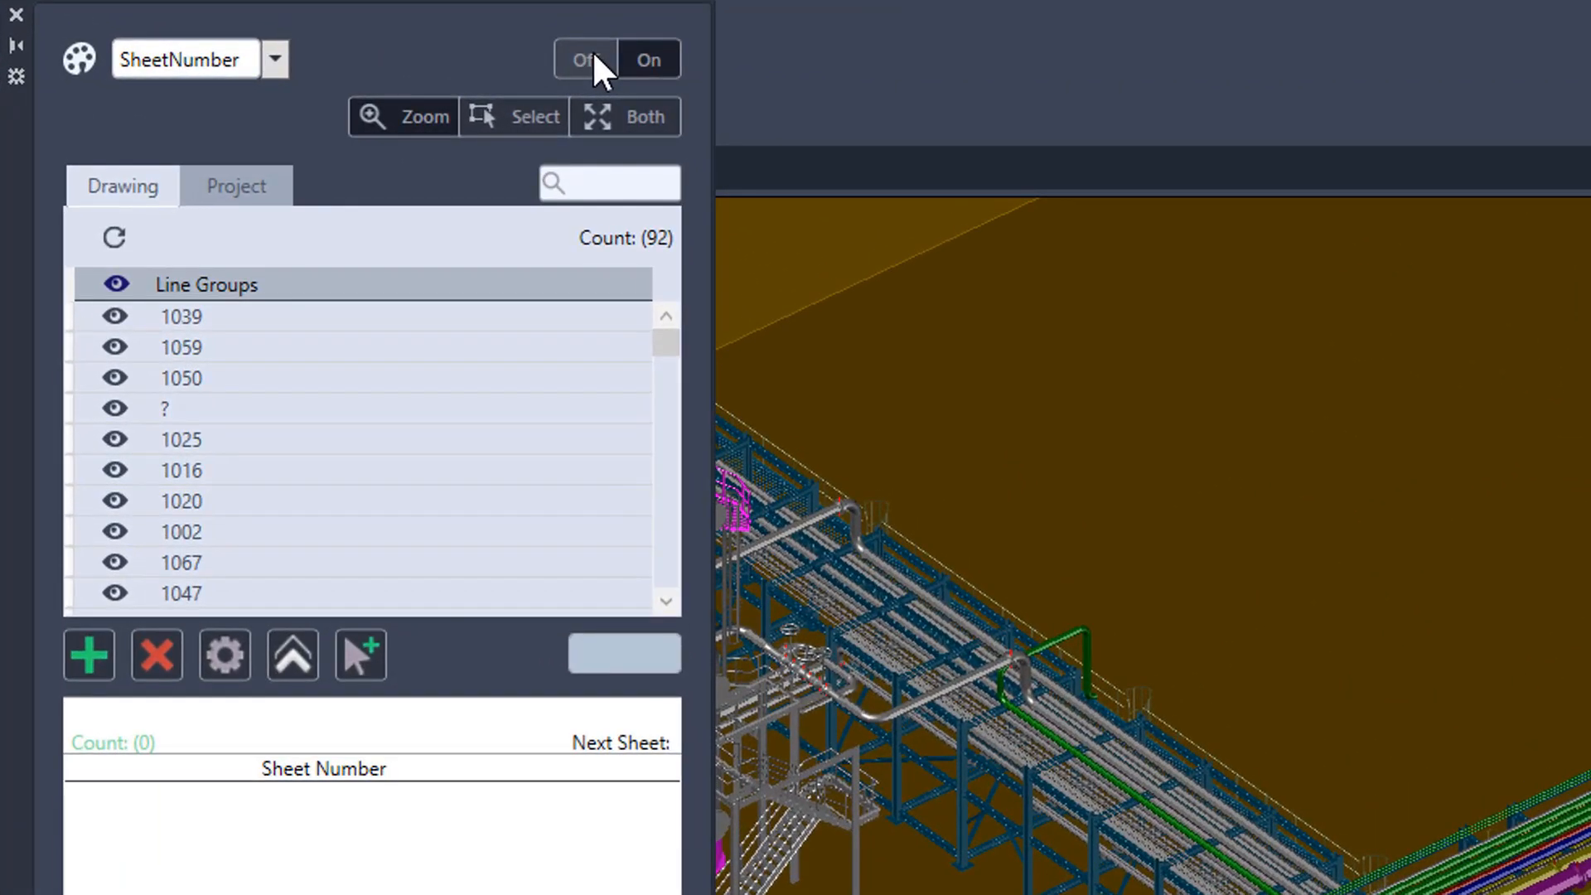
mouse_move(503, 72)
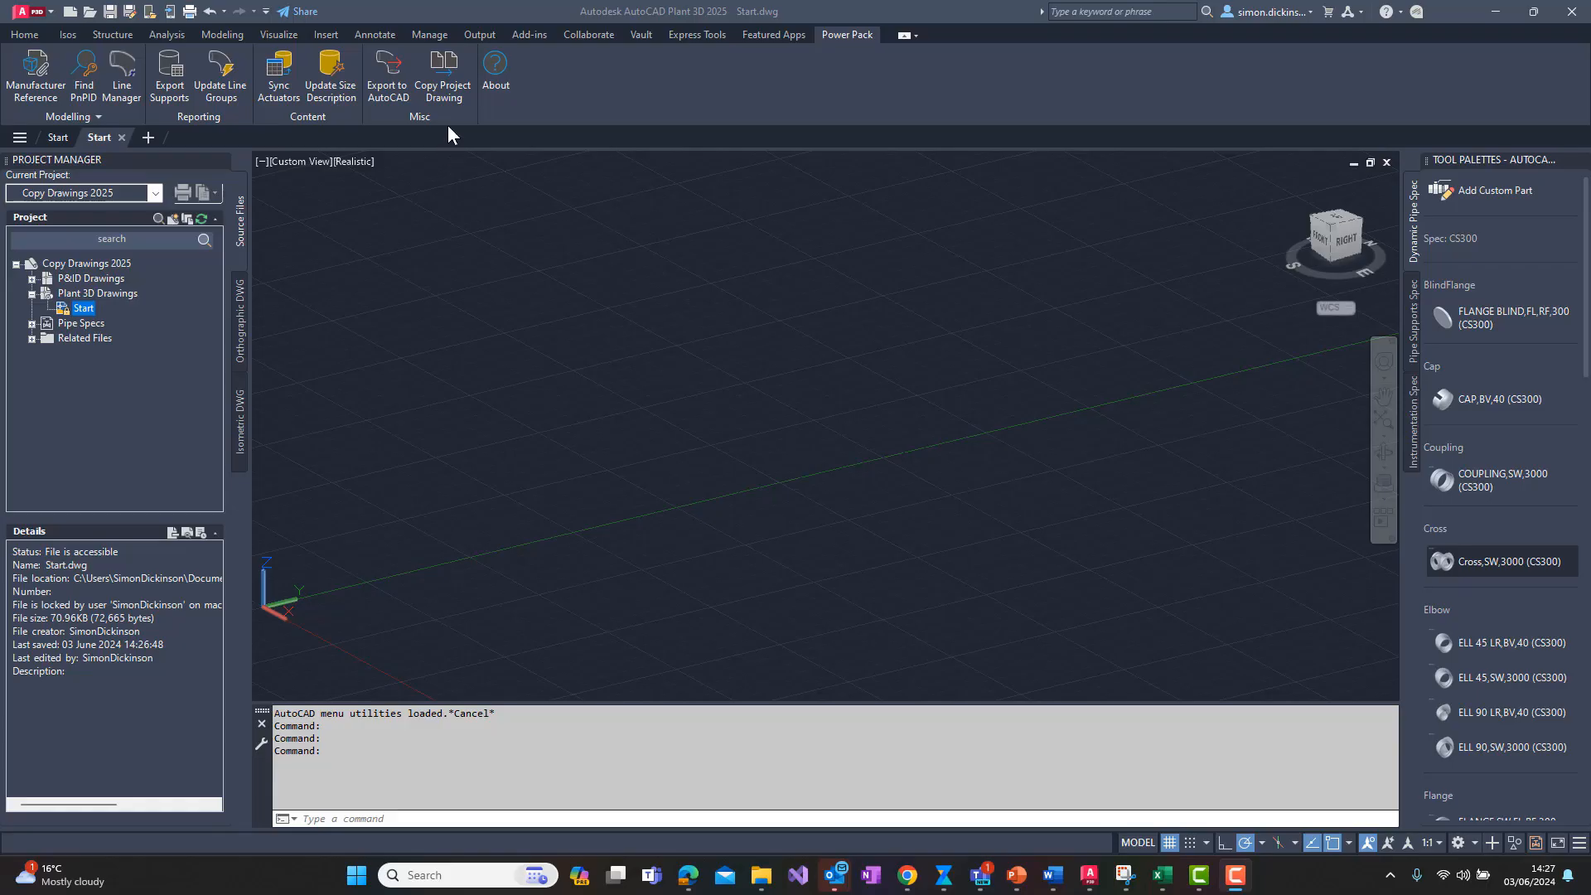
mouse_move(444, 76)
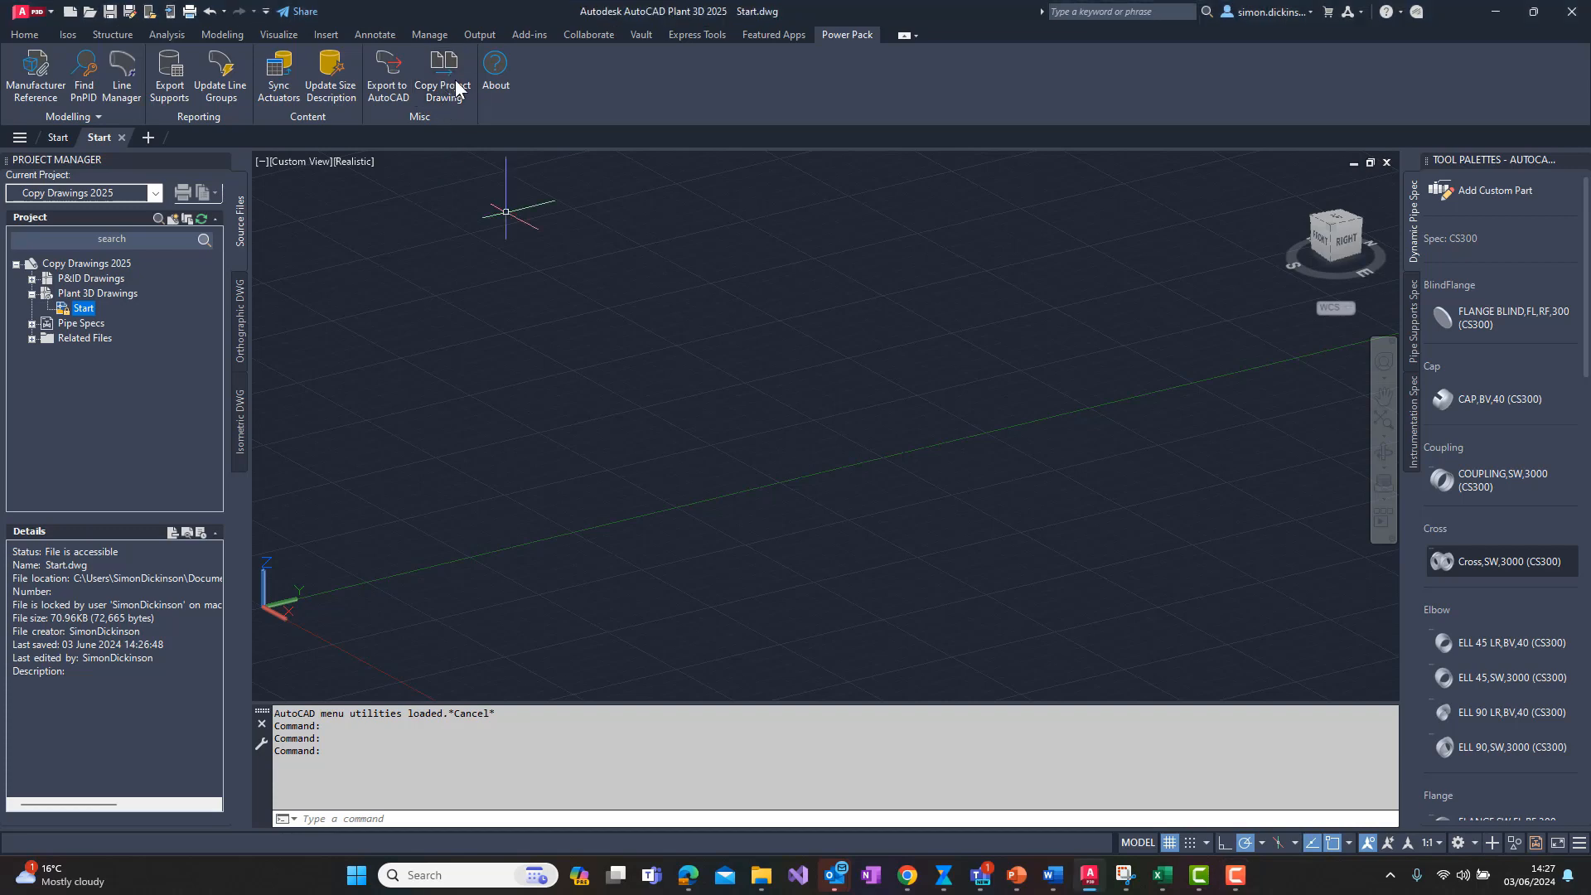
mouse_move(442, 76)
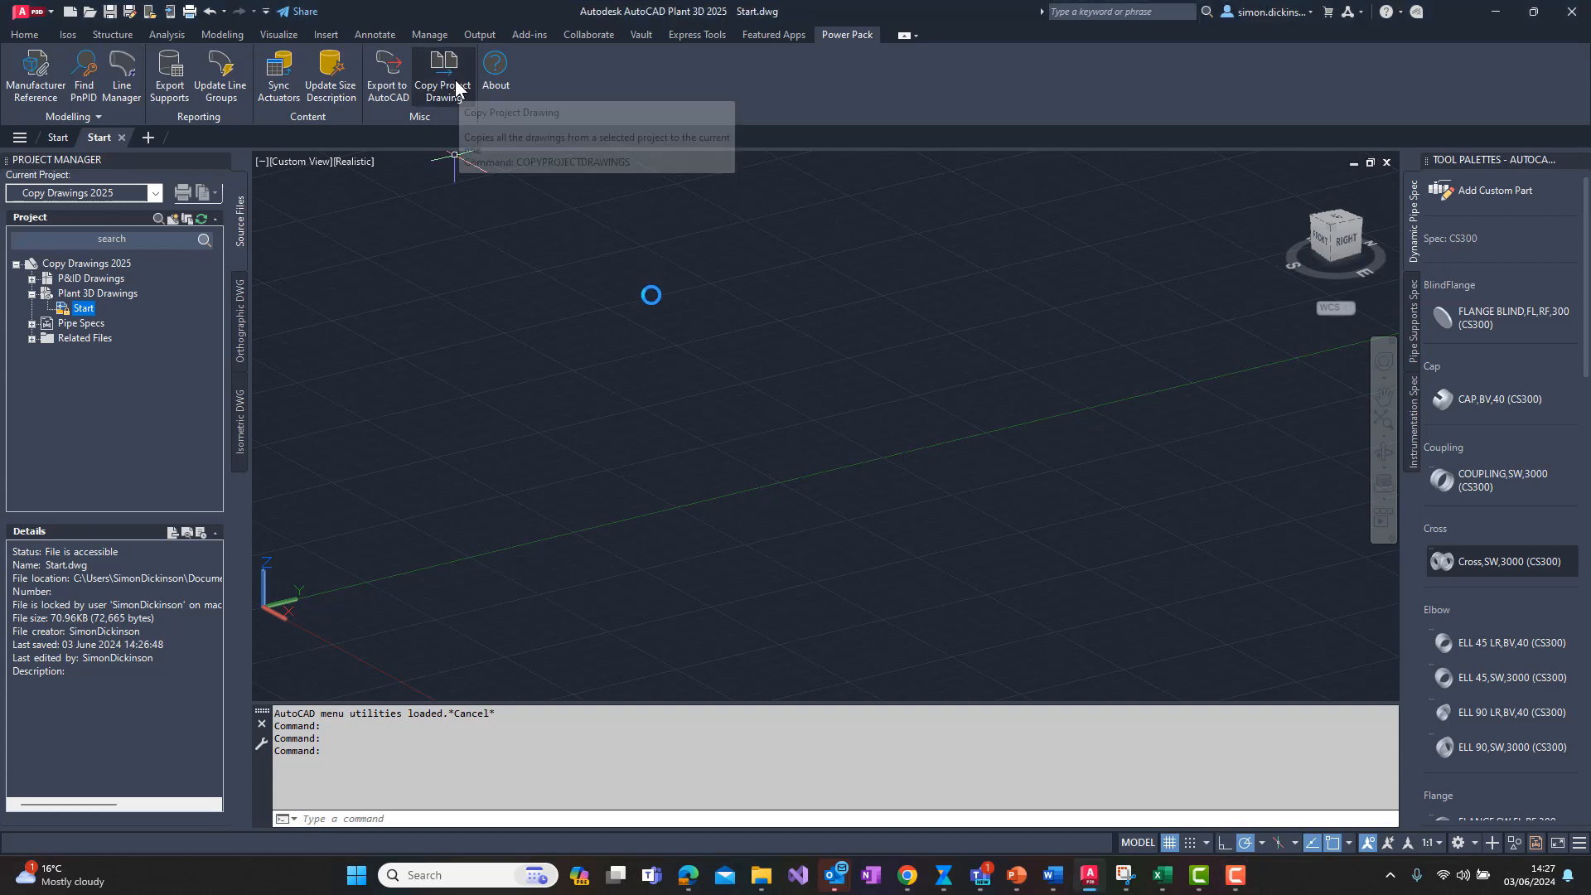
Run Copy Project Drawing and agree to add PowerPack settings to the unconfigured project
click(443, 76)
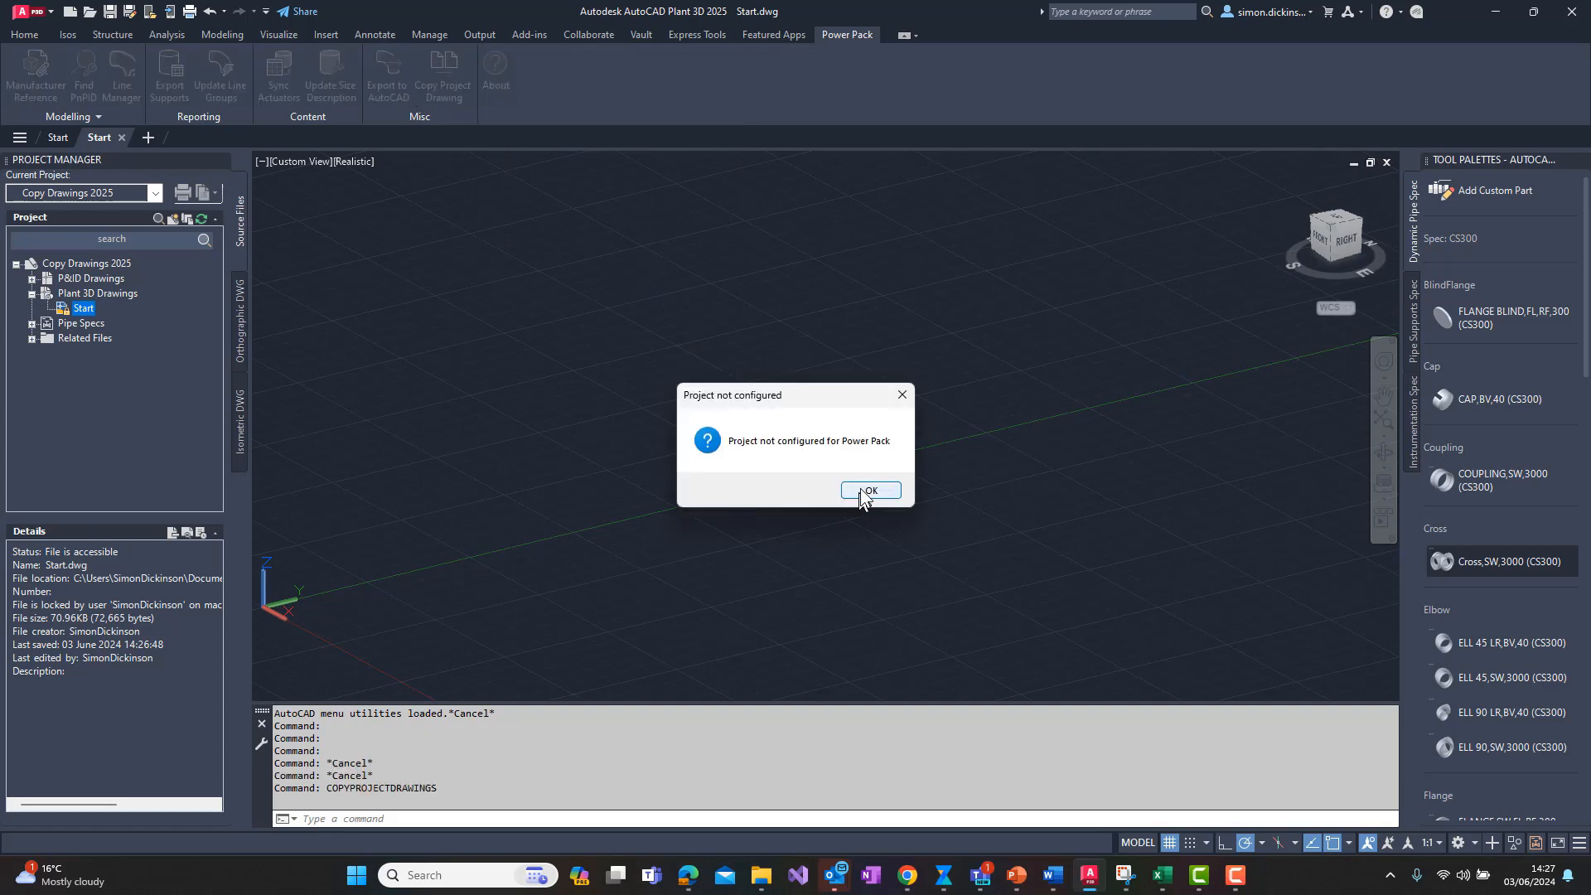
click(868, 490)
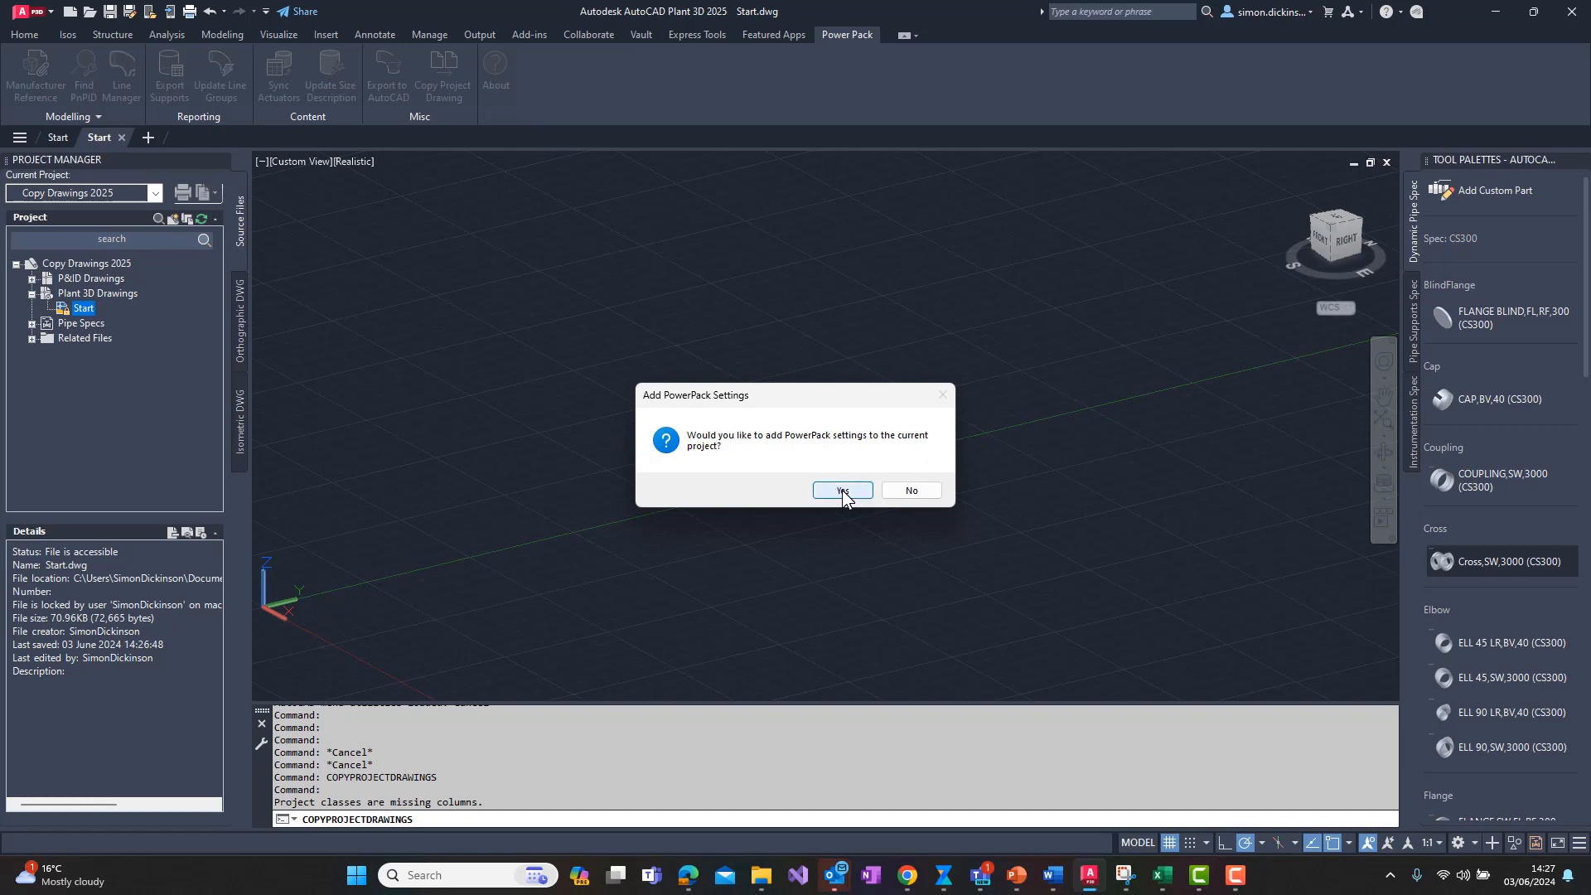
click(842, 491)
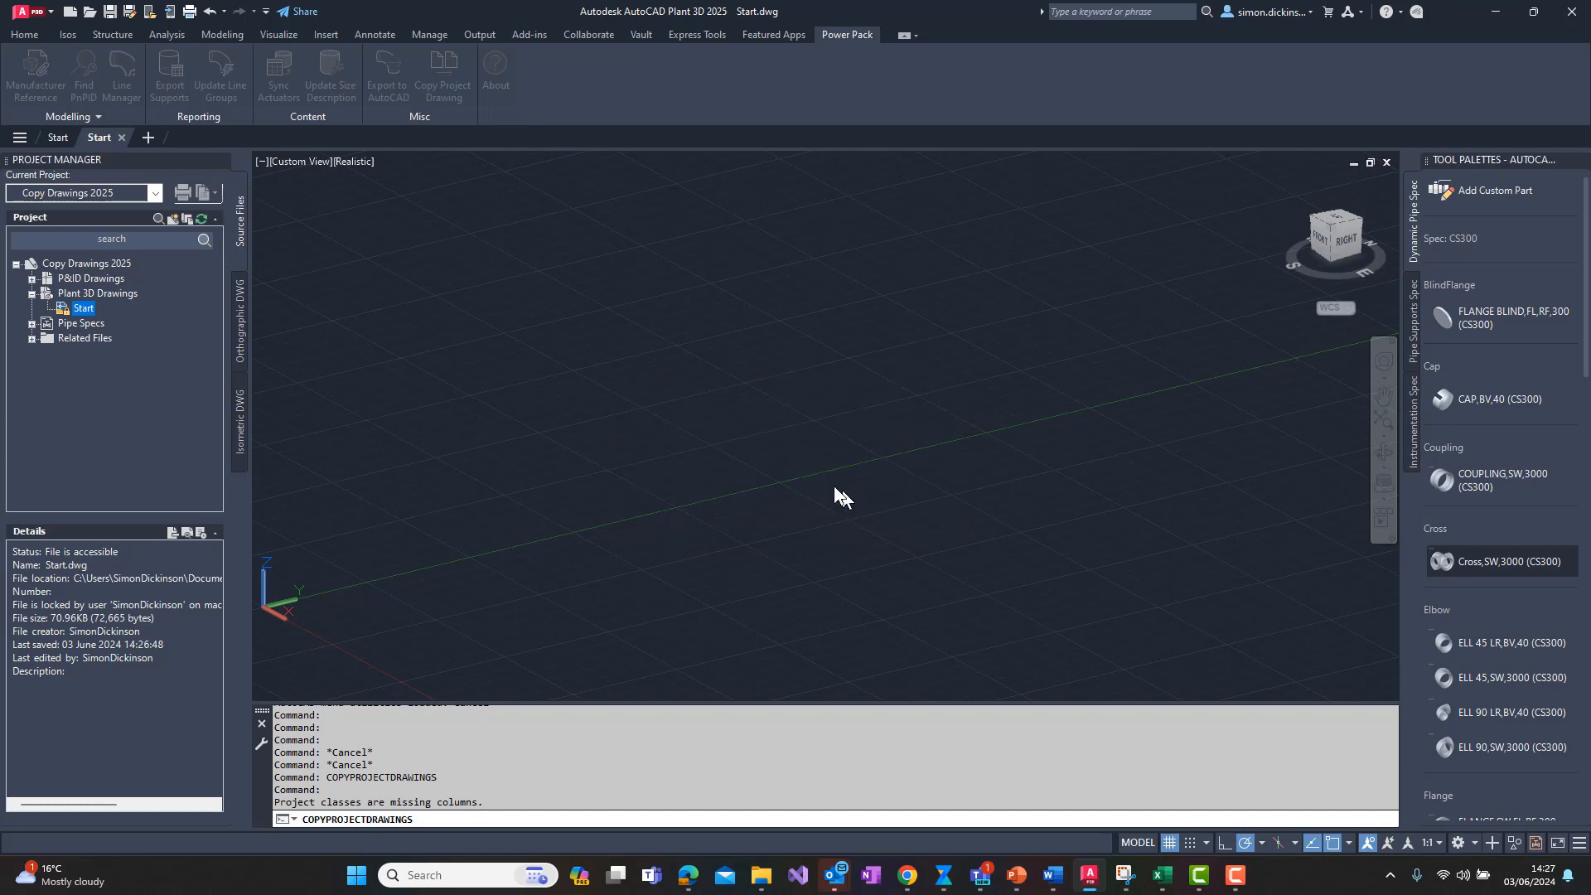
mouse_move(839, 496)
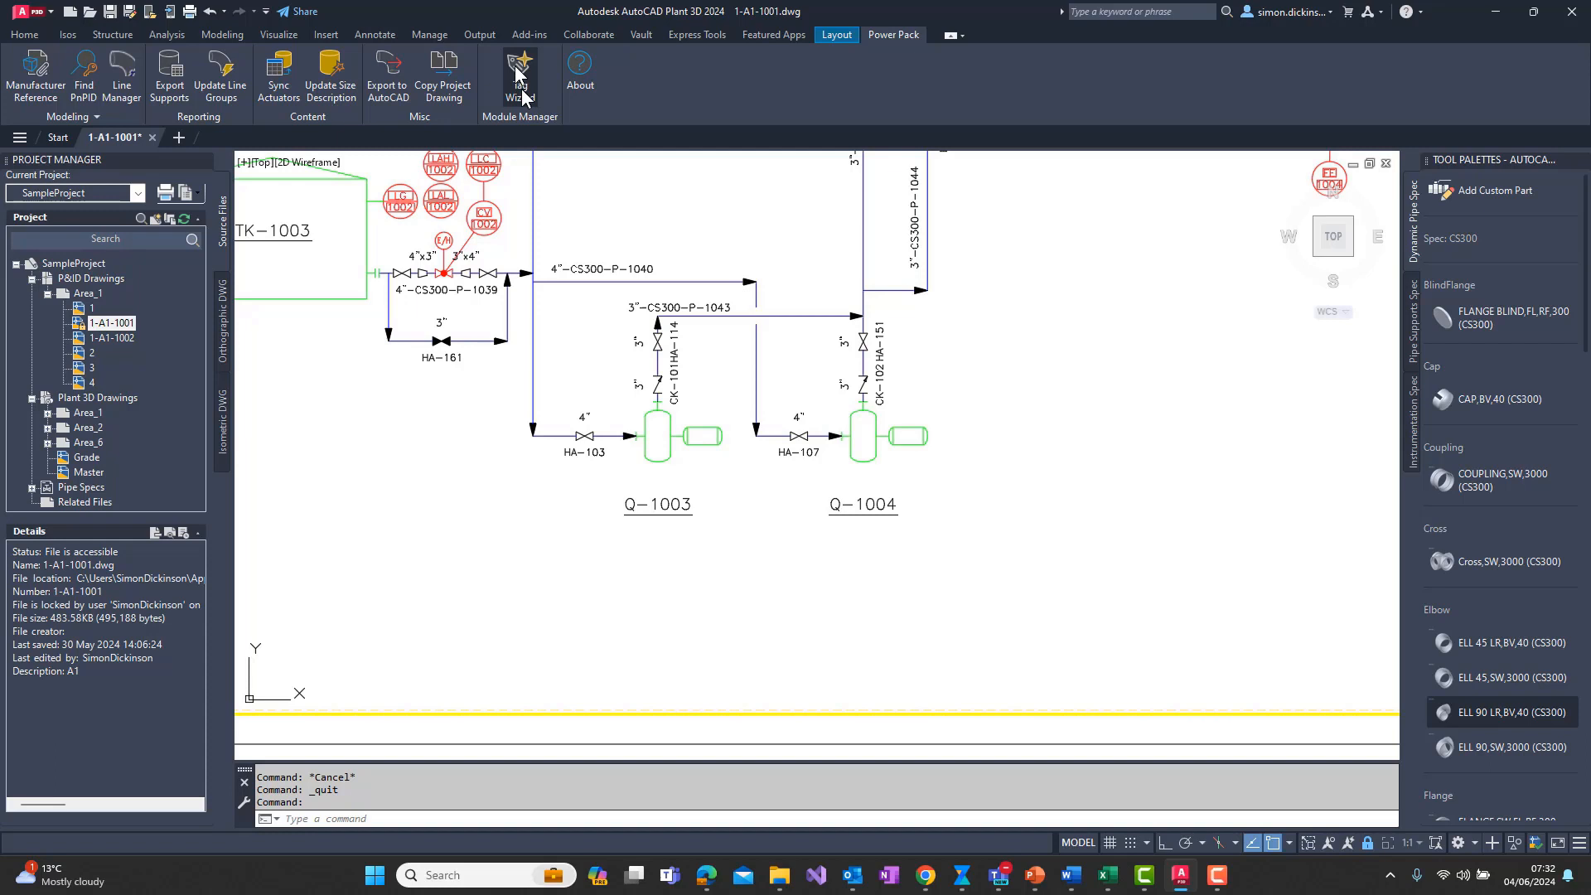
mouse_move(738, 240)
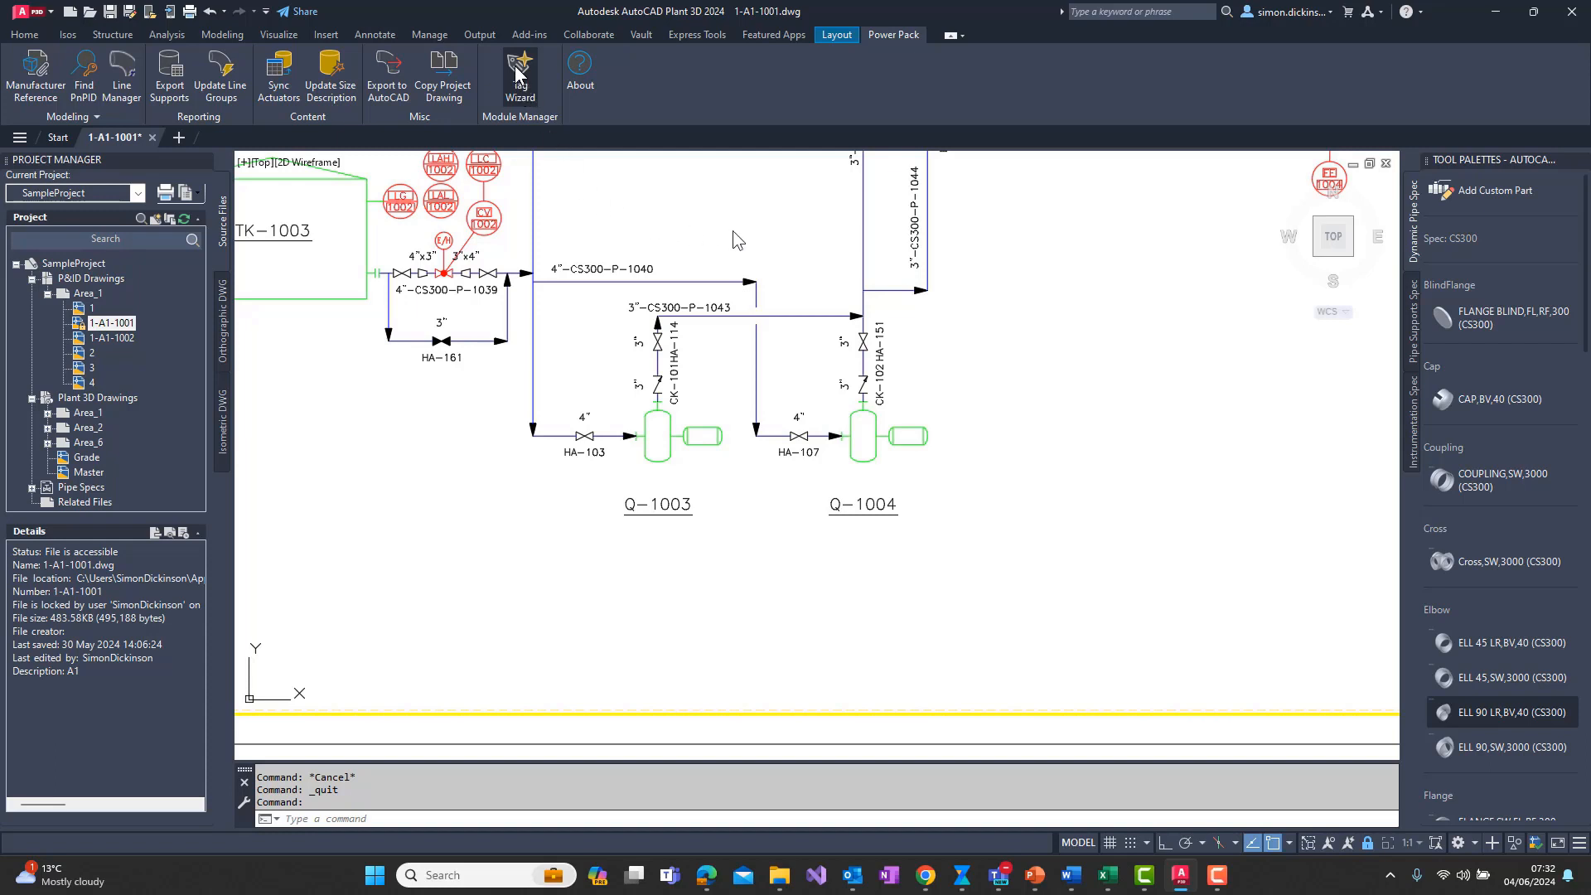
Pick only the PID_DWG (Area_1) drawings and launch the Tag Wizard on them
click(519, 76)
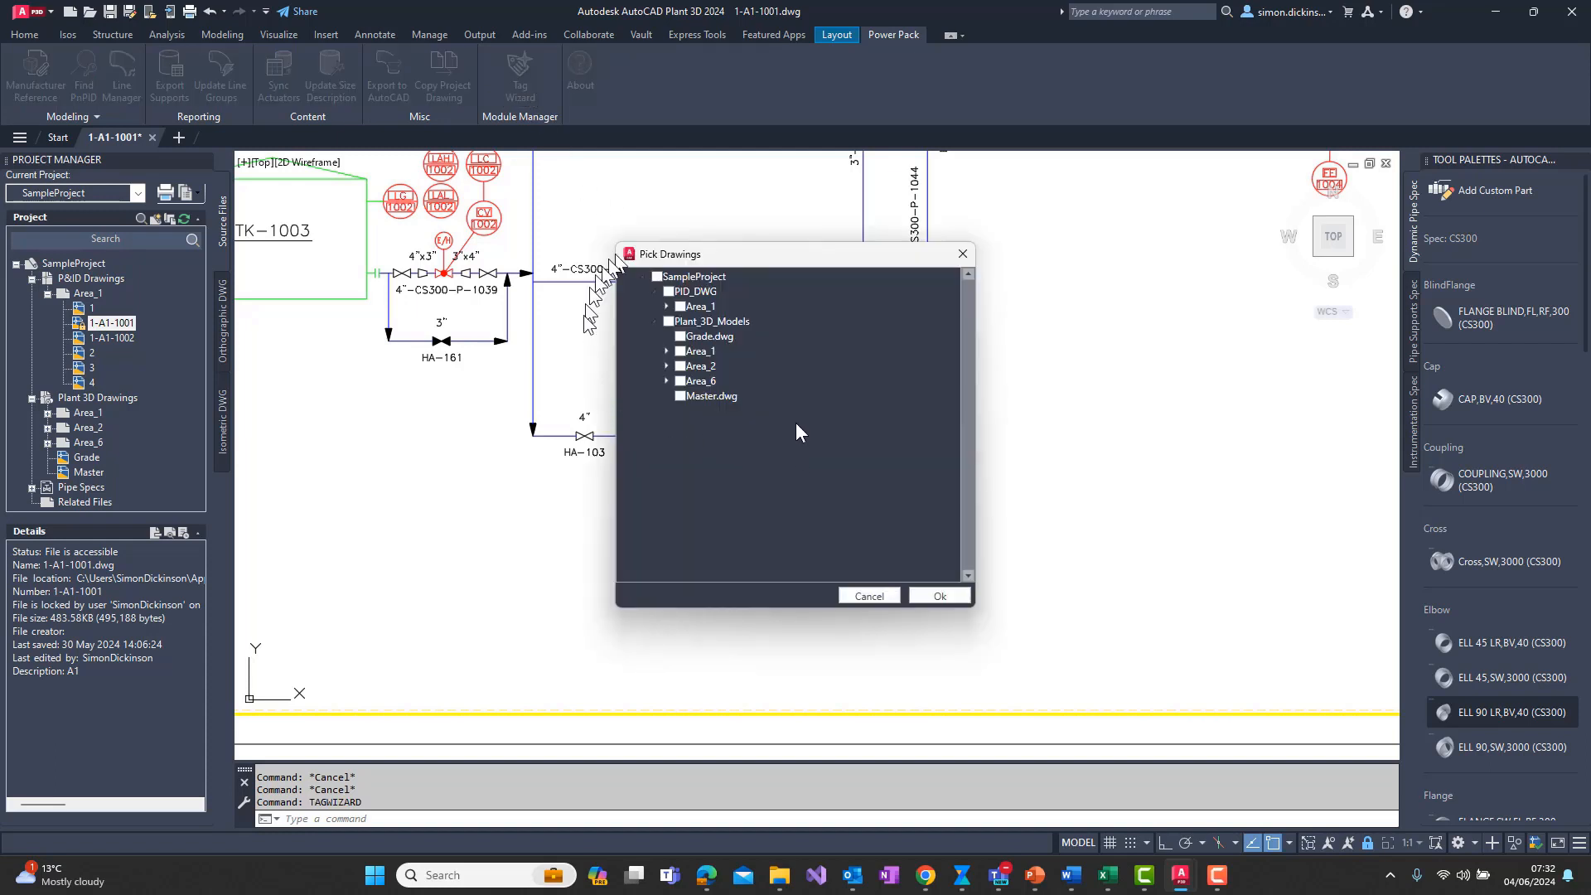
click(658, 277)
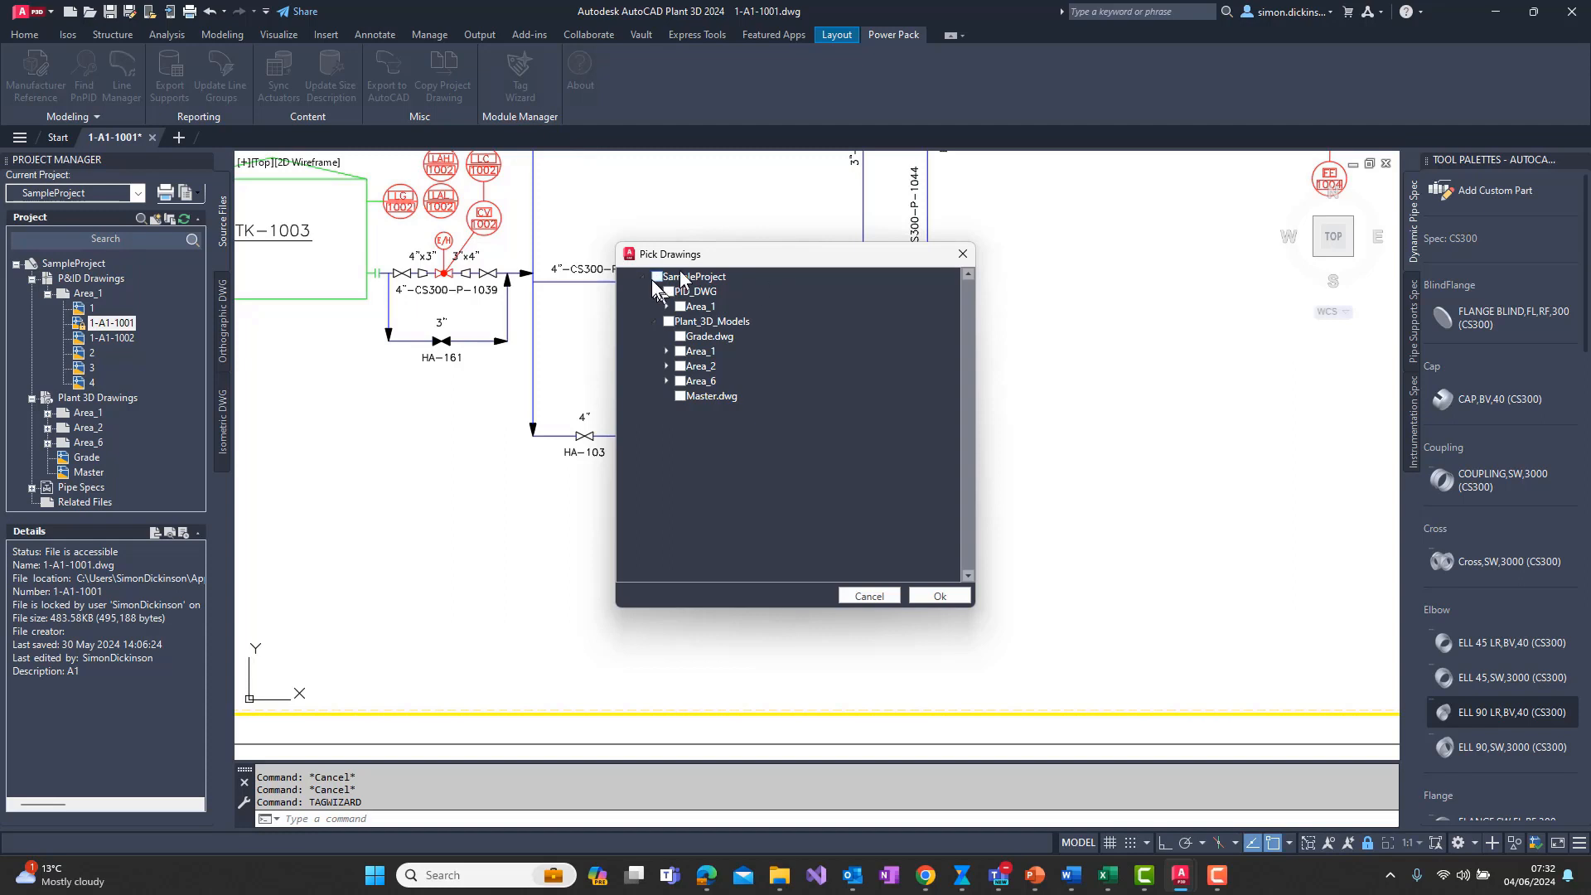
click(657, 276)
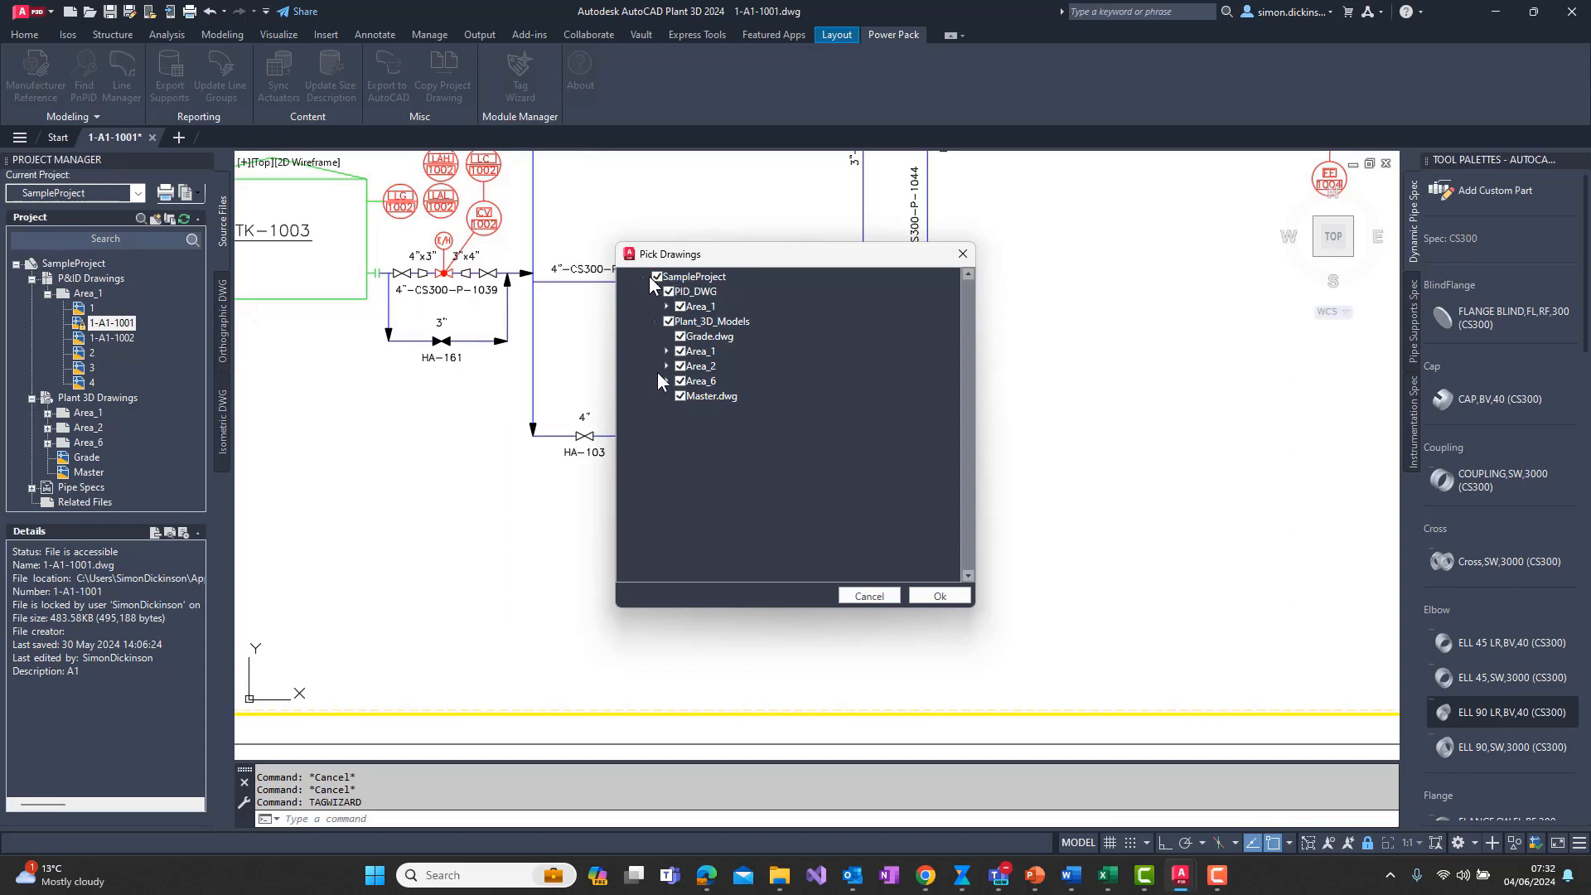
click(656, 277)
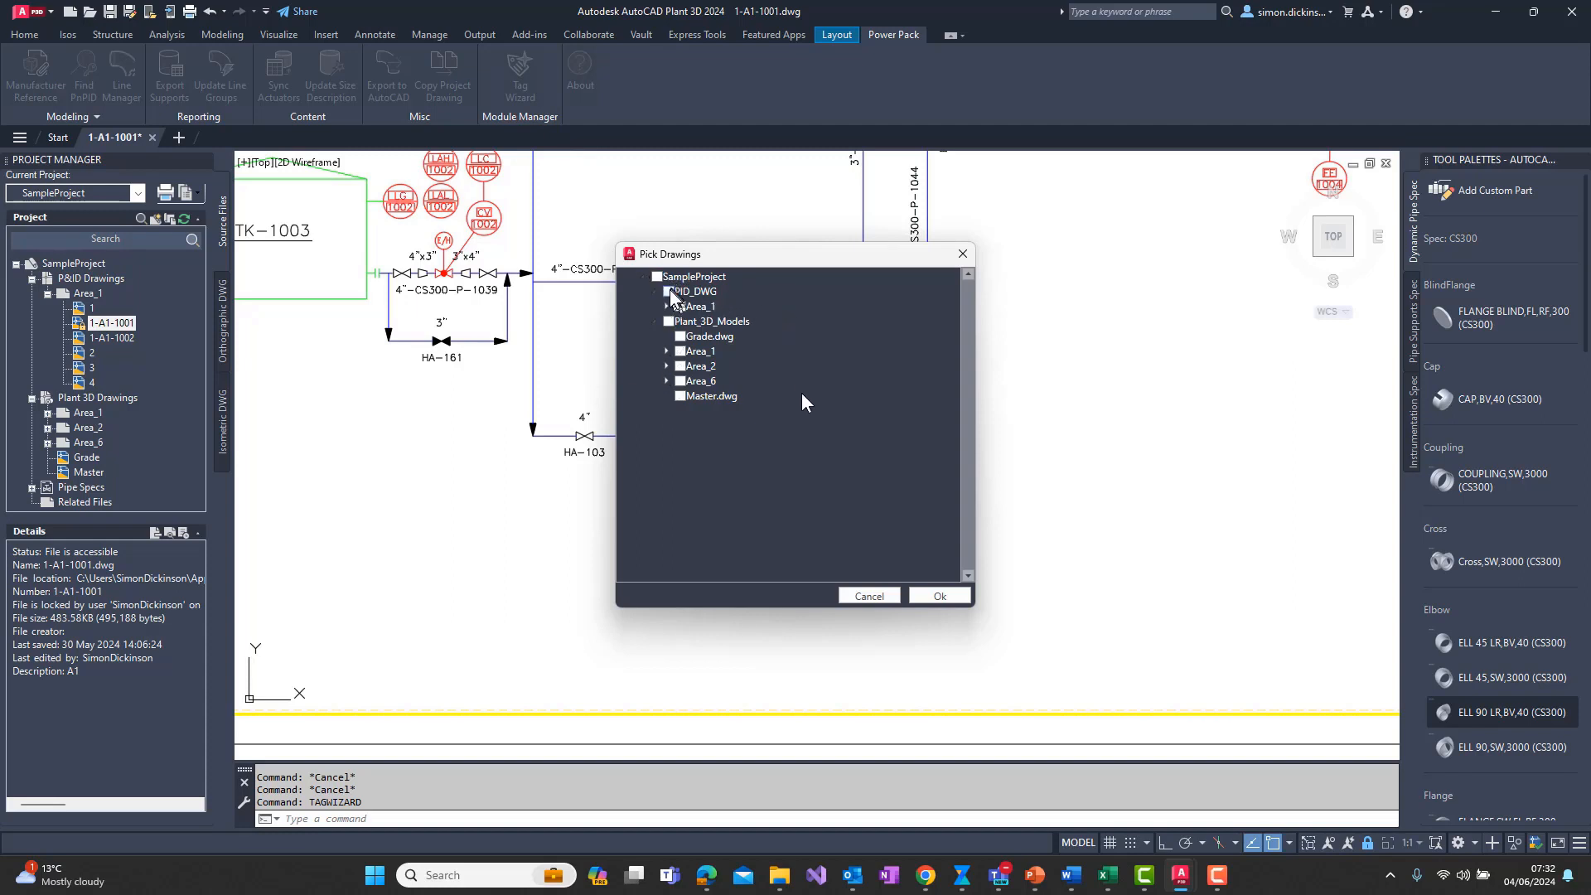
click(668, 291)
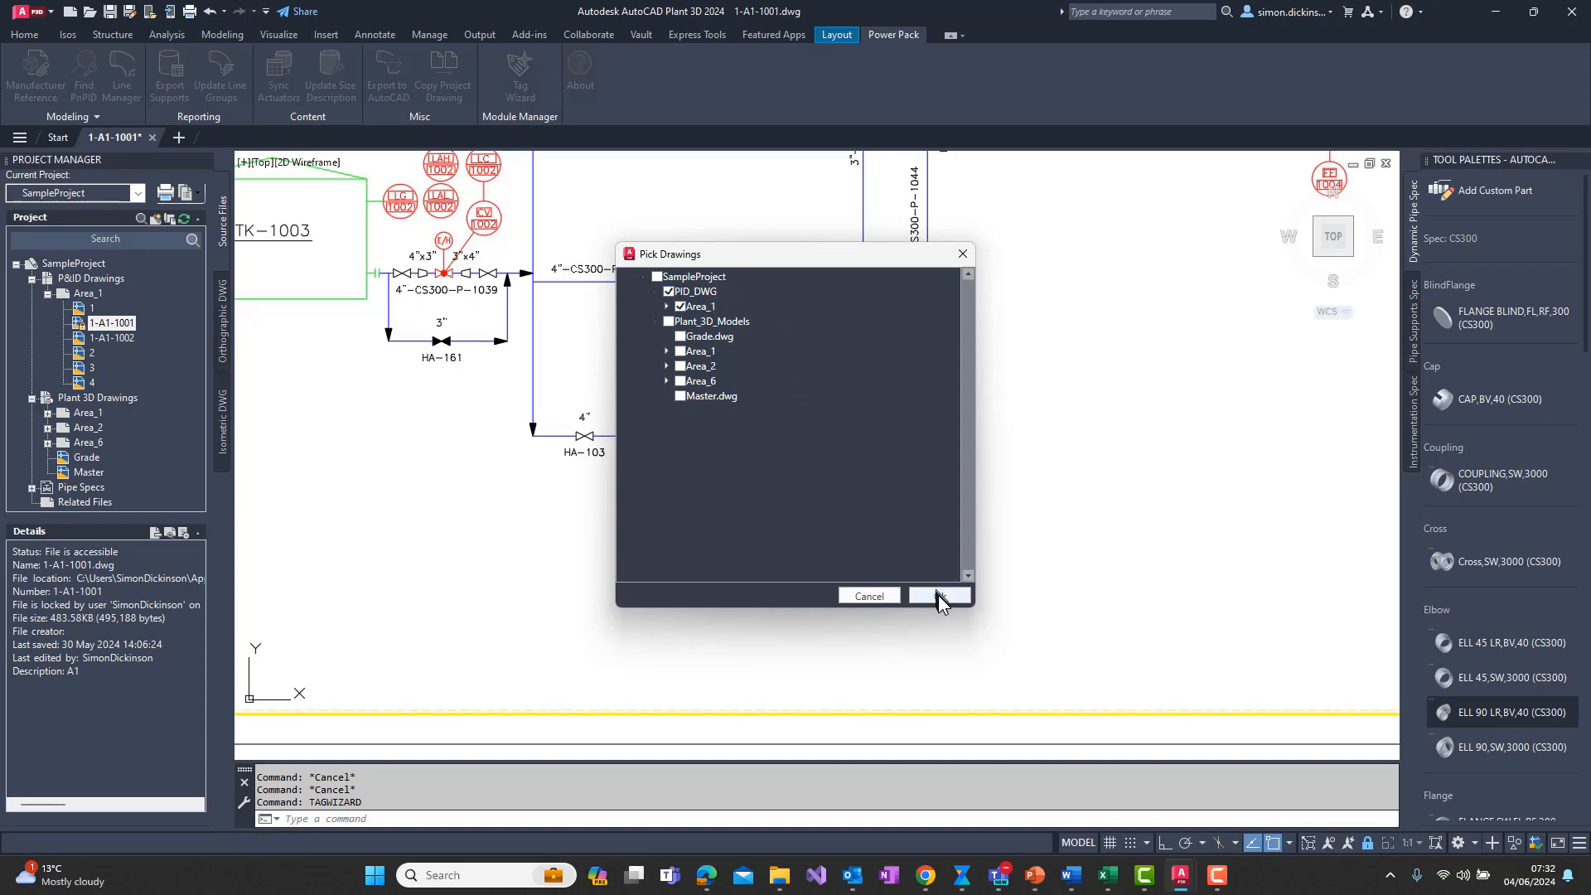
click(936, 594)
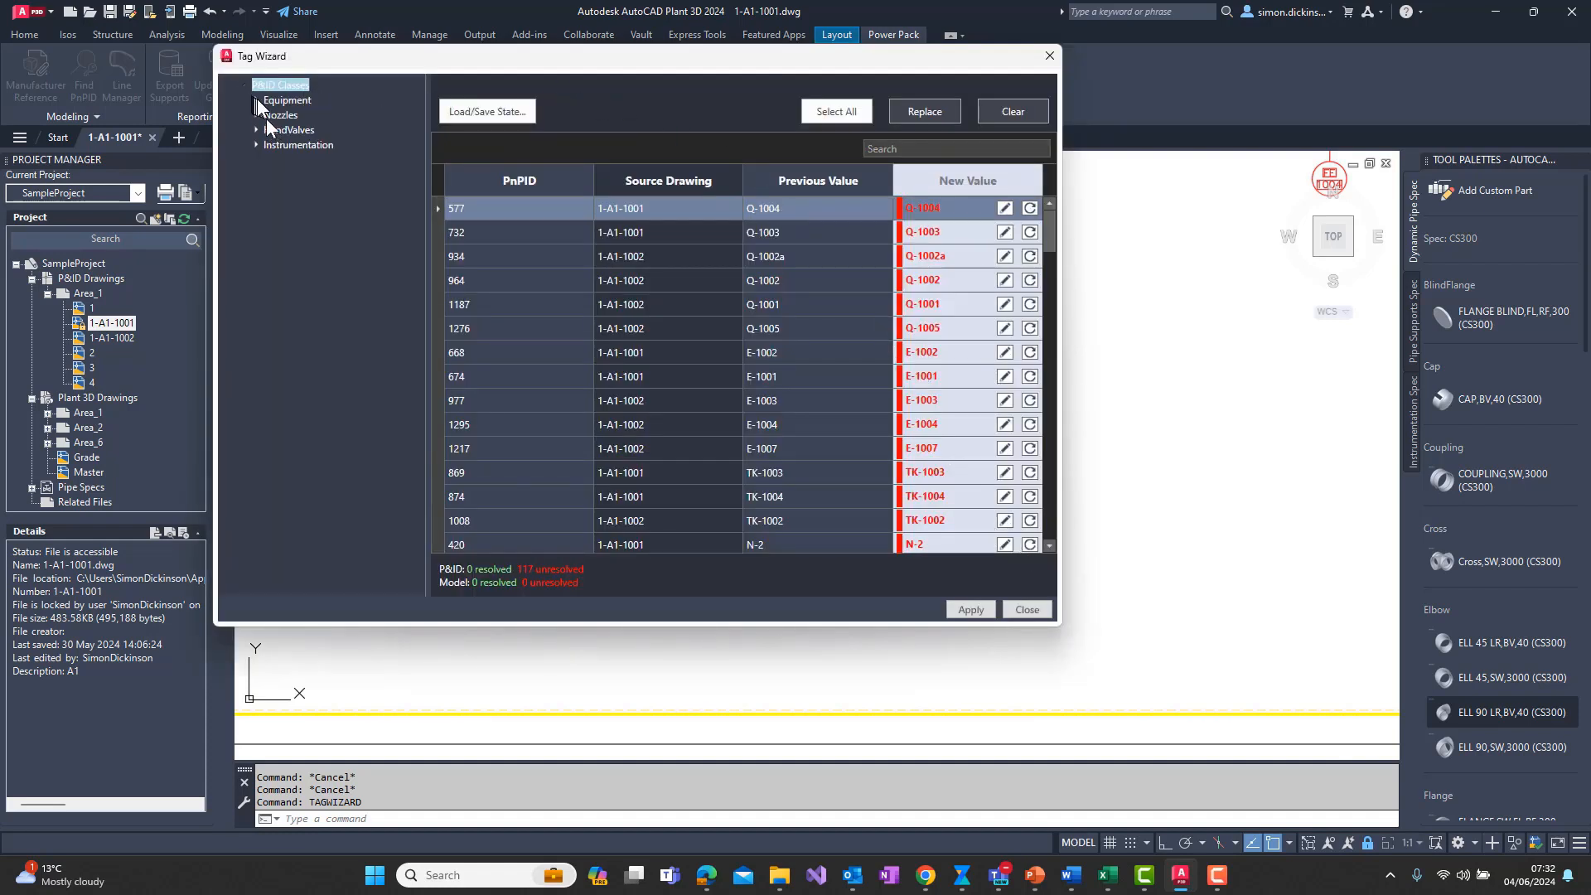
Filter the Tag Wizard to the Pumps class under Equipment, listing the six Q-100x pump tags
click(269, 99)
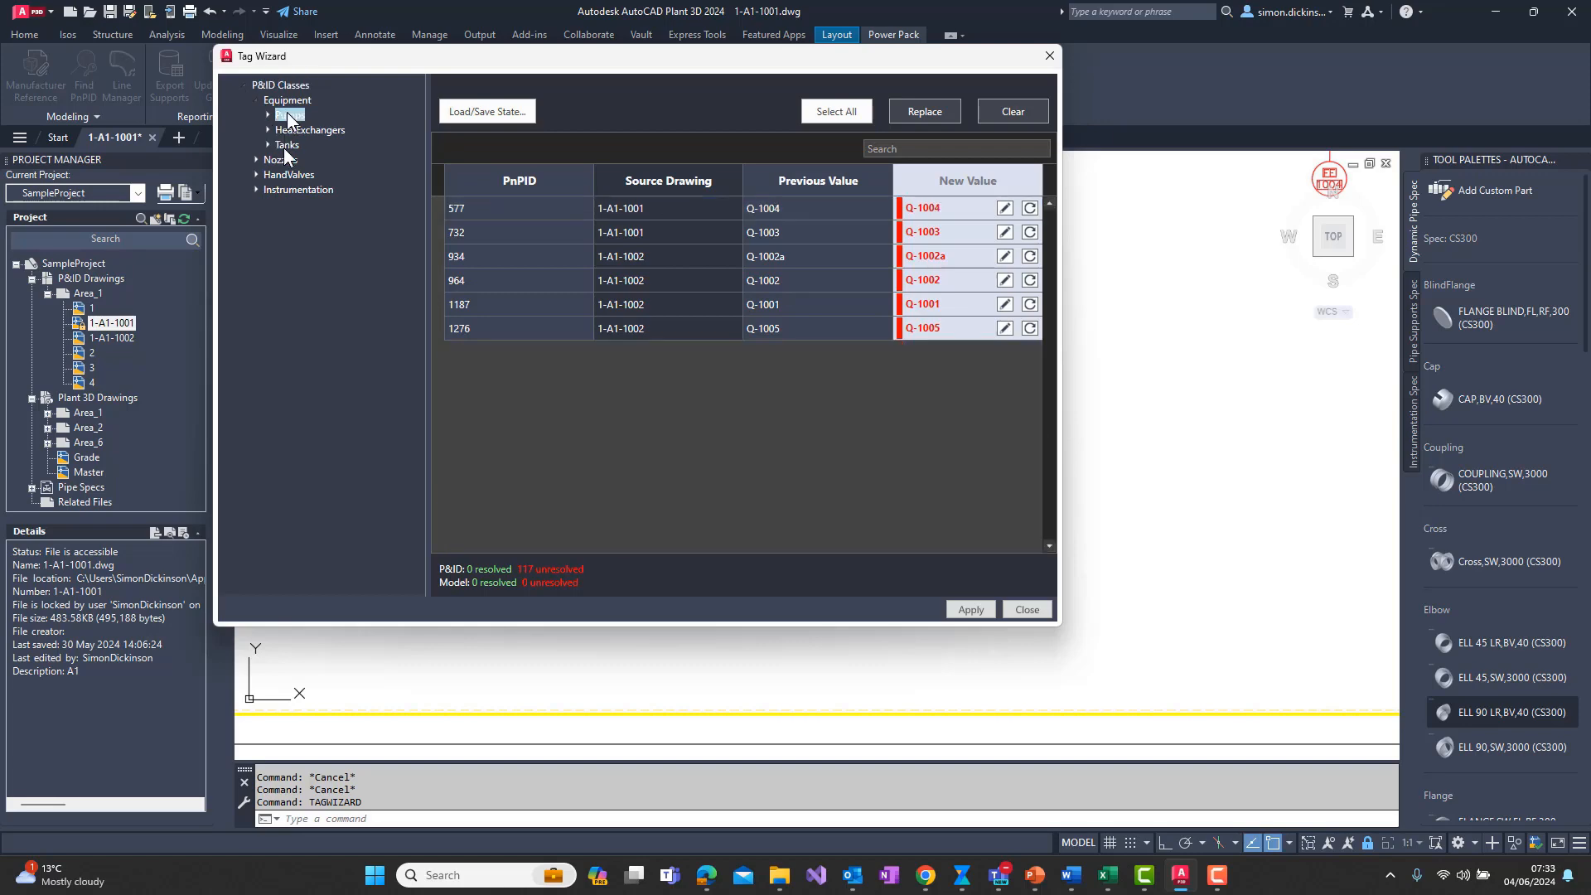
click(287, 146)
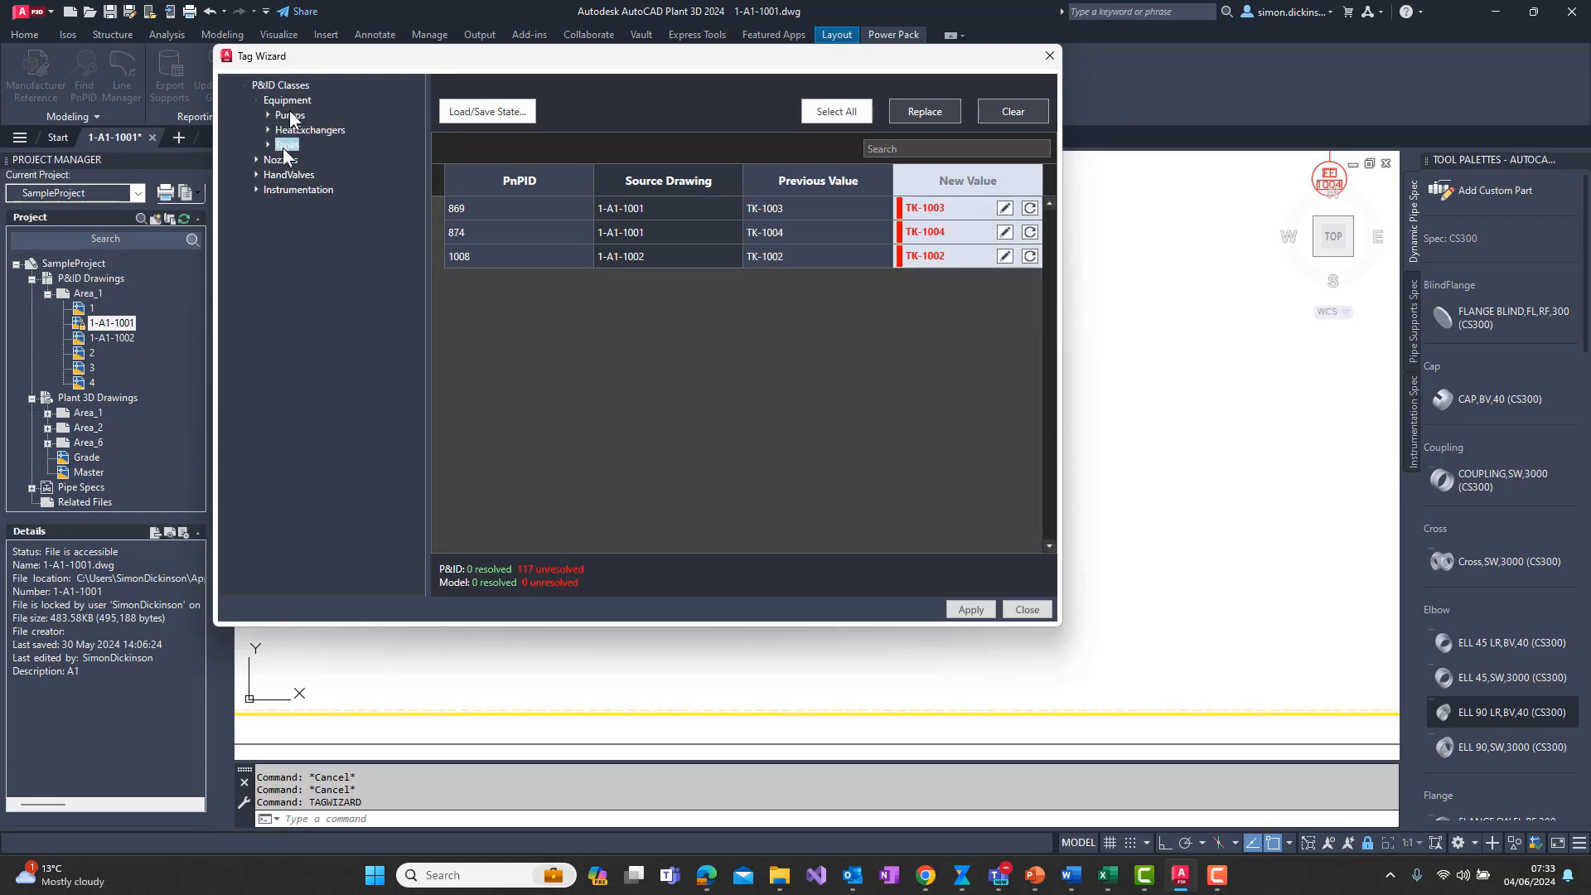
click(289, 115)
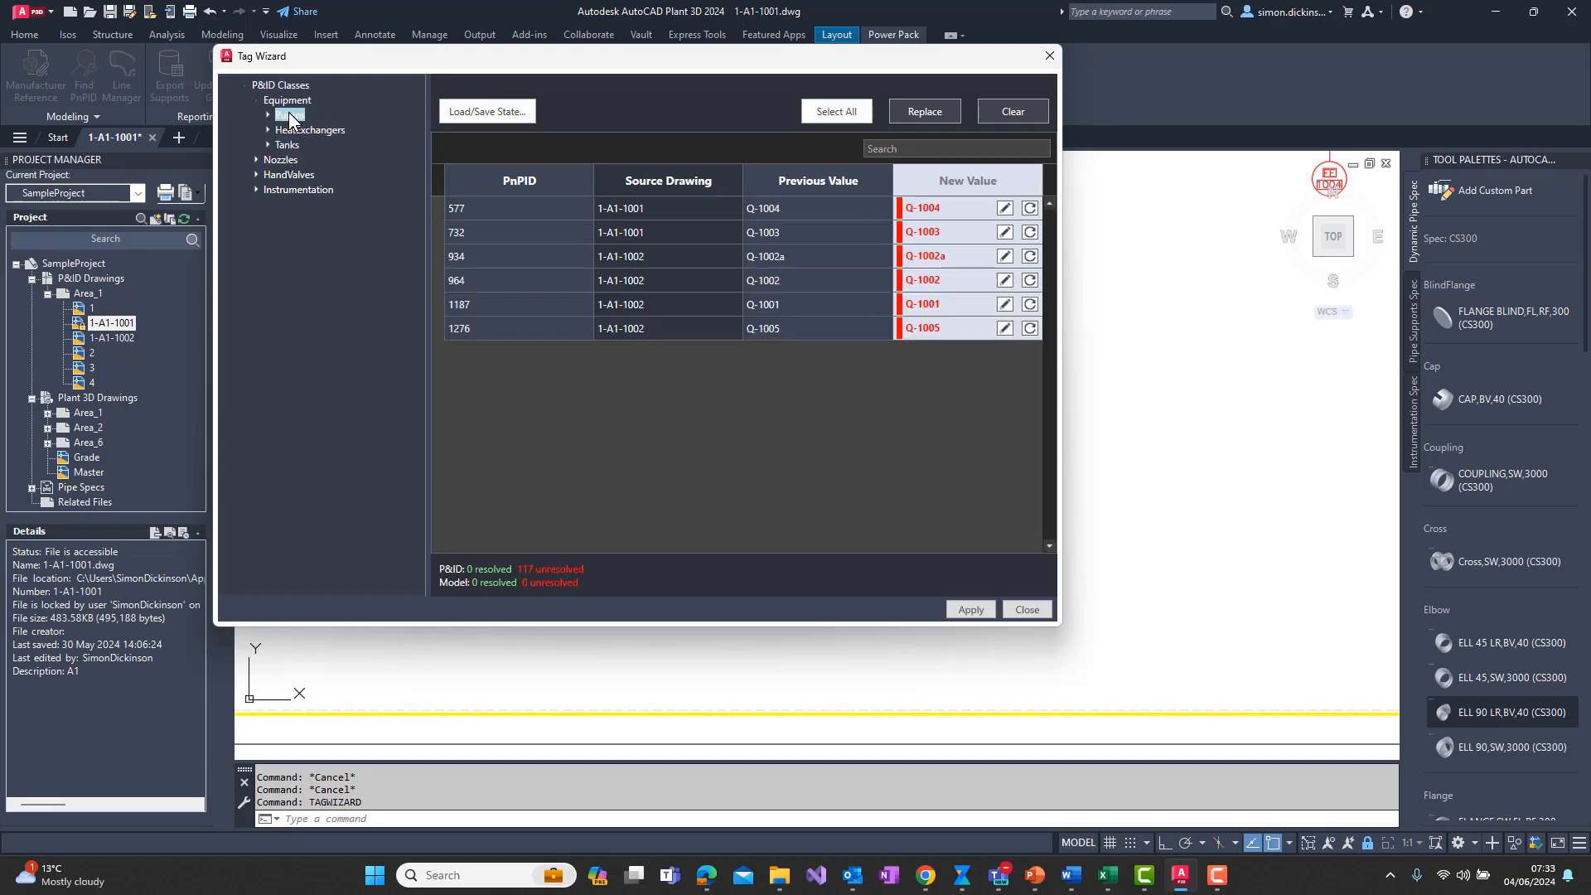
click(290, 114)
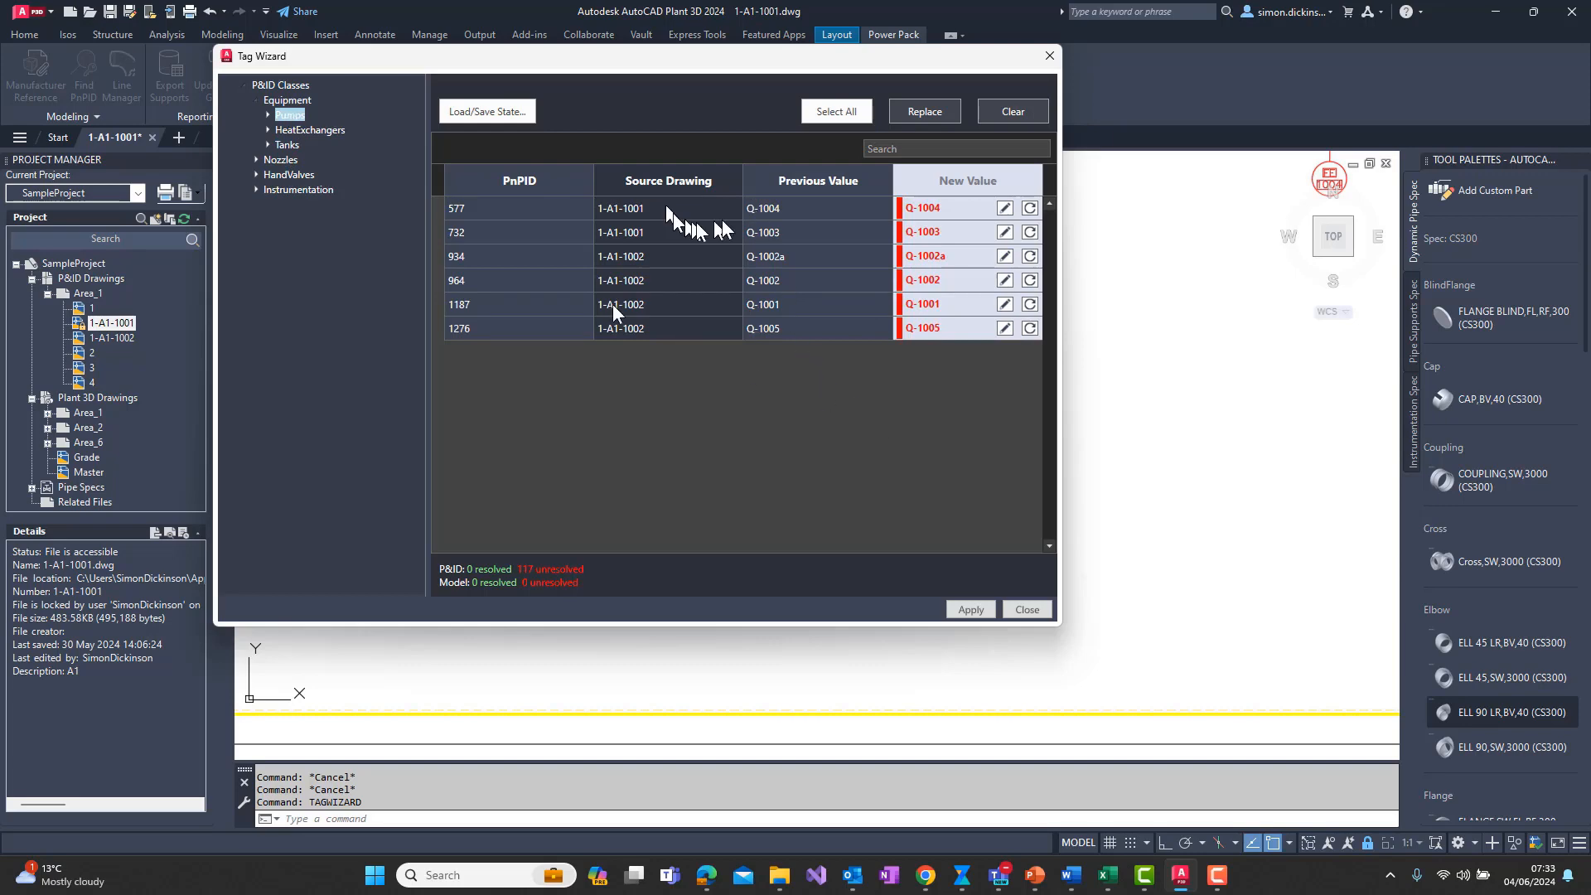
mouse_move(315, 106)
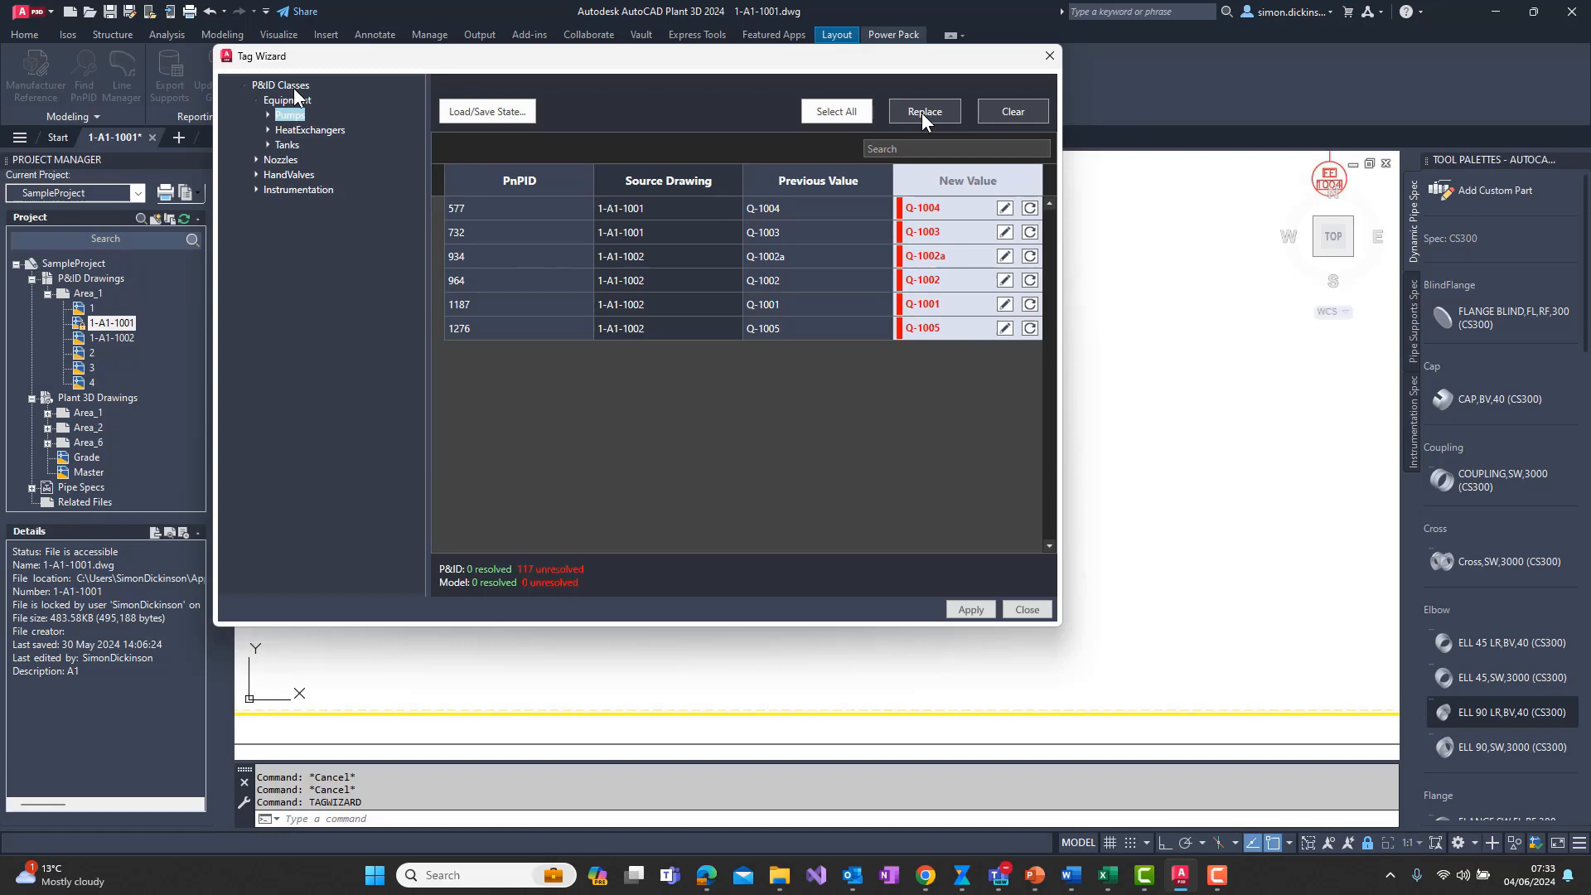
Find and replace Q with P across the pump tag values
click(923, 111)
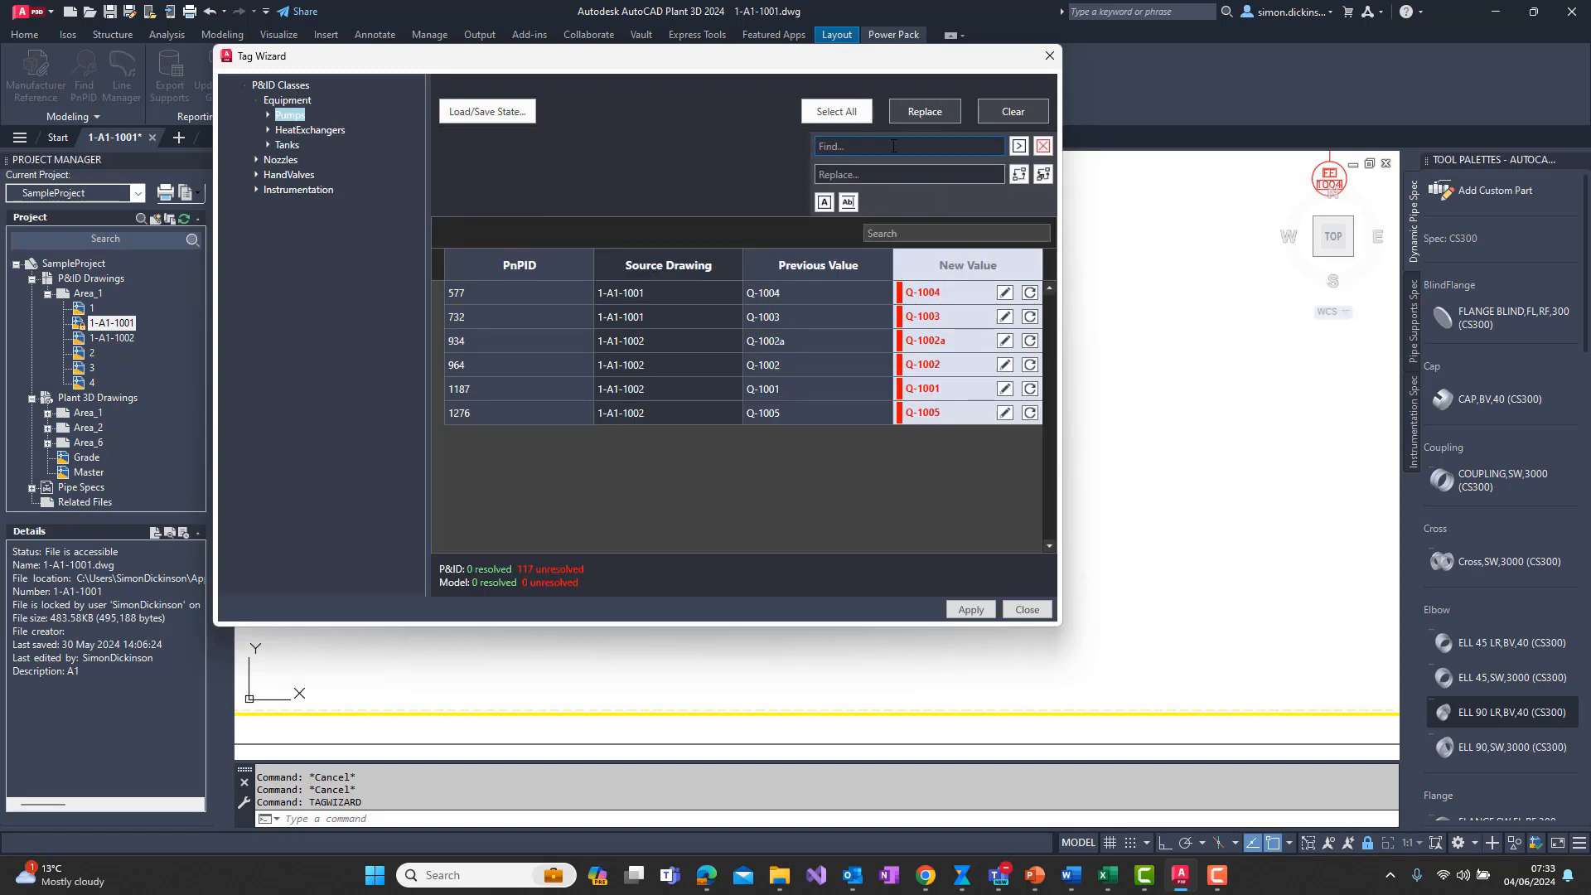
text(Q)
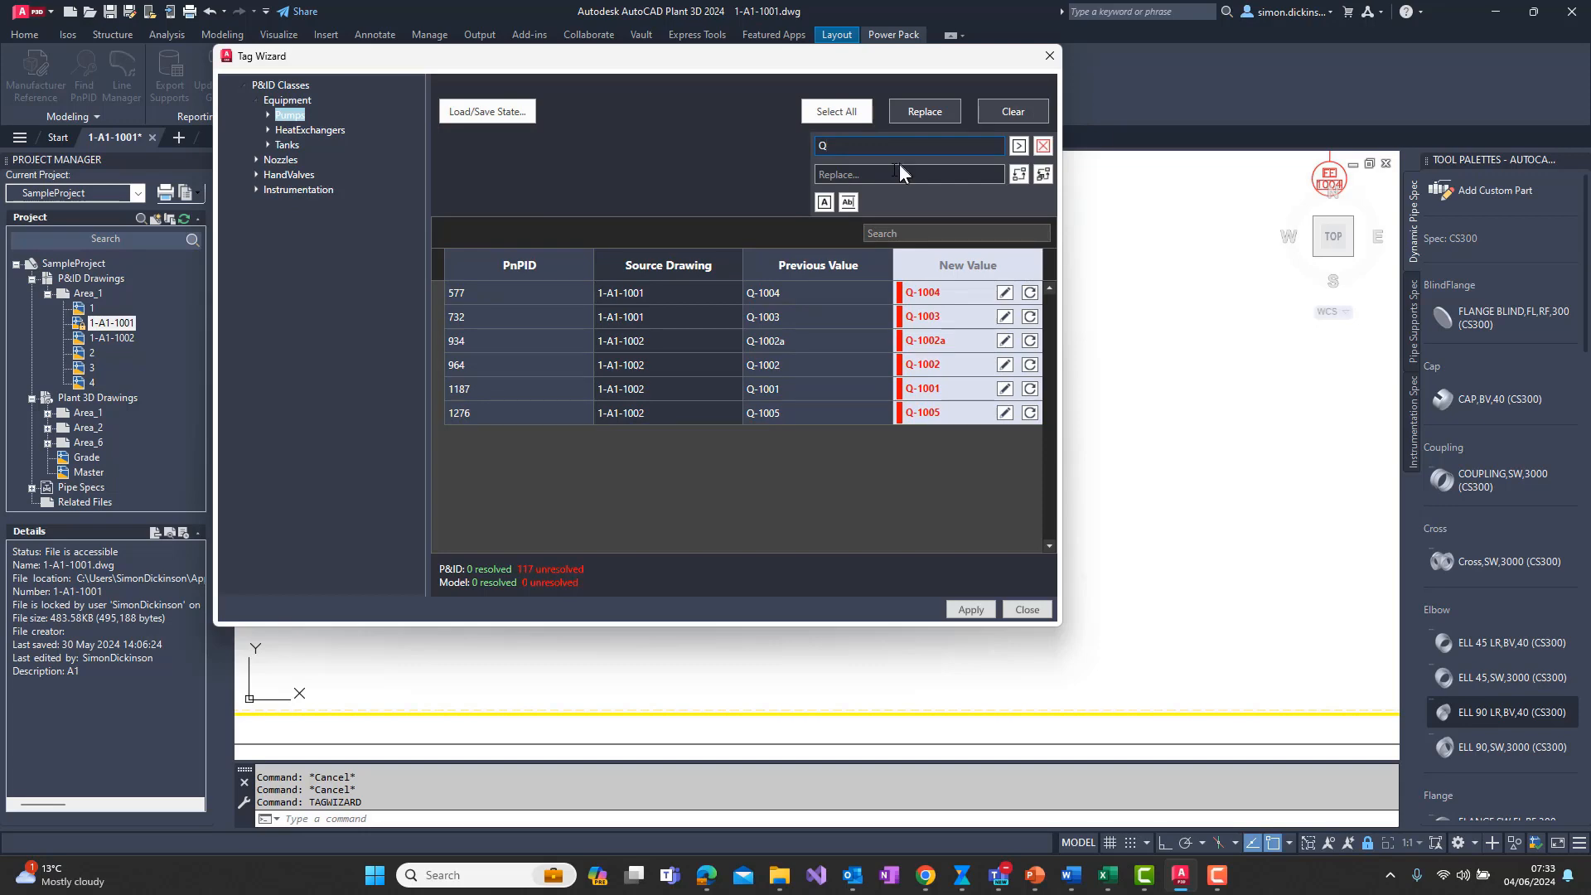
click(903, 174)
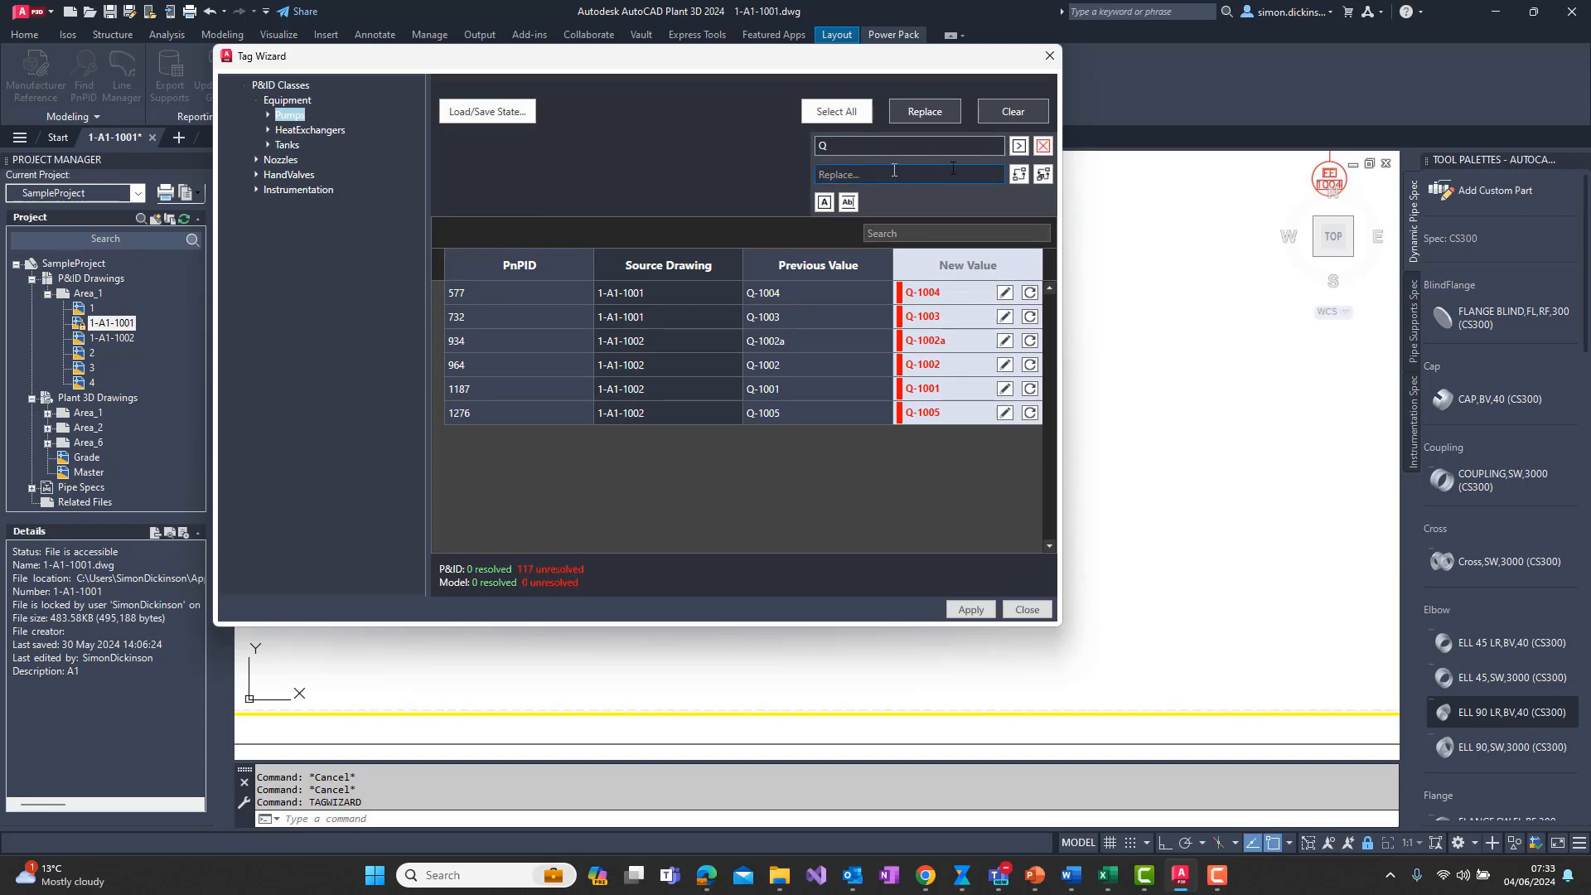
text(P)
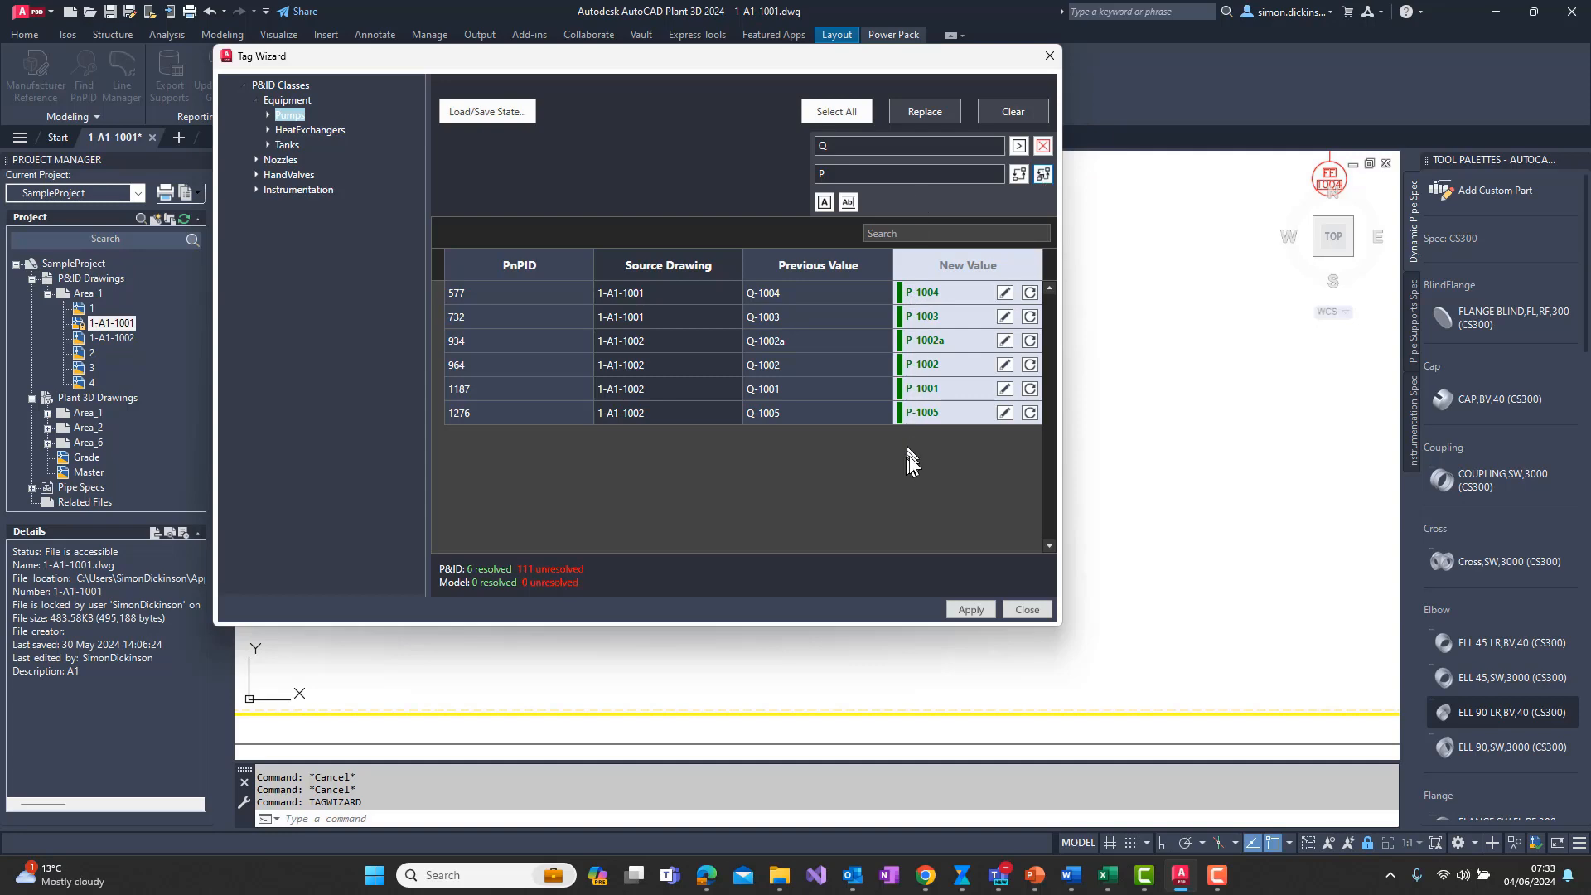
mouse_move(918, 472)
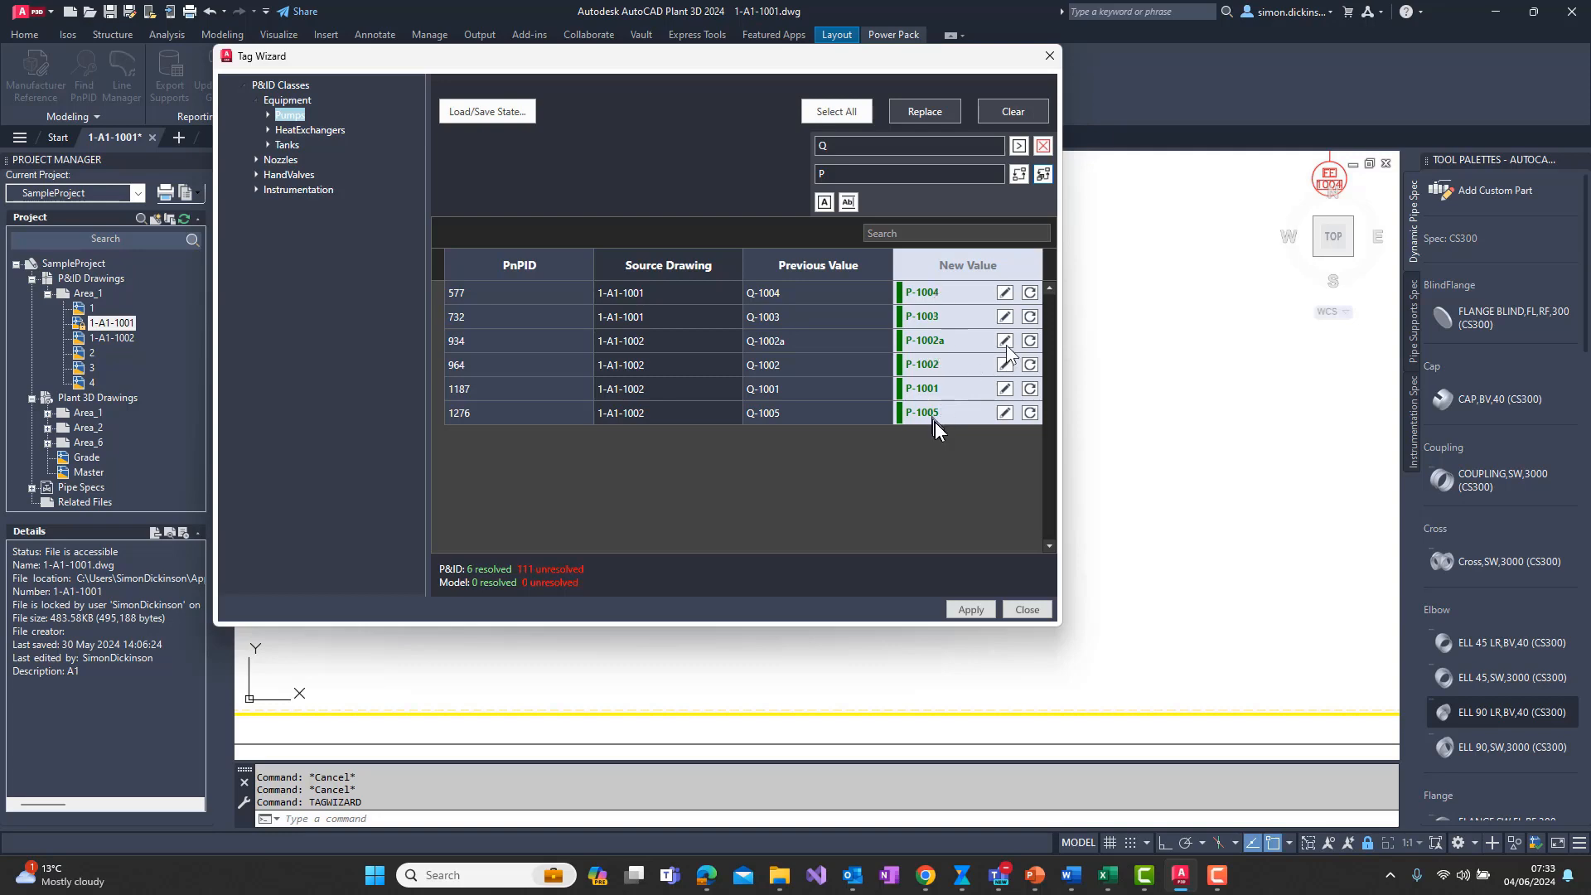
Set Q-1002a to P-1006, revert Q-1005 to its original tag, and apply the changes
click(946, 340)
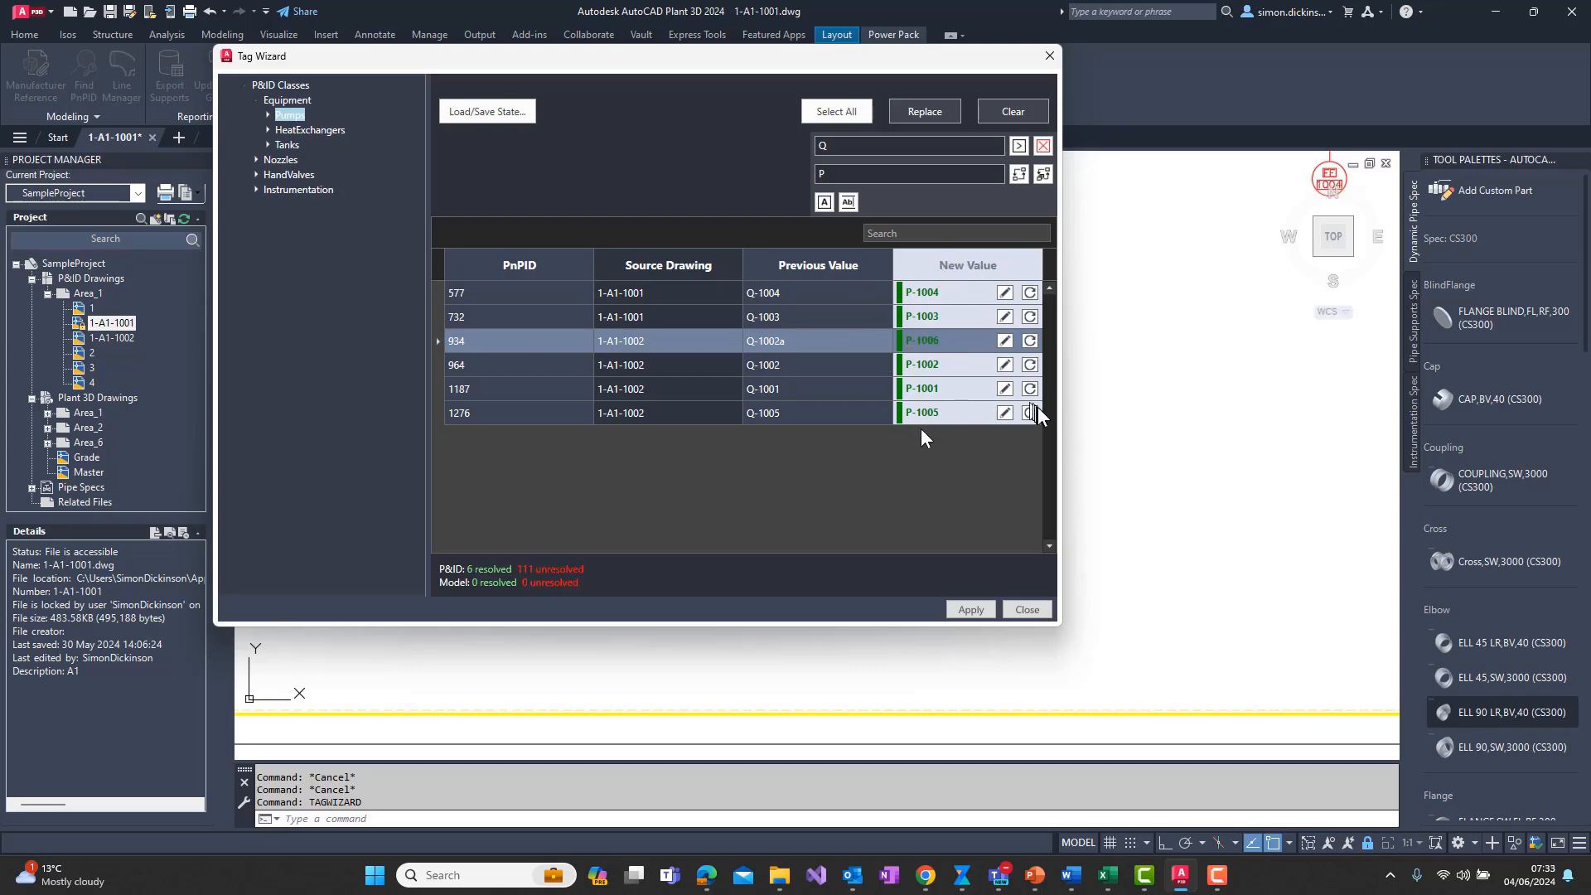
click(1029, 413)
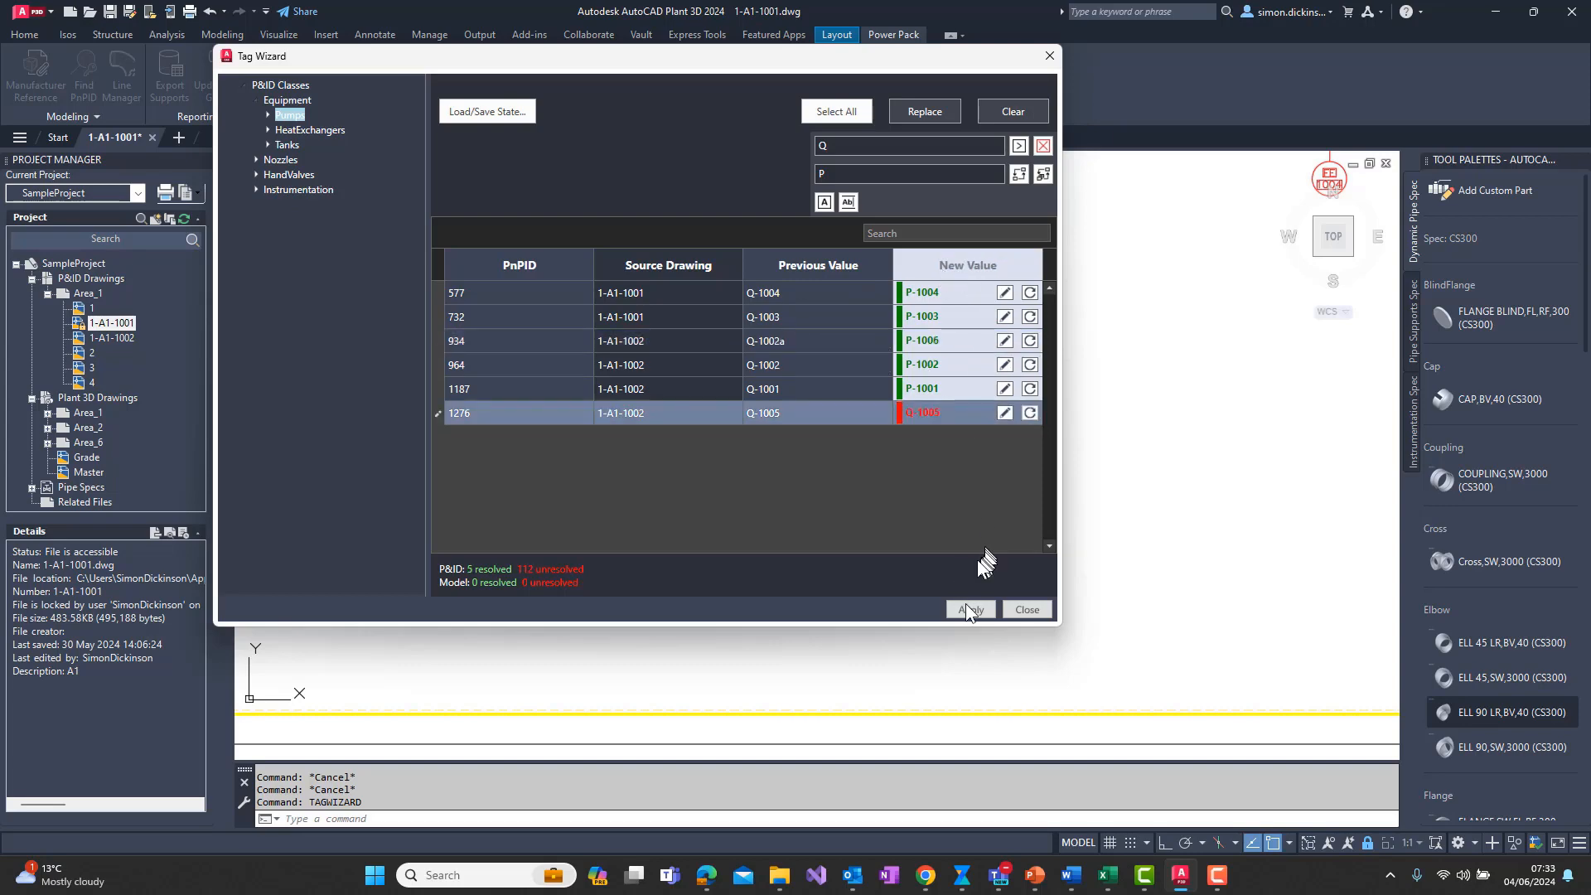
click(969, 609)
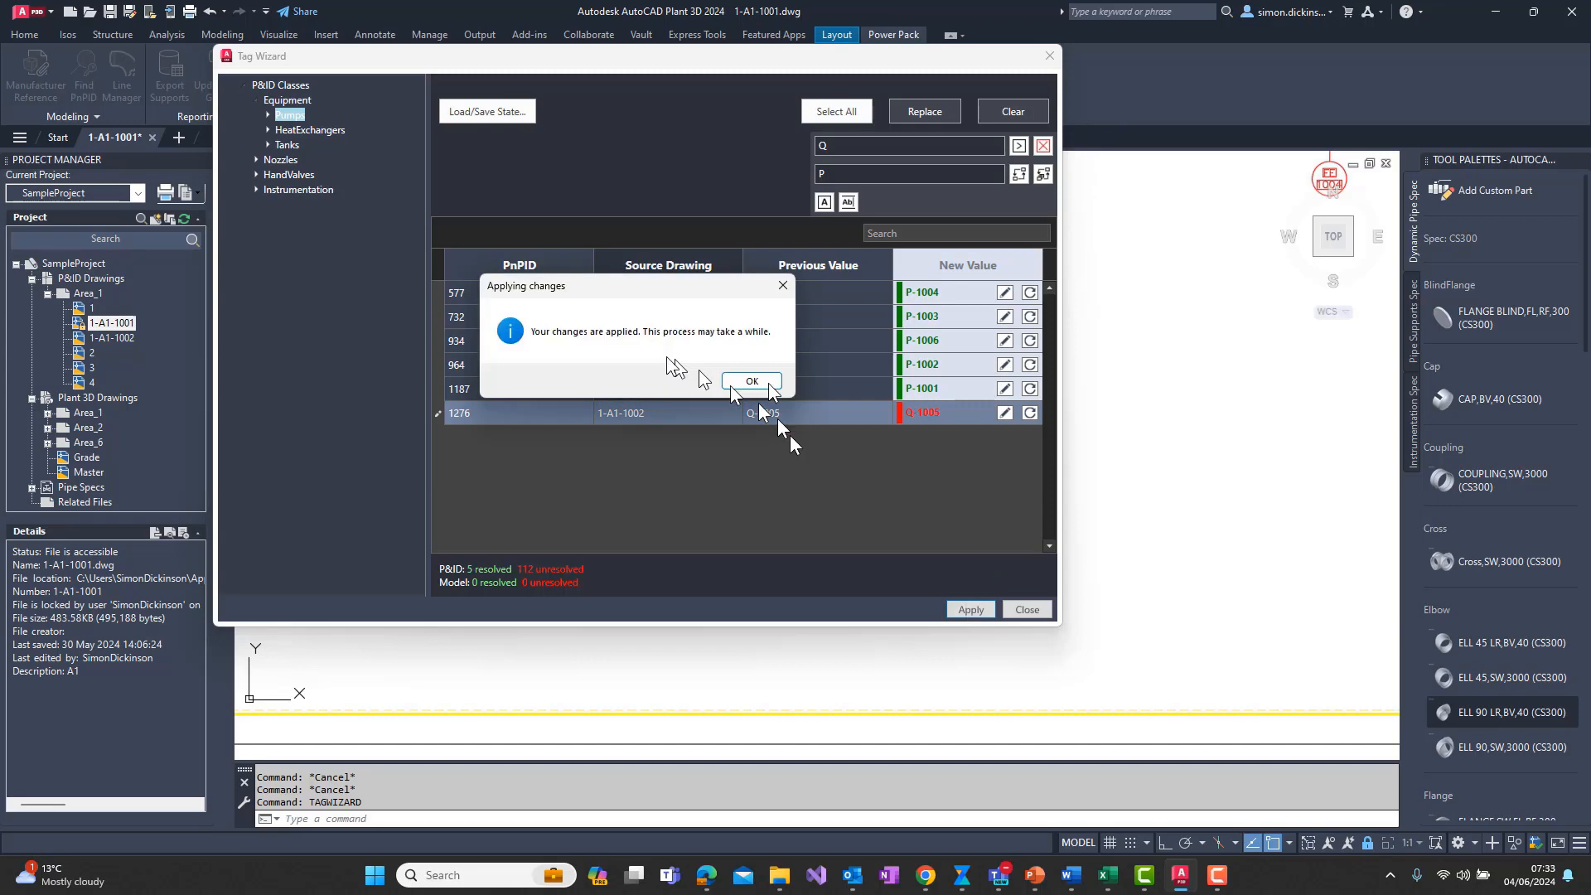
Acknowledge the applied changes, check pumps P-1003 and P-1004 on the P&ID, and reopen Tag Wizard
click(751, 381)
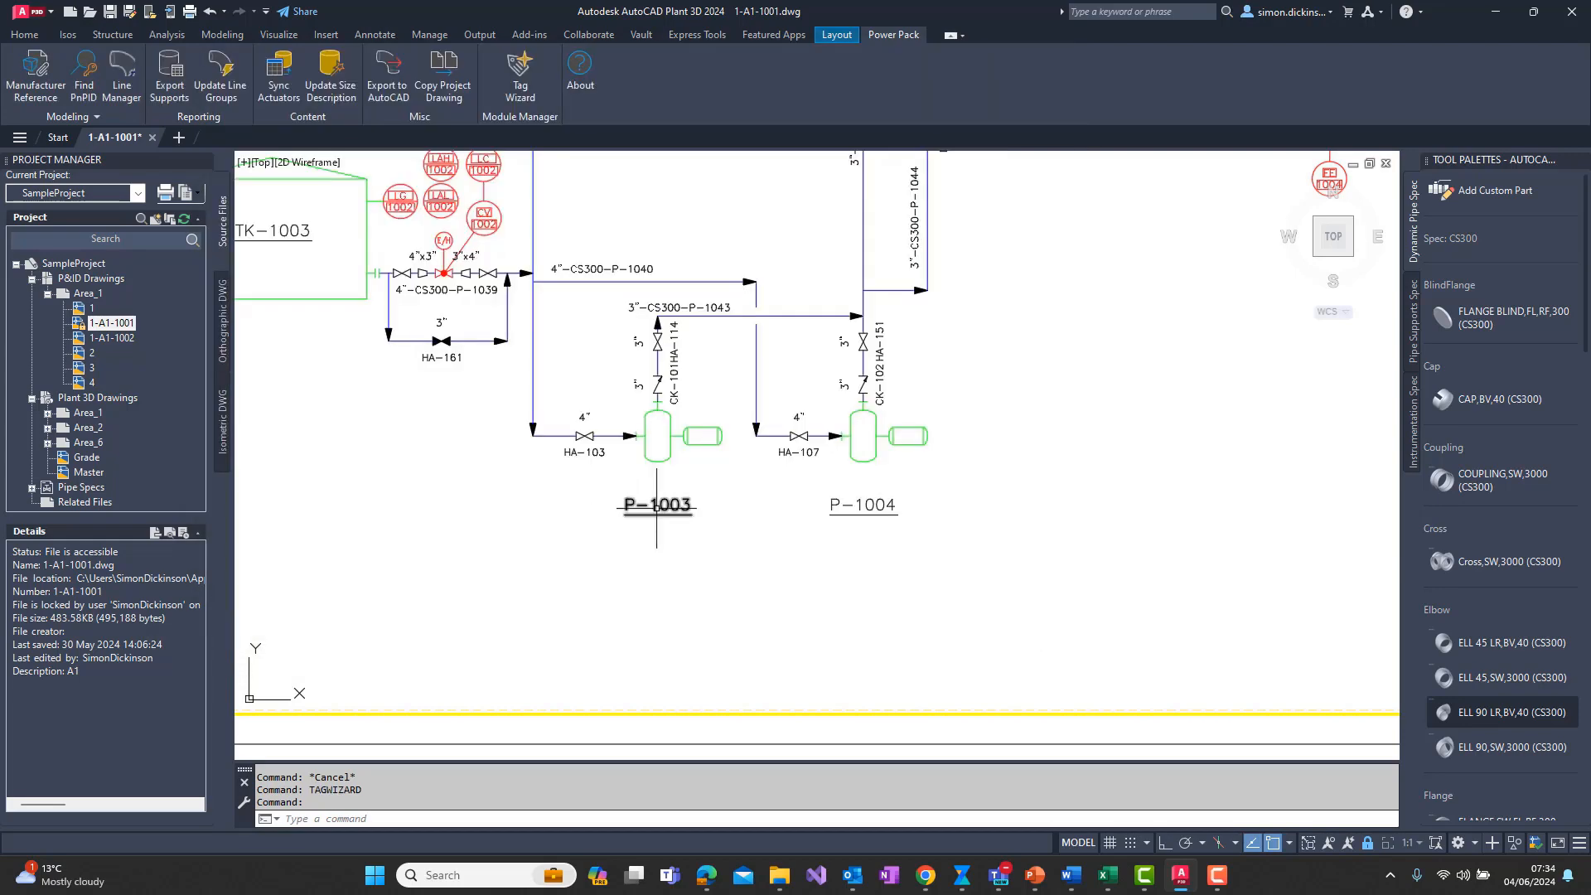
mouse_move(635, 509)
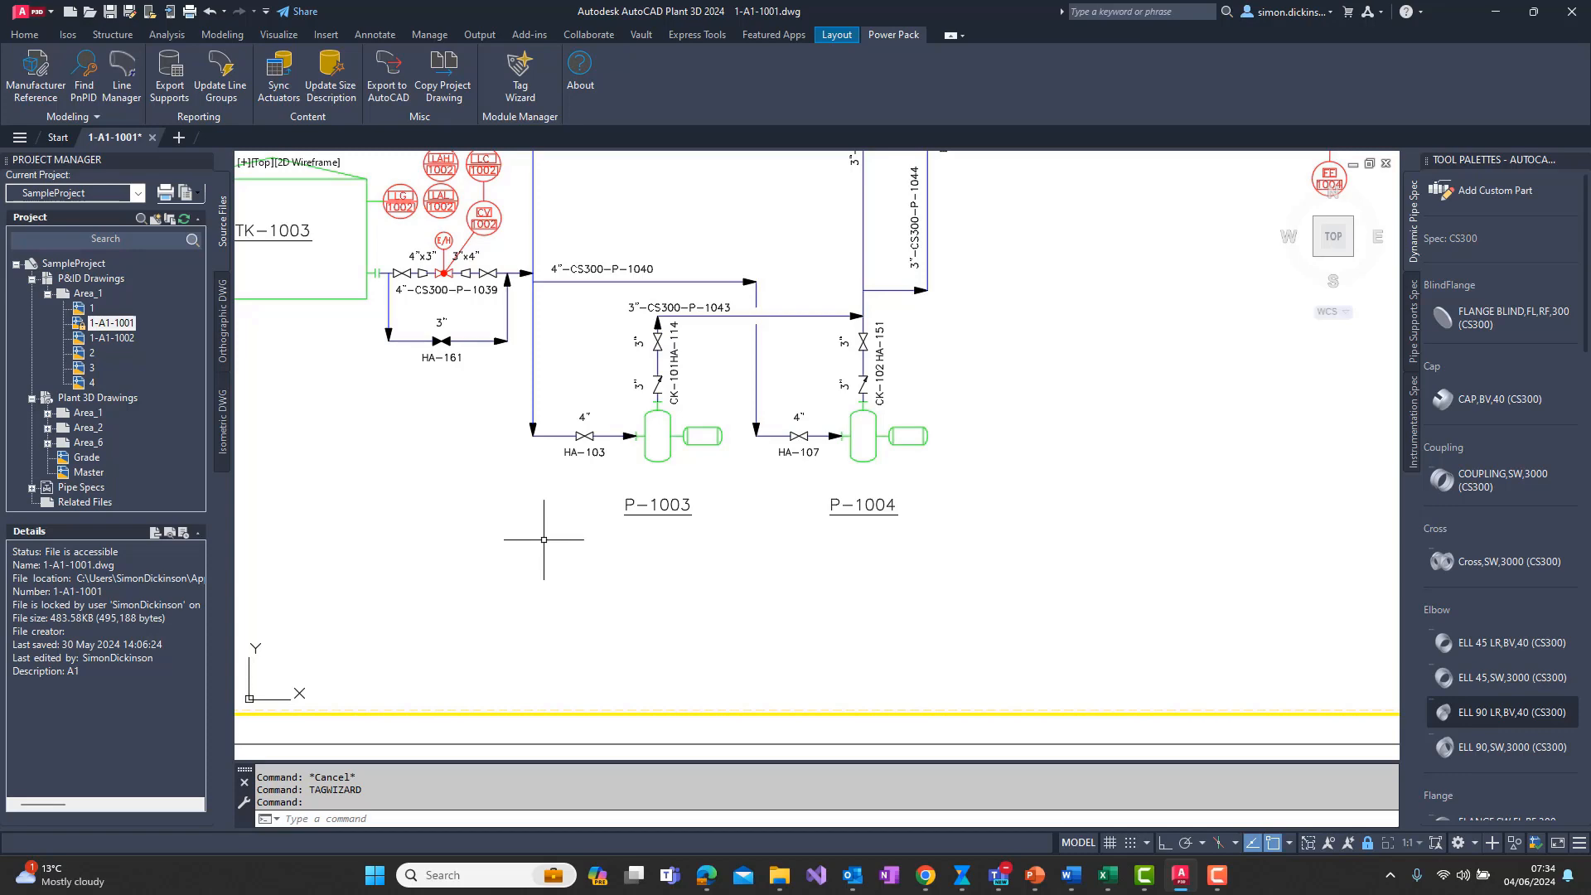
click(519, 76)
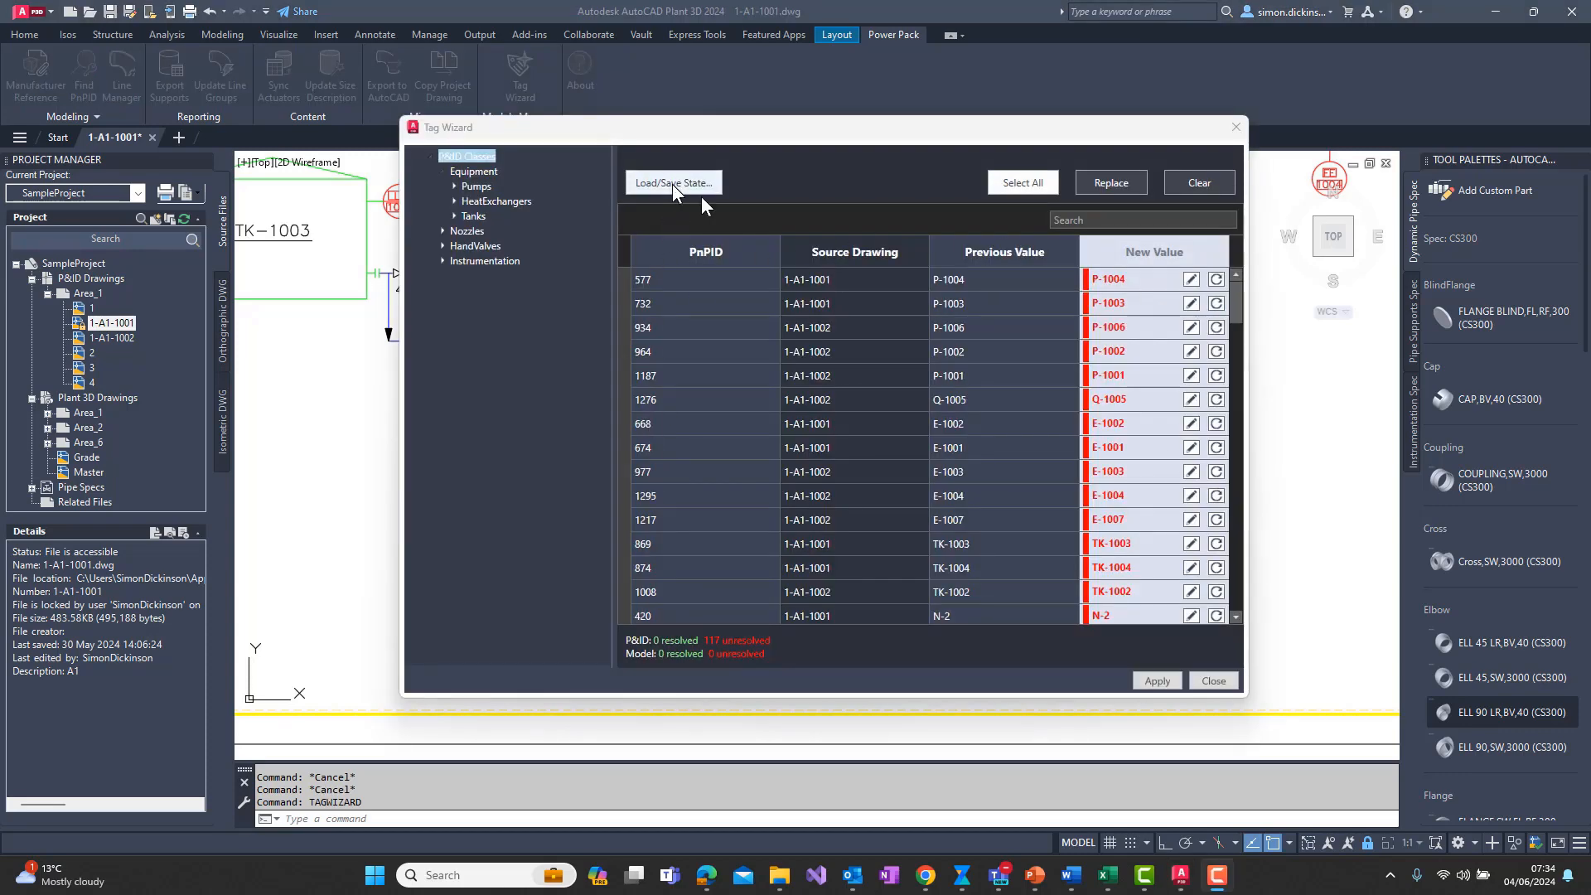
click(673, 182)
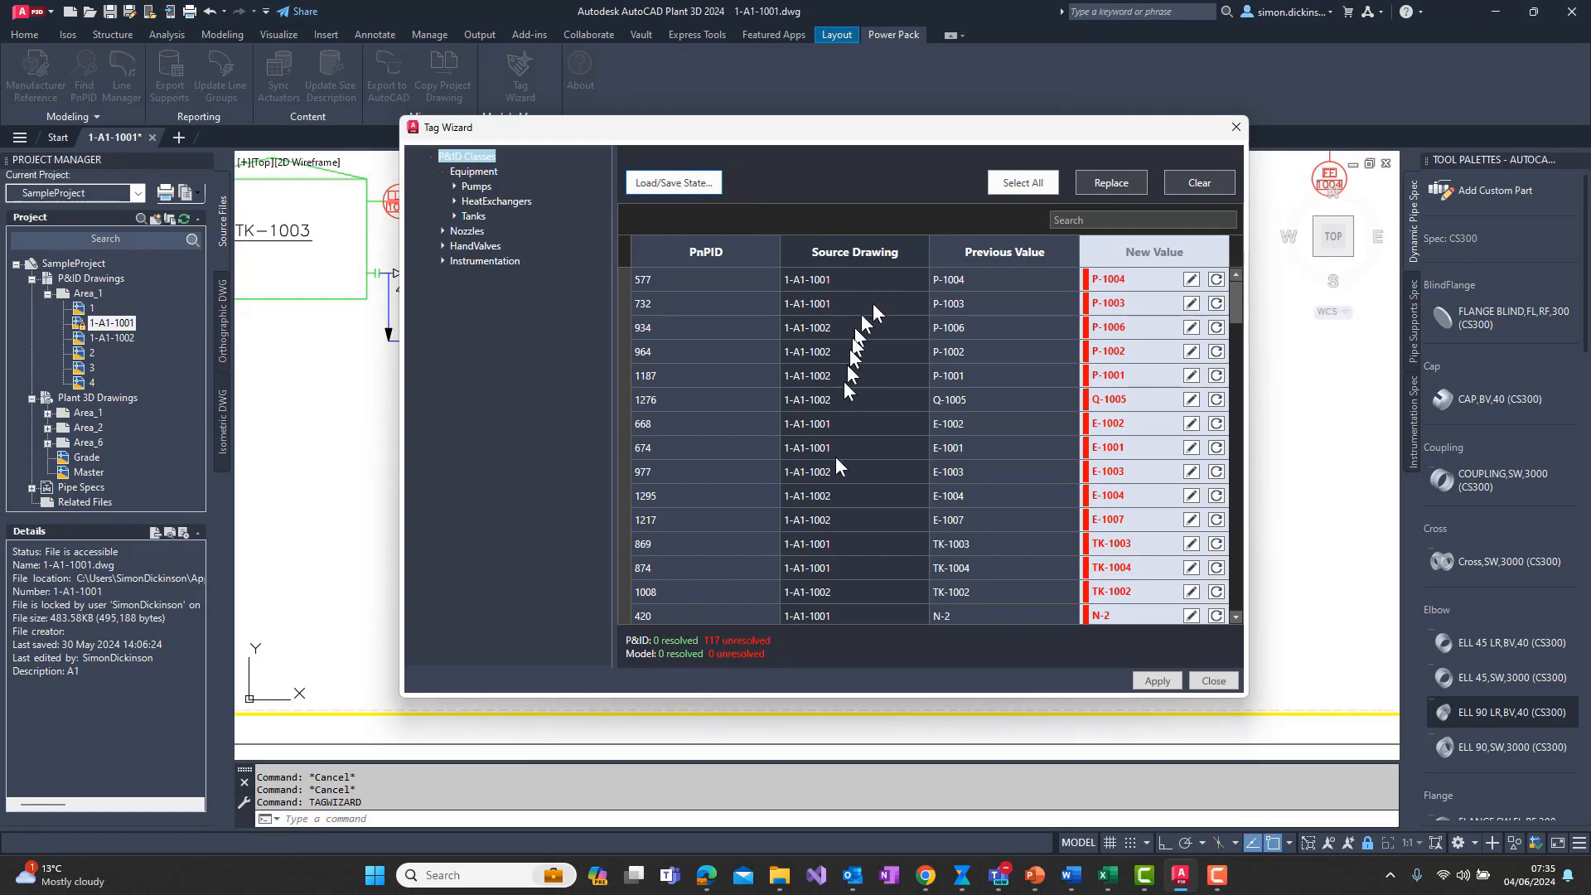
mouse_move(837, 468)
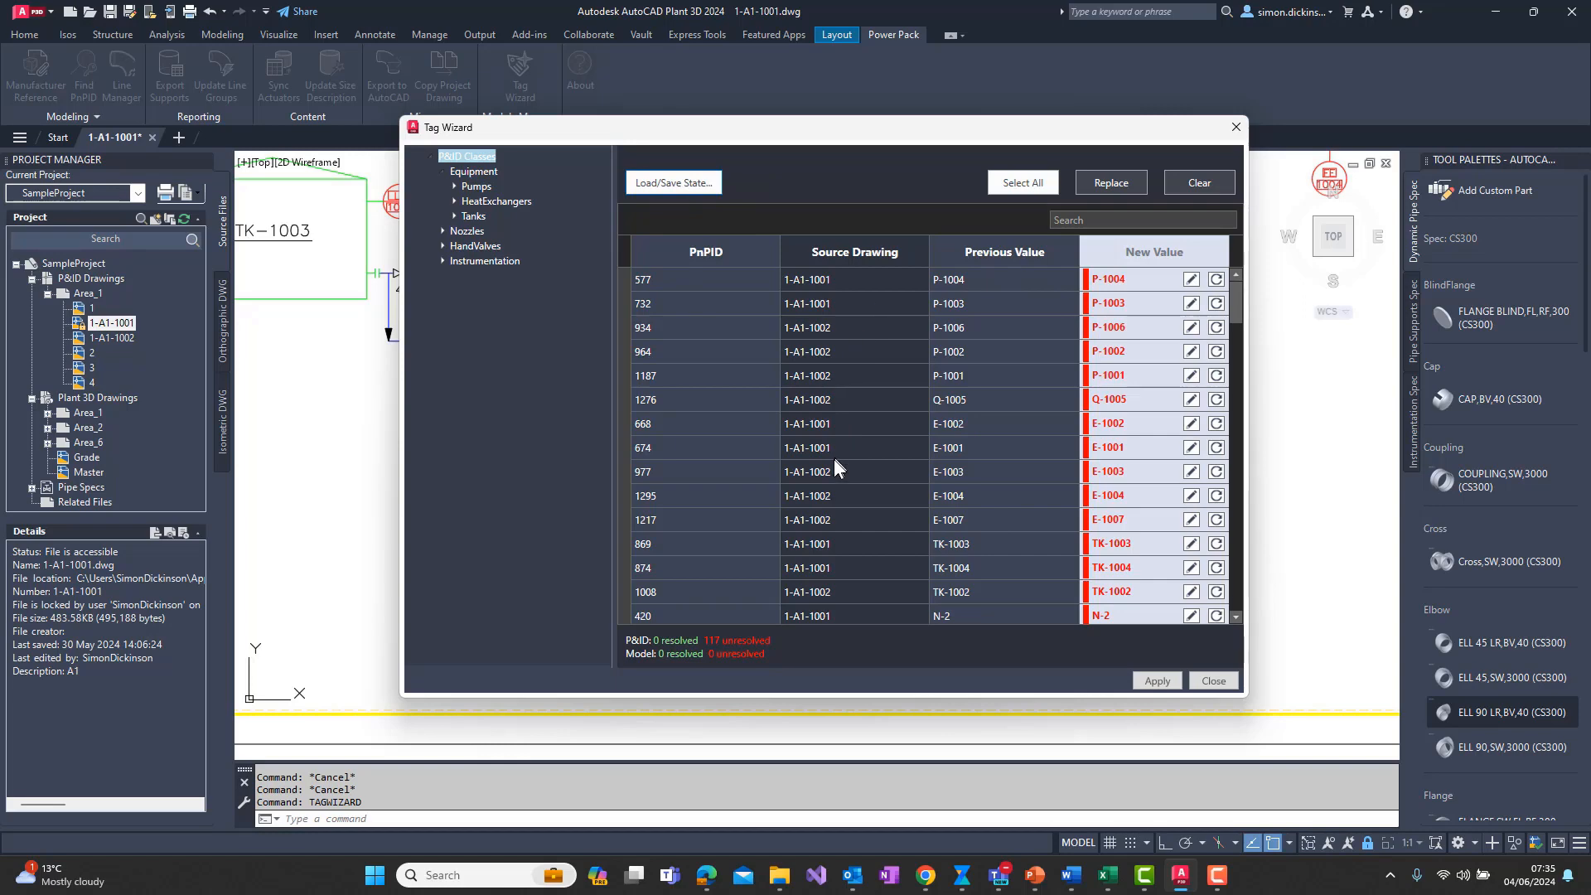